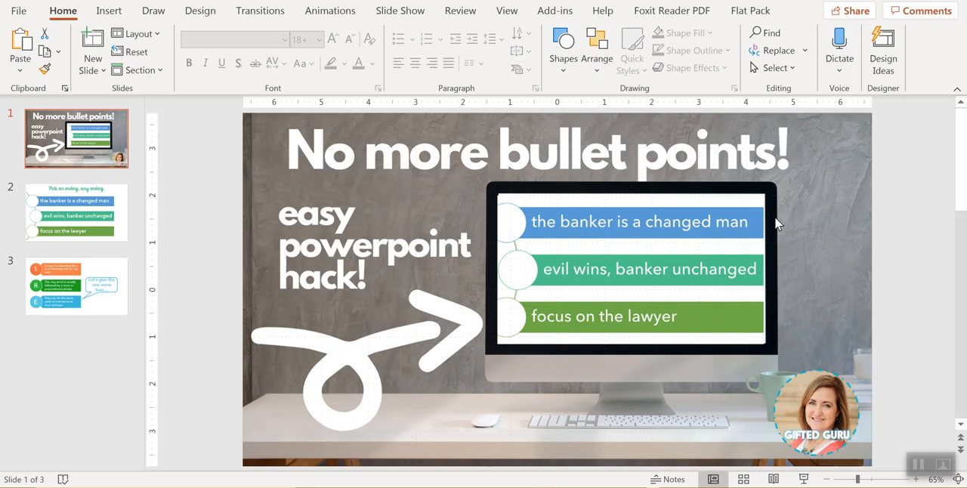
pyautogui.moveTo(756, 237)
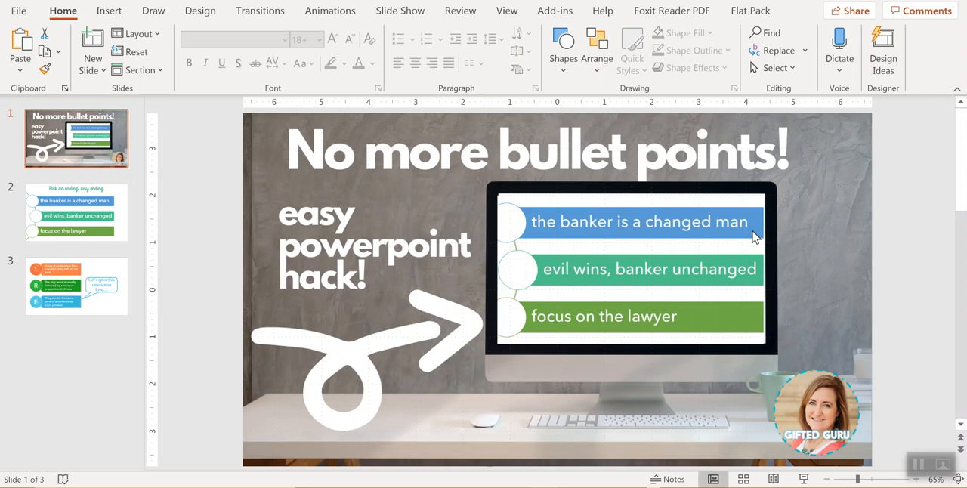
pyautogui.moveTo(67, 215)
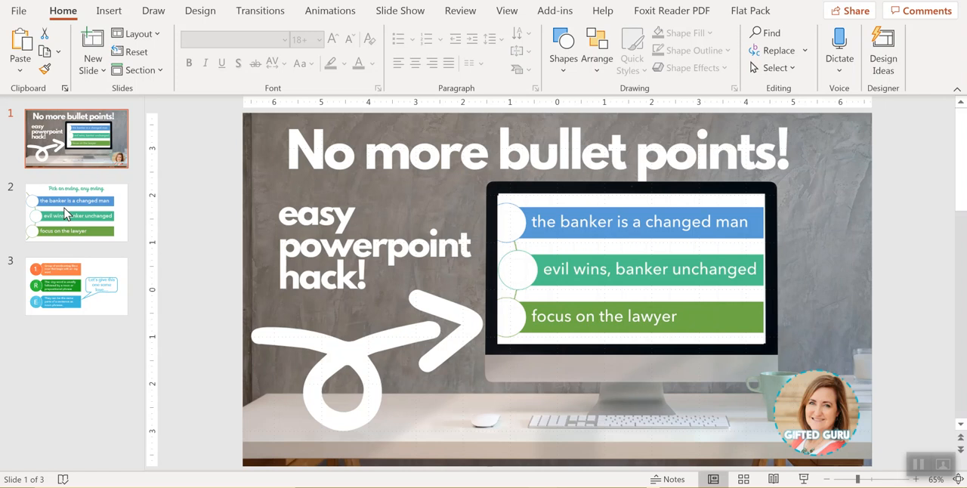
# - Browse through slide 2 to slide 3, the slide with glitter circles and a callout
pyautogui.click(76, 212)
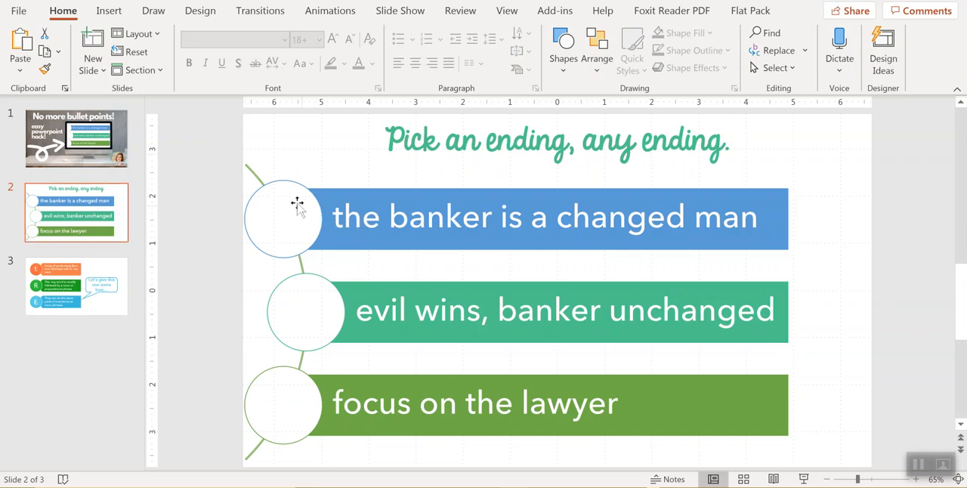
pyautogui.moveTo(484, 293)
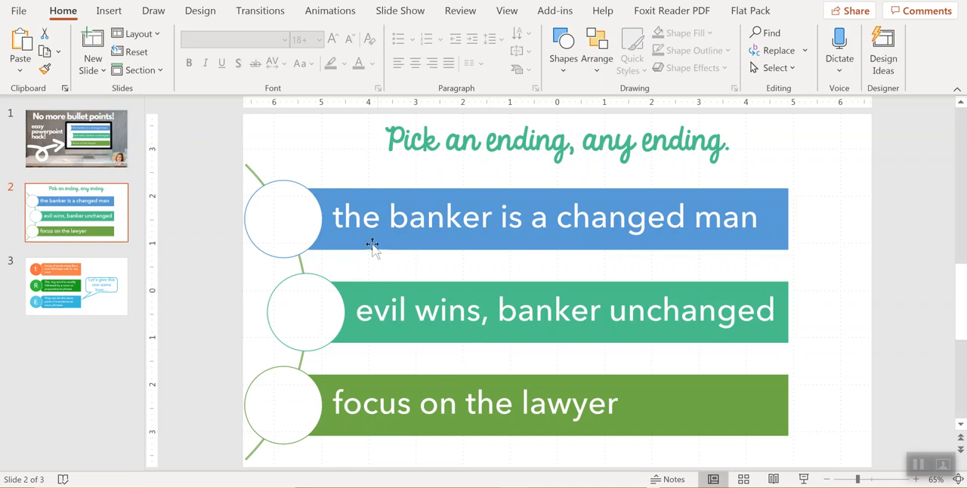
pyautogui.moveTo(218, 333)
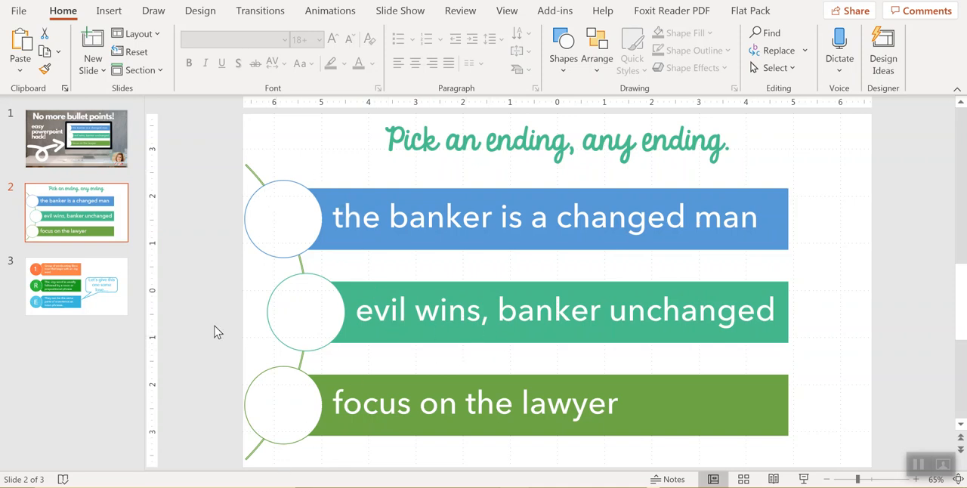
pyautogui.click(75, 285)
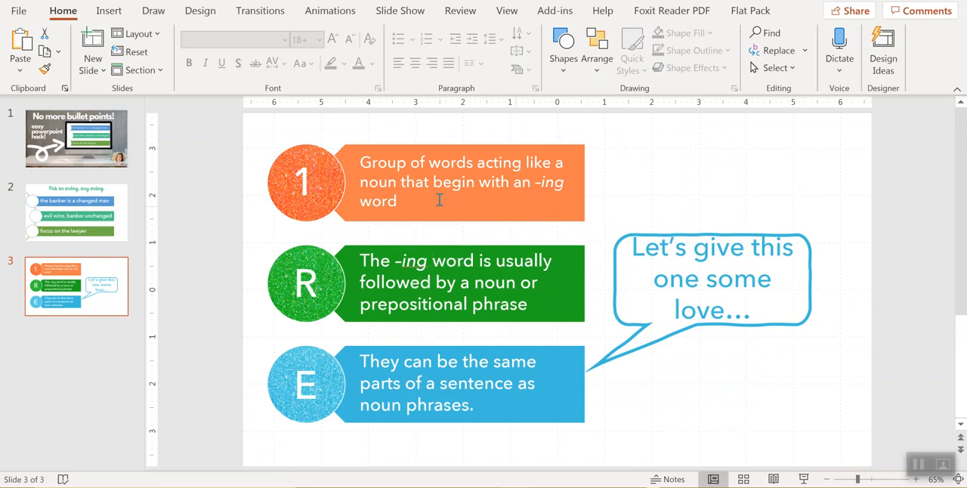
pyautogui.moveTo(133, 294)
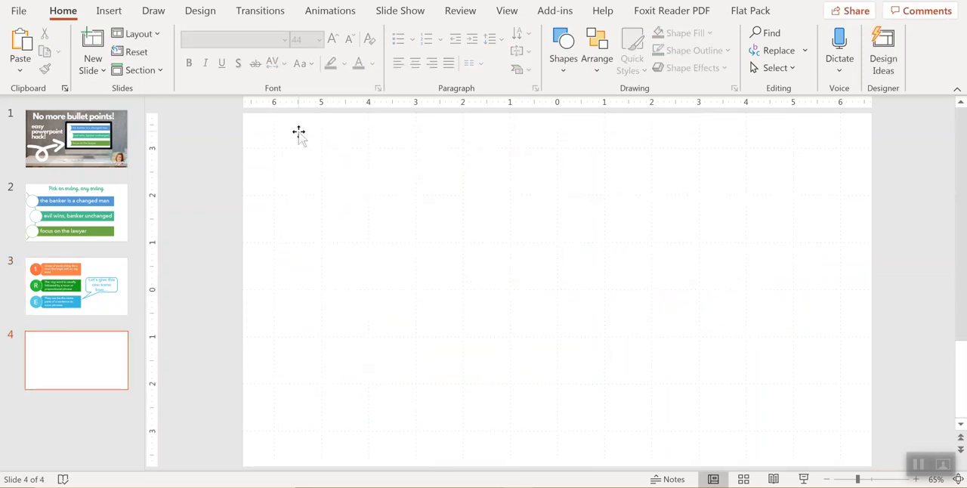
pyautogui.moveTo(300, 134)
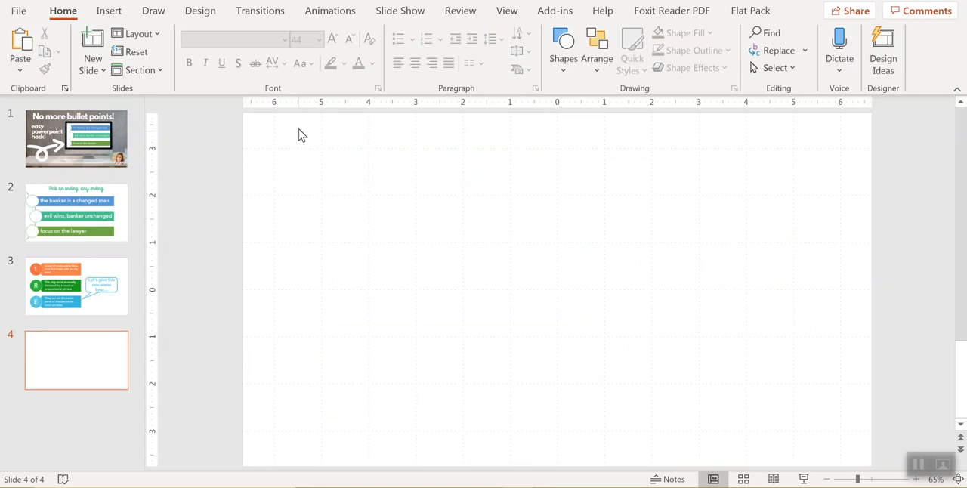
# - Open the Insert tab for the new blank fourth slide
pyautogui.click(109, 11)
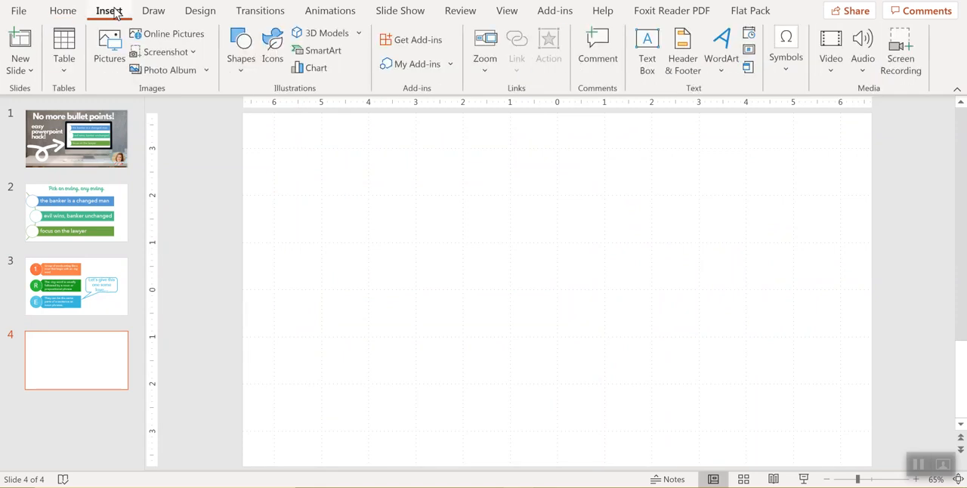
pyautogui.moveTo(322, 50)
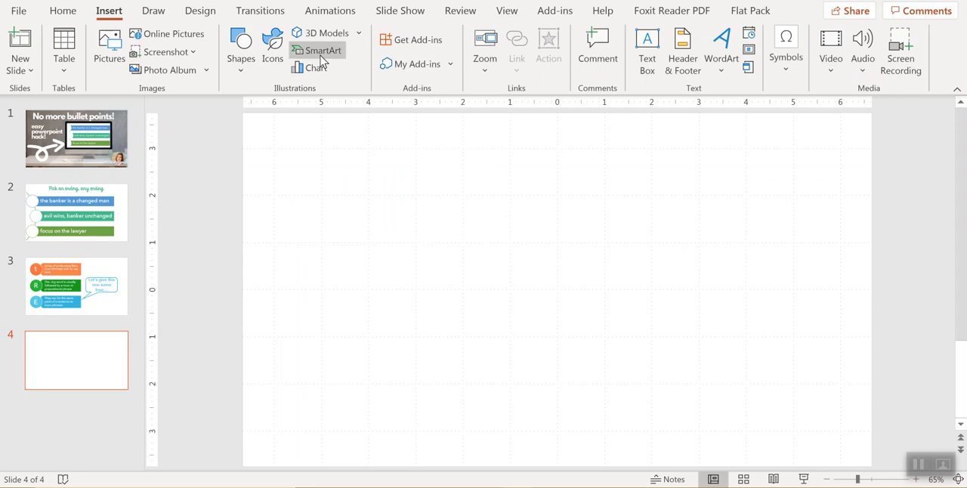
# - Insert a Vertical Curved List SmartArt from the List category onto slide 4
pyautogui.click(318, 49)
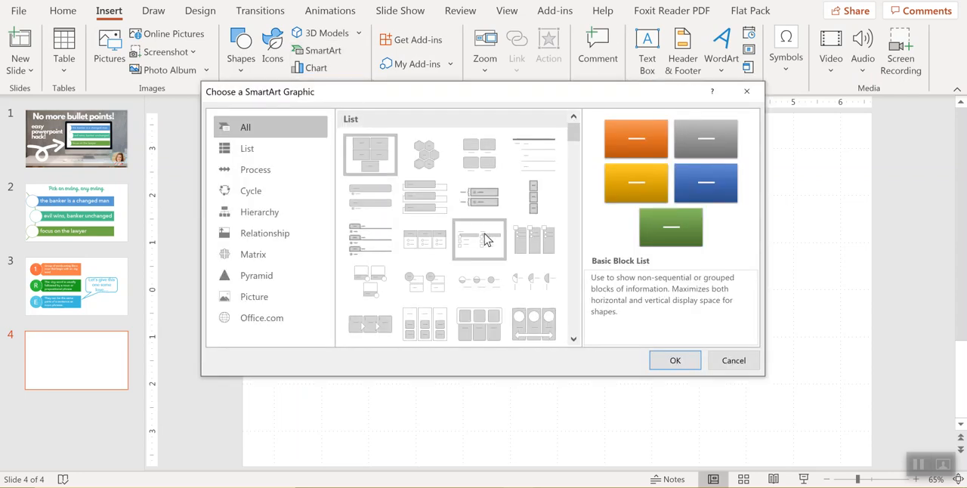
pyautogui.scroll(-3)
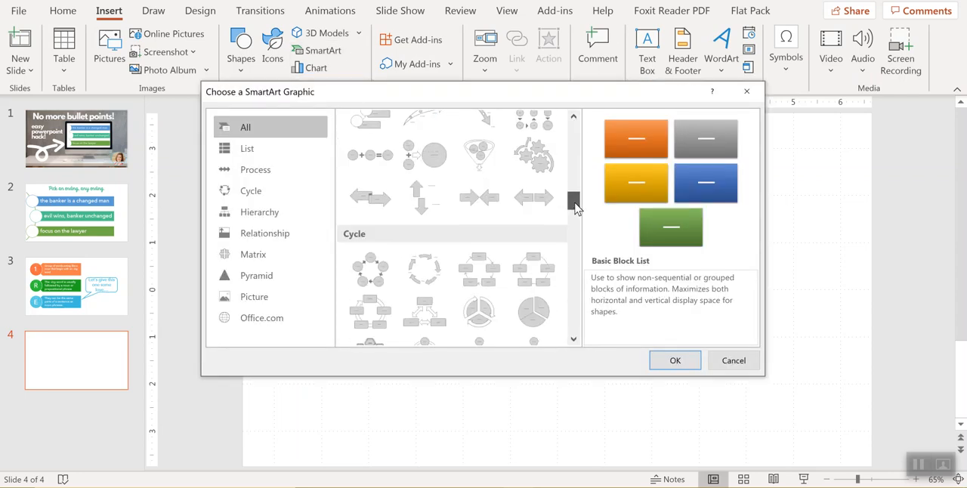
pyautogui.scroll(-3)
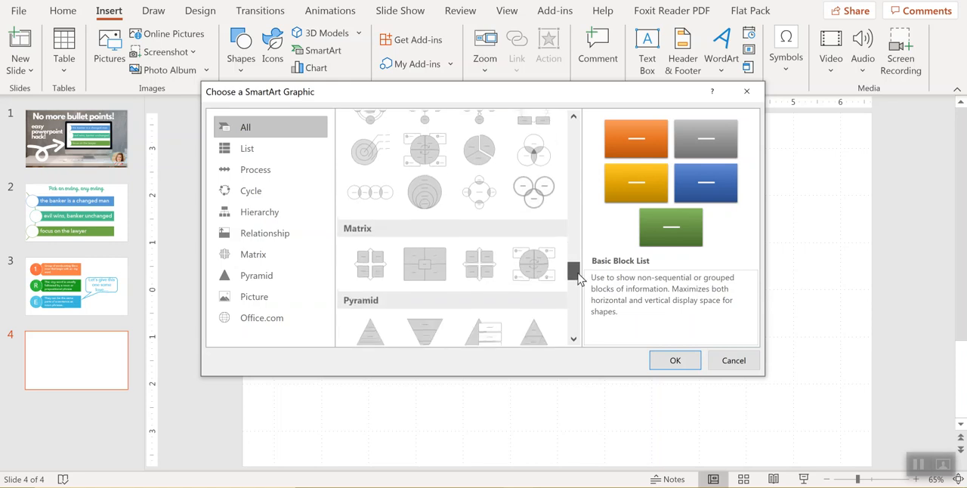
pyautogui.click(247, 148)
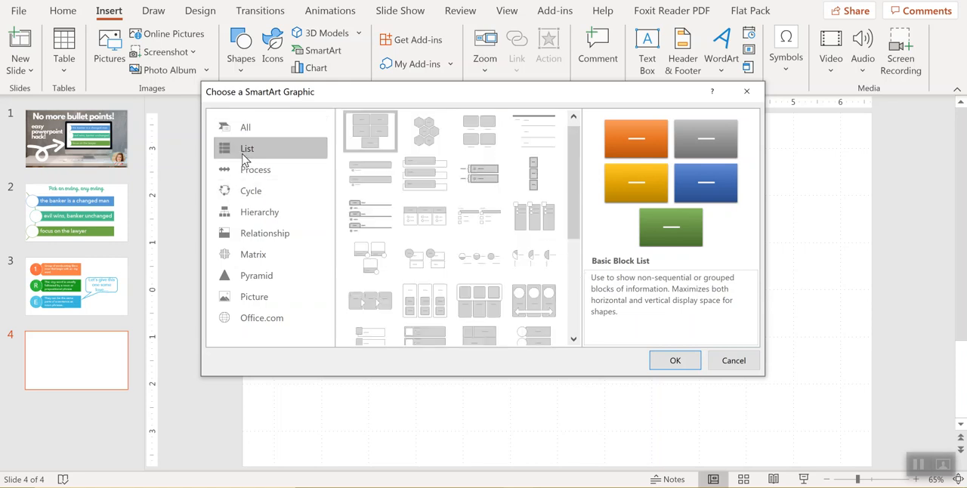
pyautogui.scroll(-3)
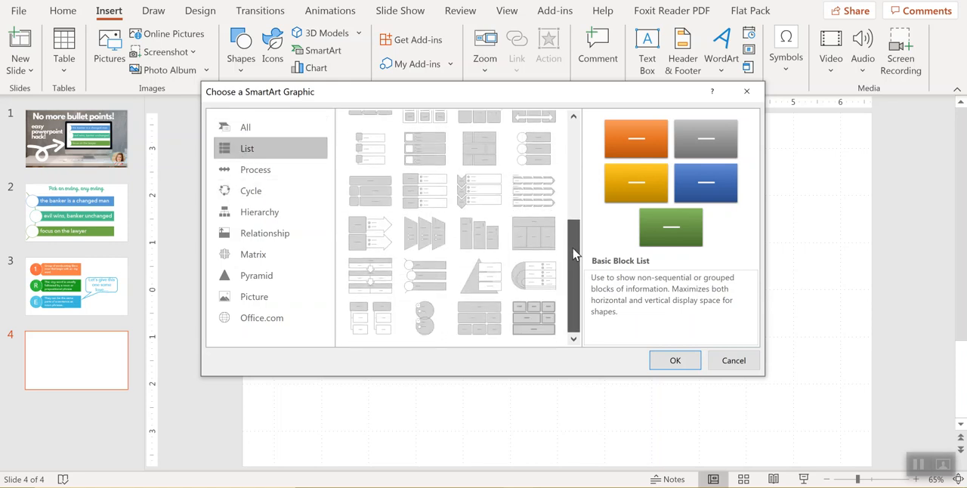
pyautogui.click(425, 276)
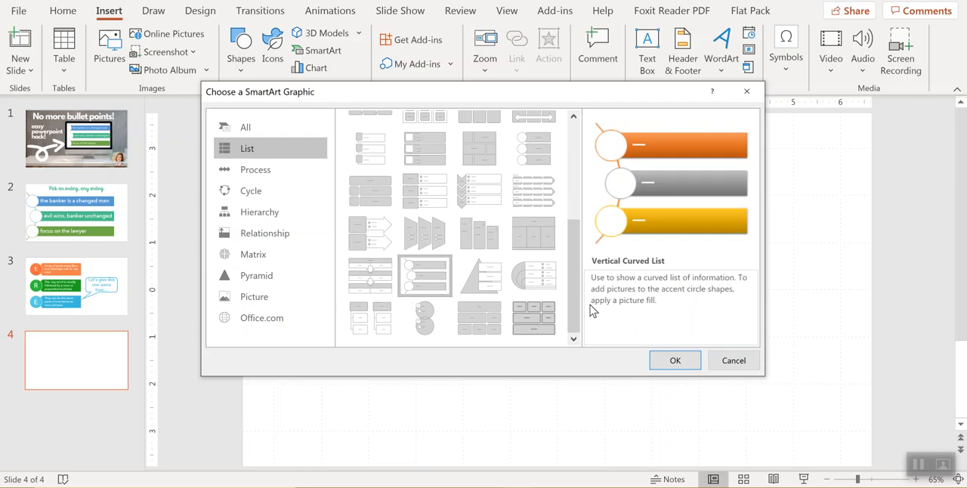
pyautogui.click(674, 361)
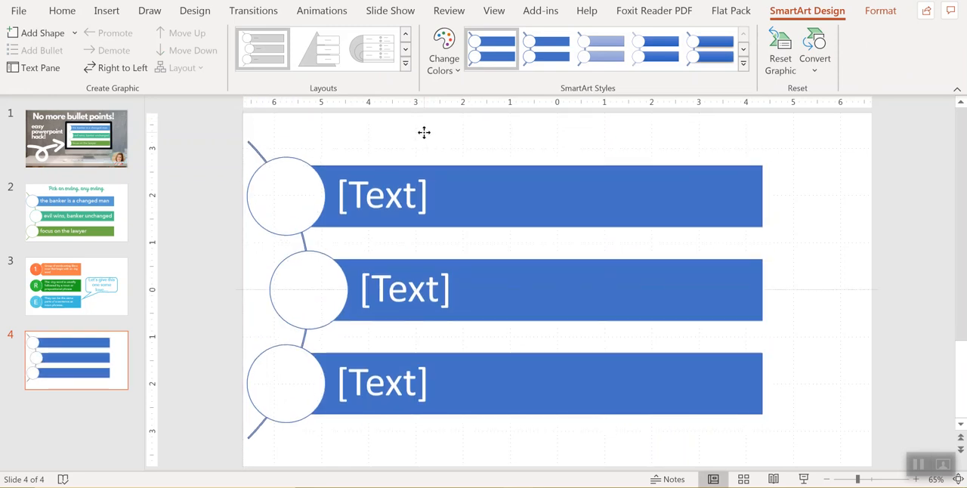
# - Apply a Colorful color scheme to the curved list SmartArt graphic
pyautogui.click(423, 132)
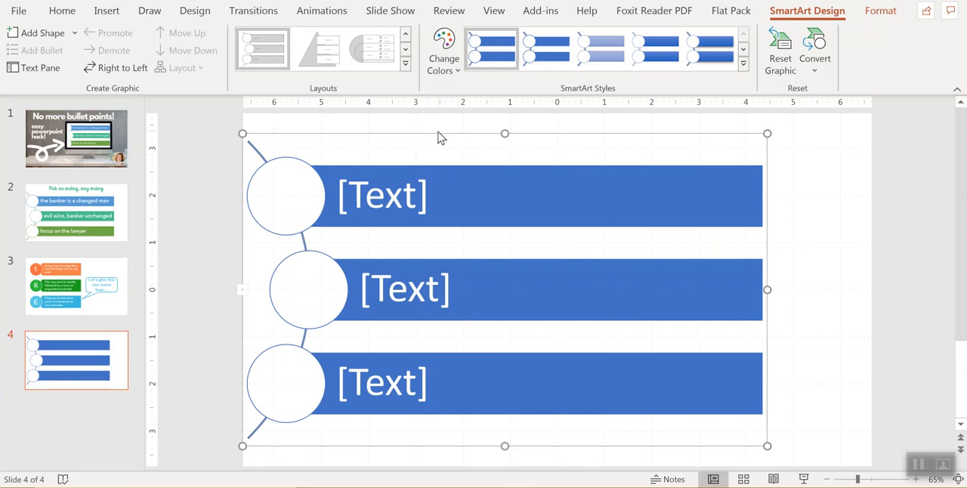
pyautogui.moveTo(733, 174)
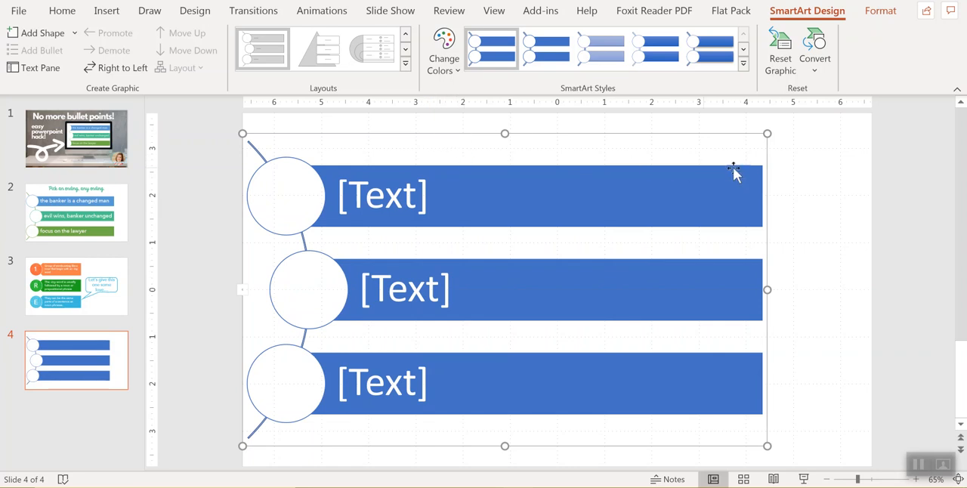
pyautogui.click(444, 49)
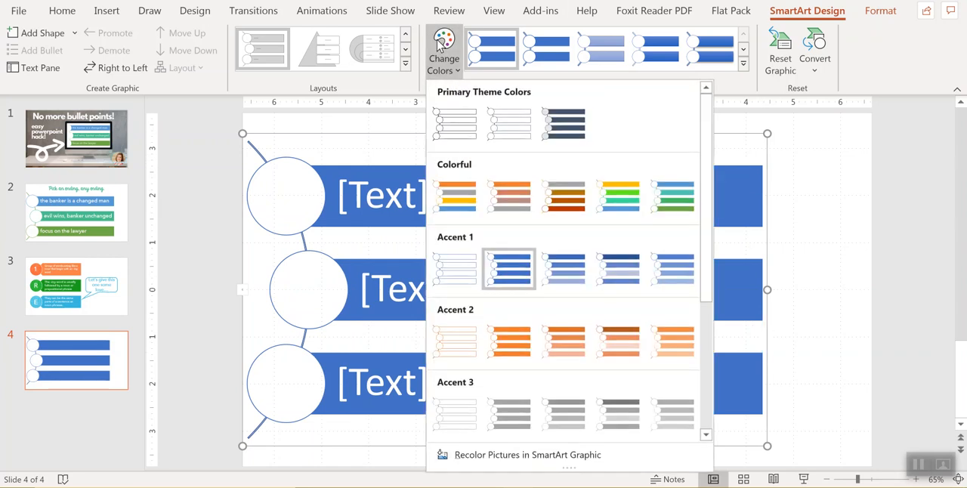
pyautogui.click(454, 197)
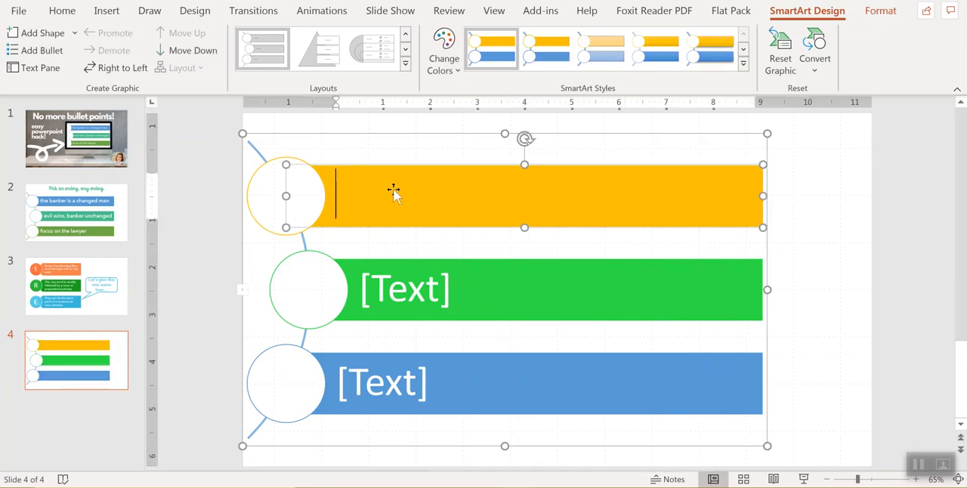
# - Label the bars 'anything', 'You want' and 'To type', then select 'anything'
pyautogui.write('any')
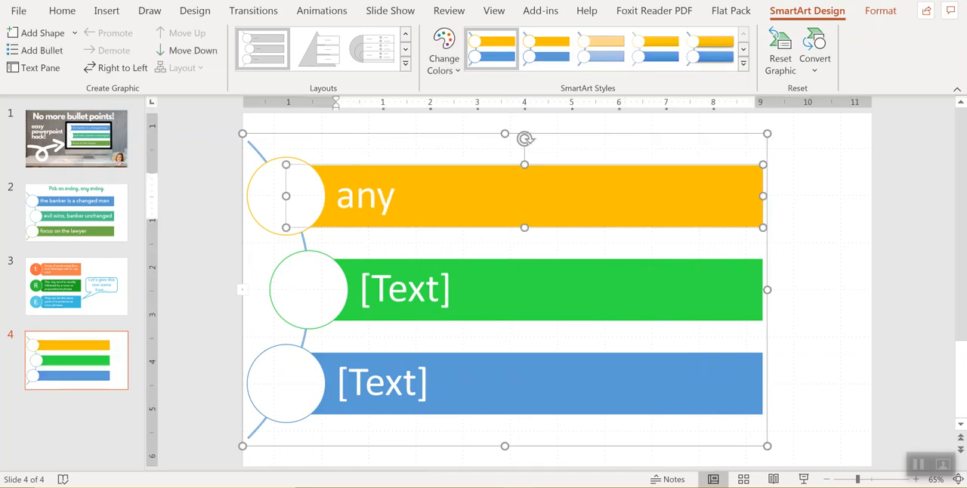
pyautogui.write('thing')
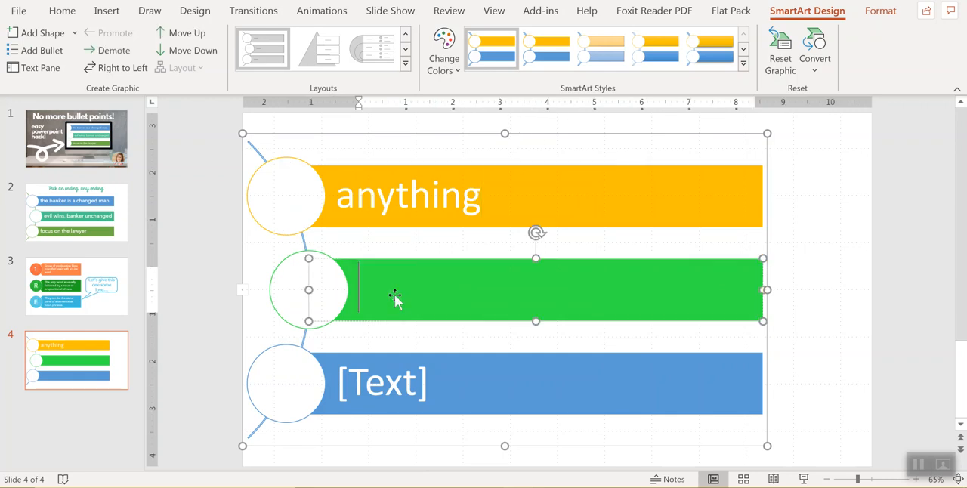
pyautogui.write('You want')
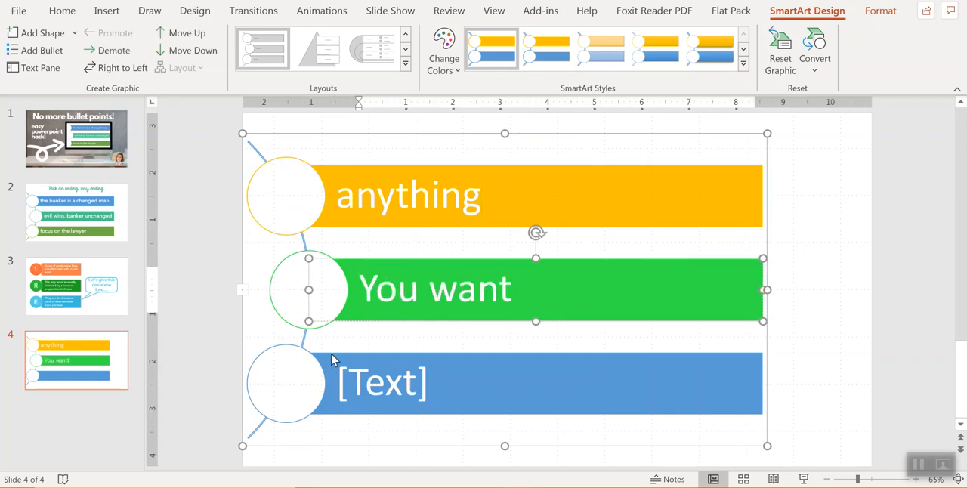
pyautogui.write('To type')
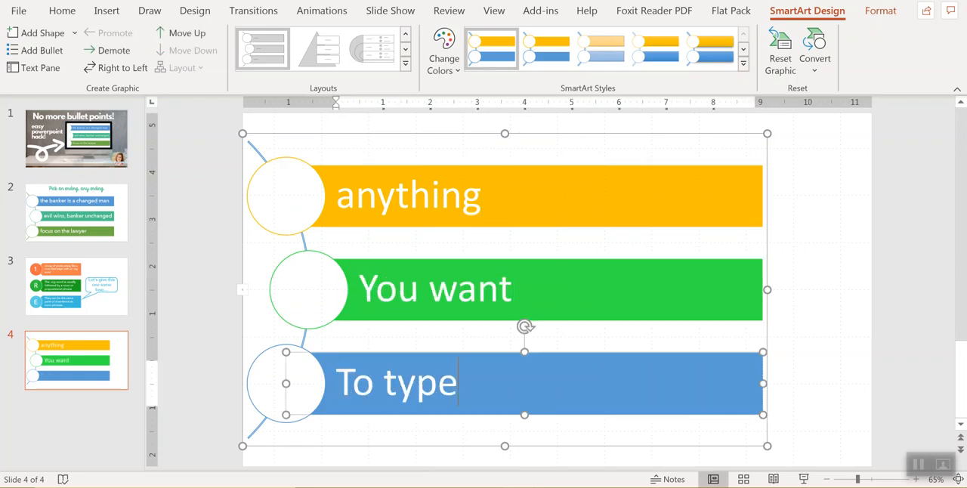
pyautogui.tripleClick(395, 381)
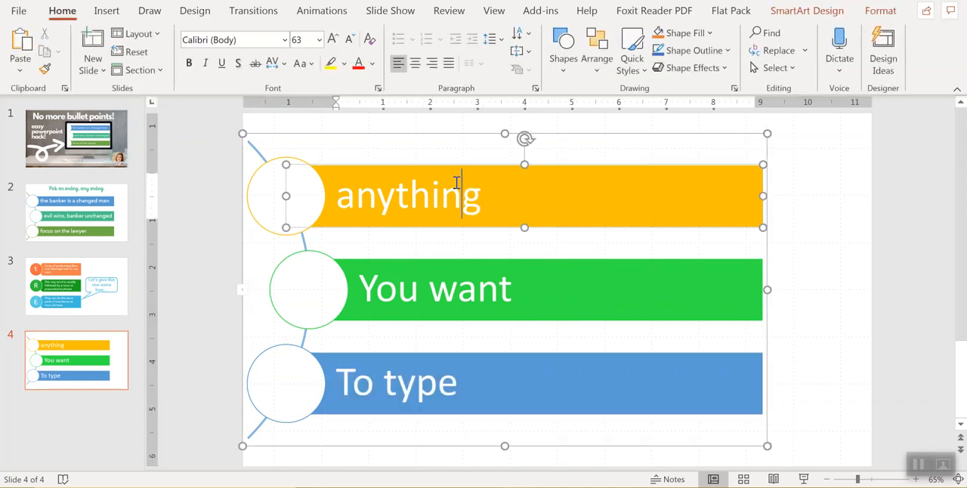
pyautogui.tripleClick(408, 195)
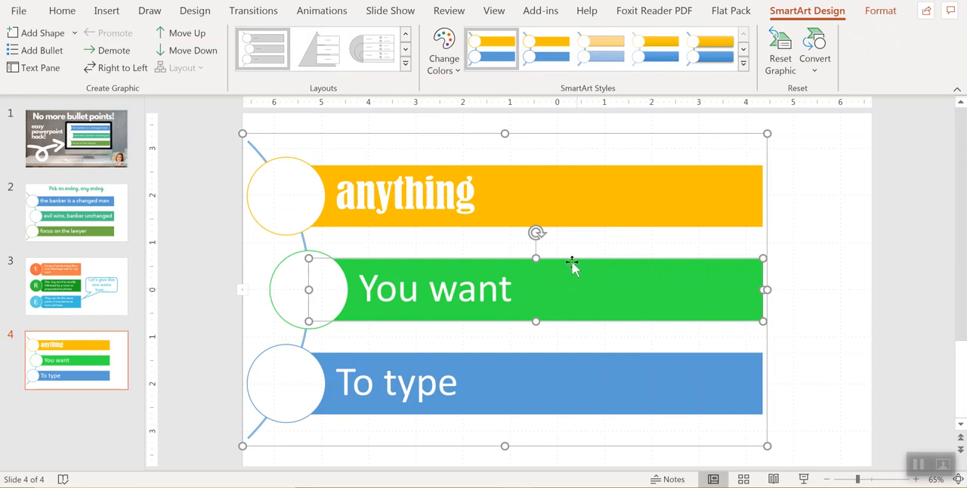
pyautogui.click(444, 49)
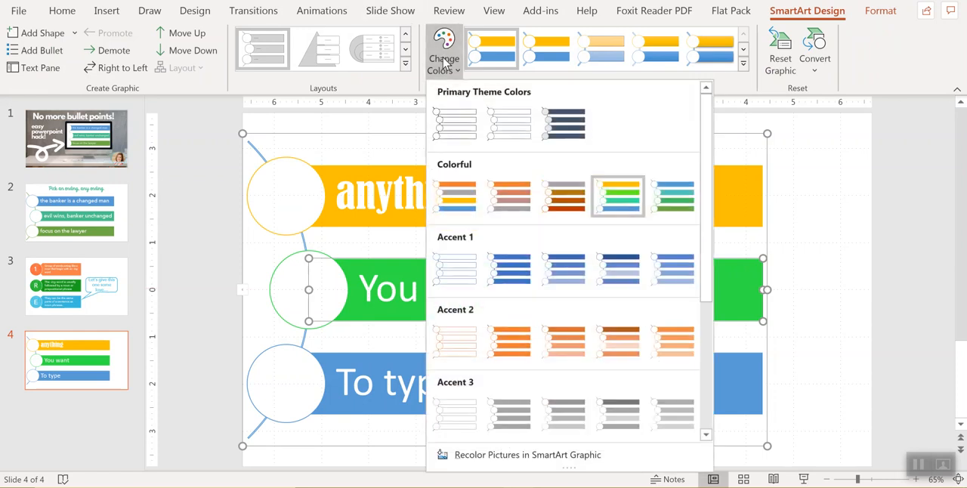
pyautogui.click(509, 196)
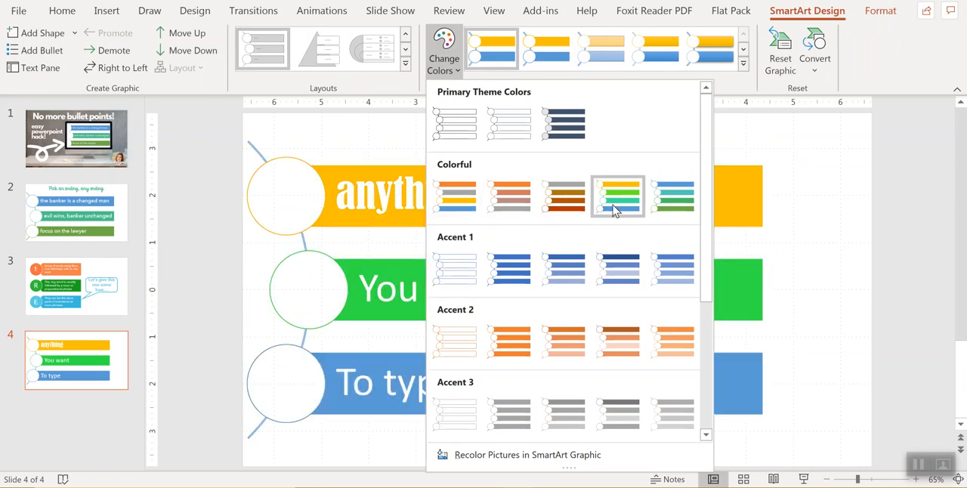
pyautogui.click(618, 195)
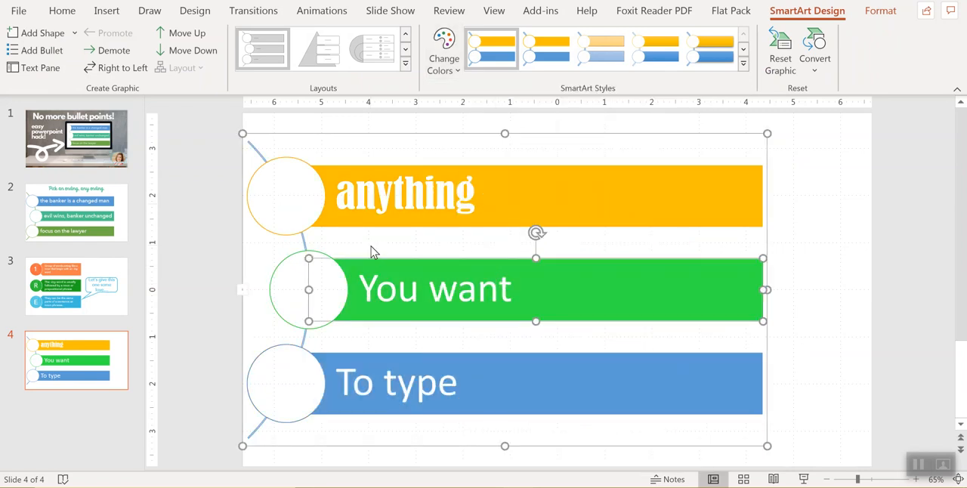
pyautogui.doubleClick(434, 288)
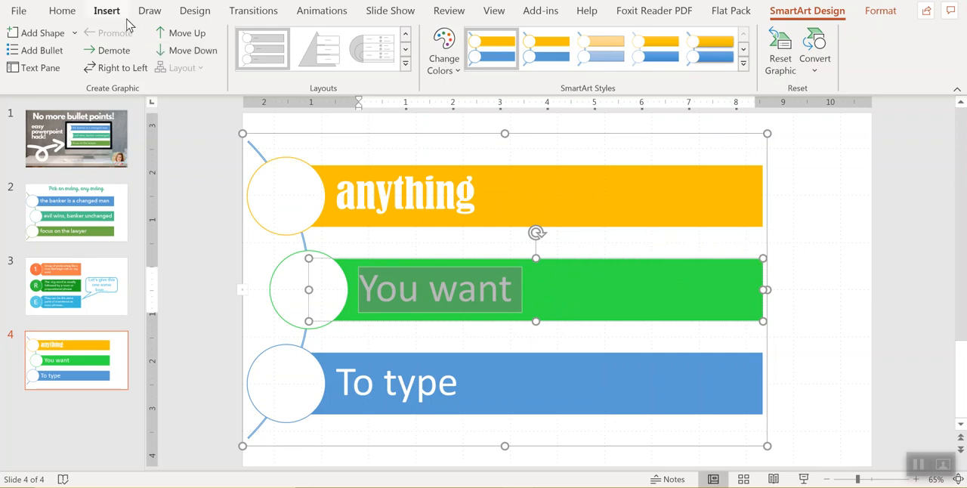
pyautogui.moveTo(393, 359)
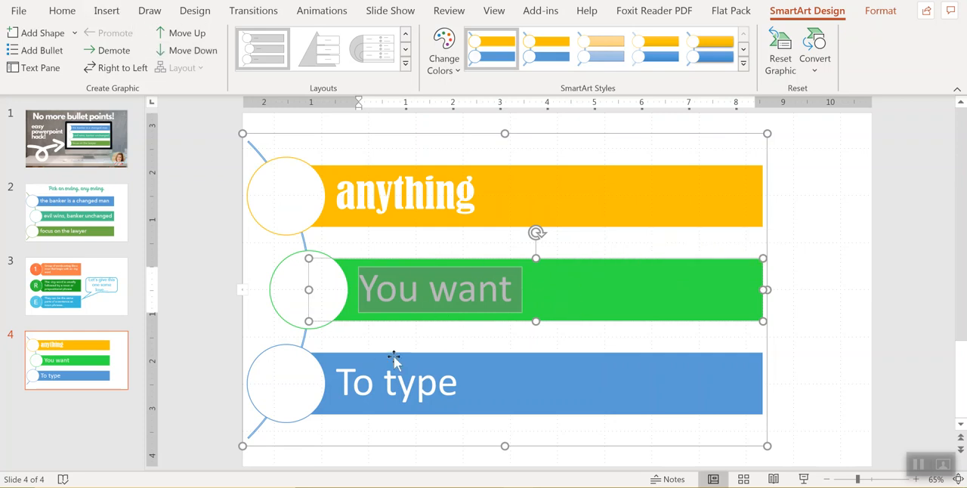
pyautogui.moveTo(370, 359)
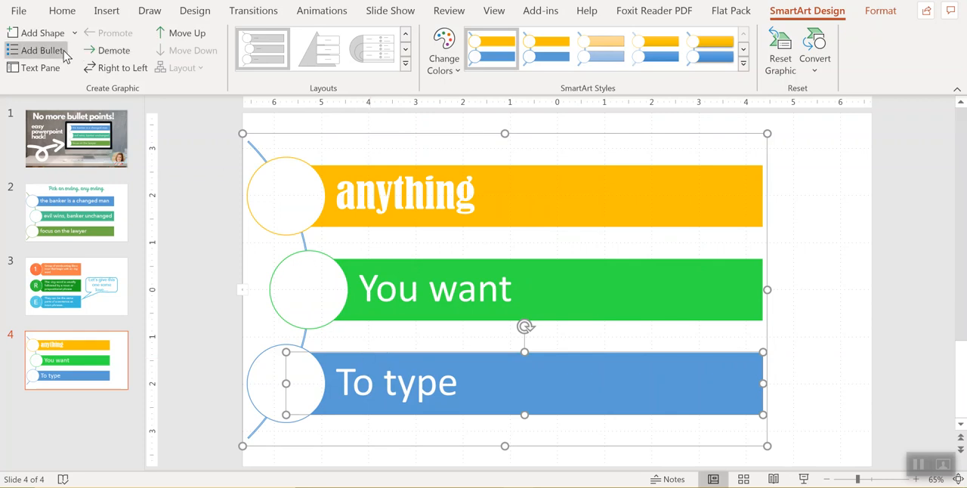
pyautogui.moveTo(270, 362)
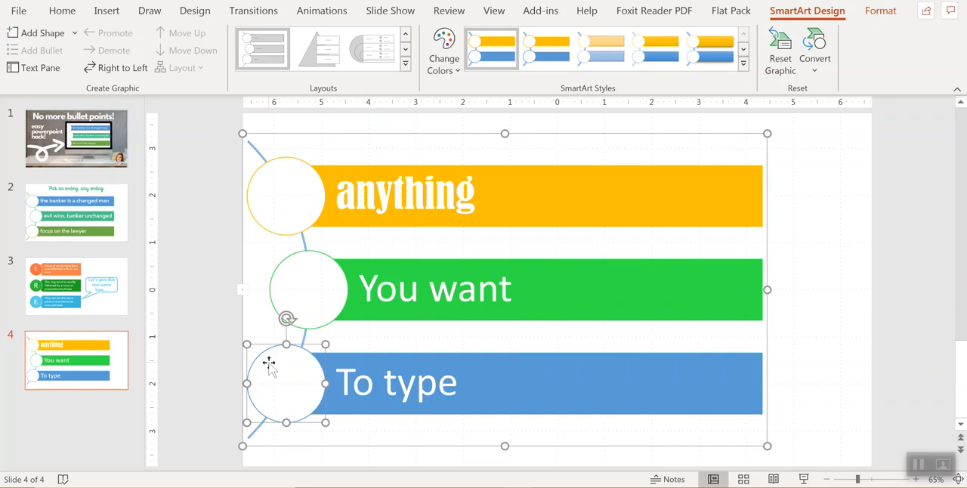
# - Change the circles beside 'To type' and 'You want' into right block arrows
pyautogui.rightClick(268, 367)
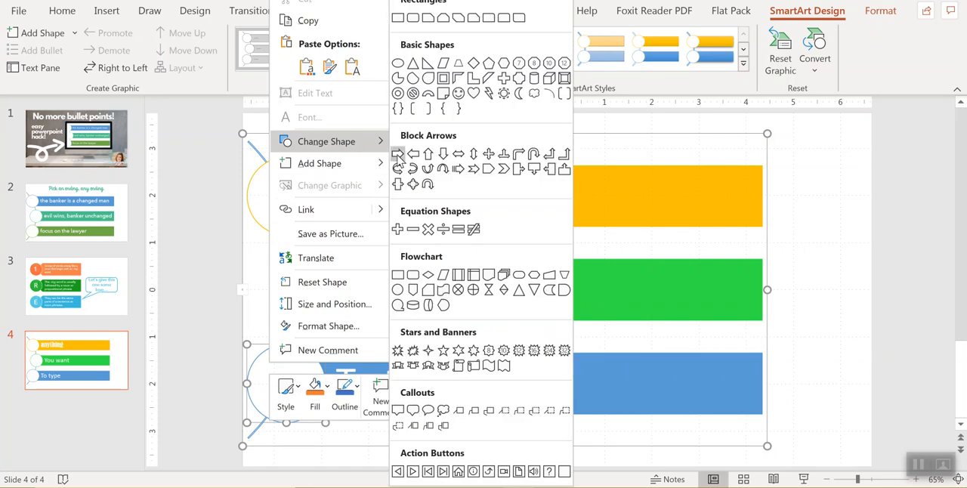
pyautogui.moveTo(399, 154)
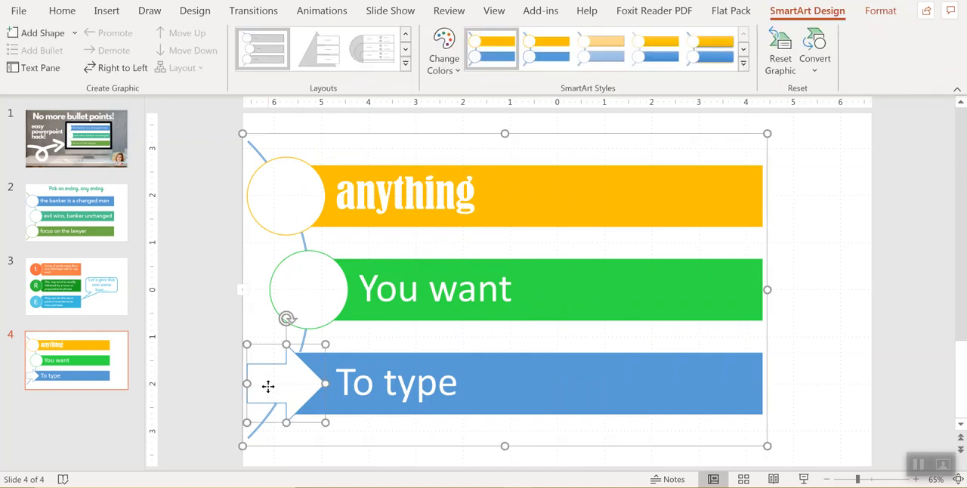
pyautogui.click(223, 376)
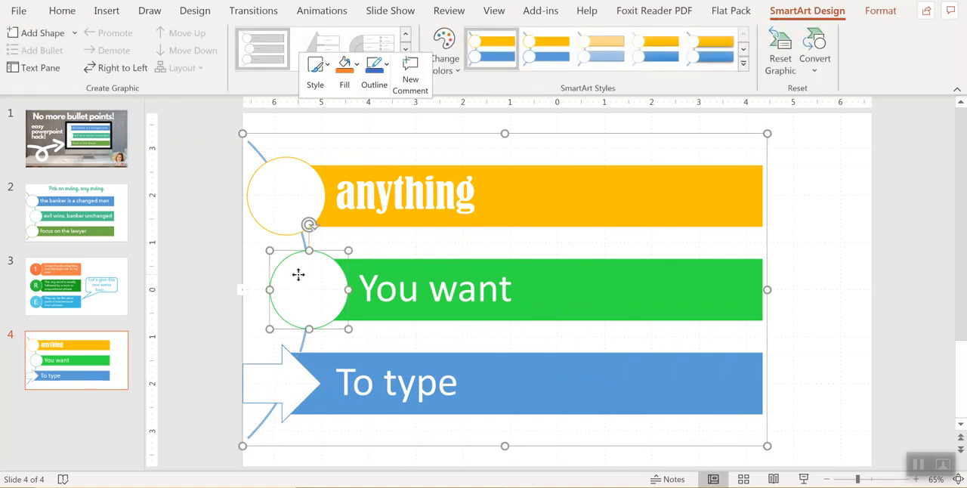
pyautogui.rightClick(298, 274)
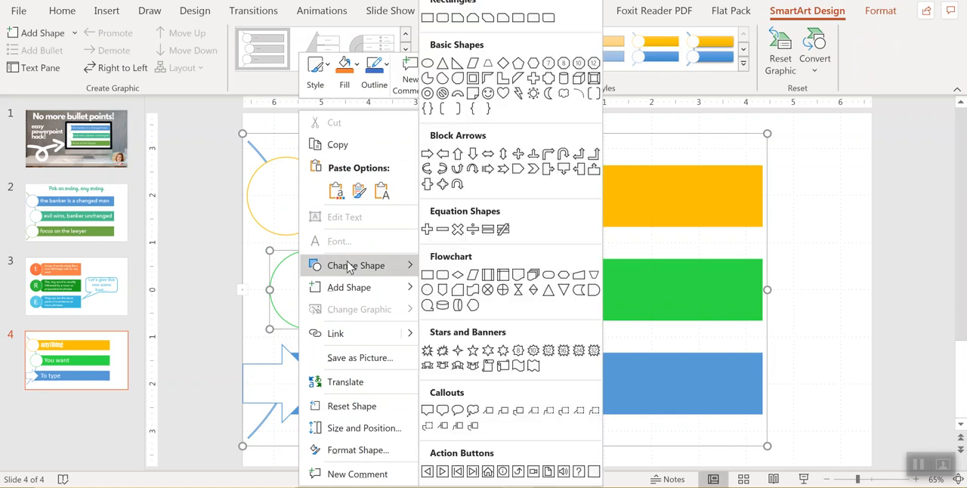
pyautogui.moveTo(420, 208)
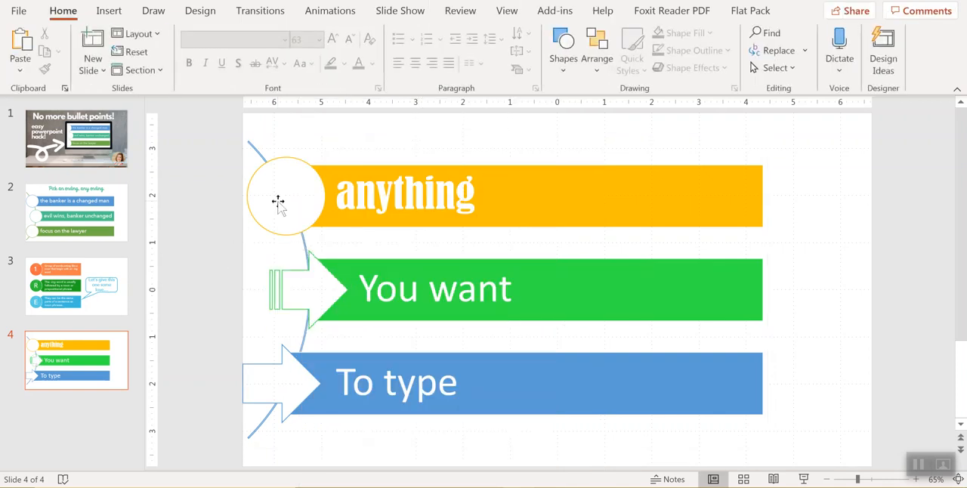
pyautogui.click(287, 195)
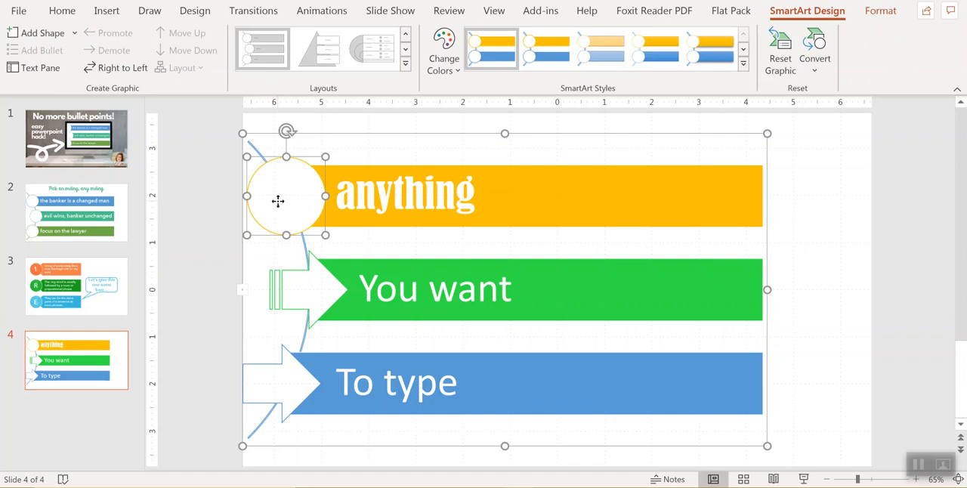
# - Give the circle beside 'anything' a solid dark blue fill in Format Shape
pyautogui.rightClick(278, 201)
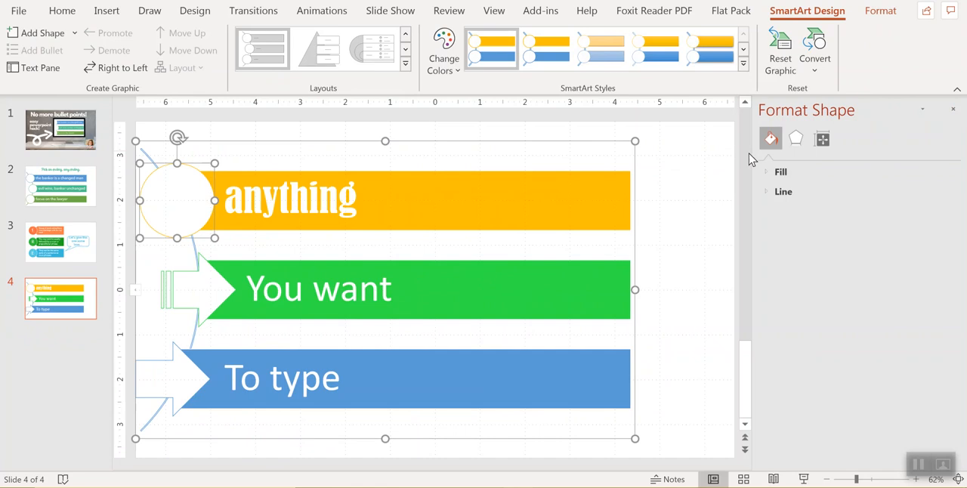
pyautogui.click(782, 172)
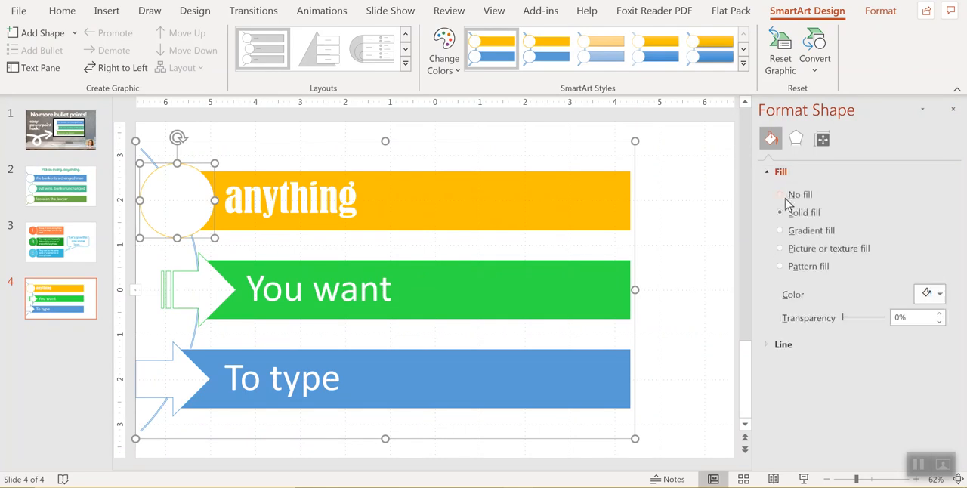
pyautogui.click(938, 293)
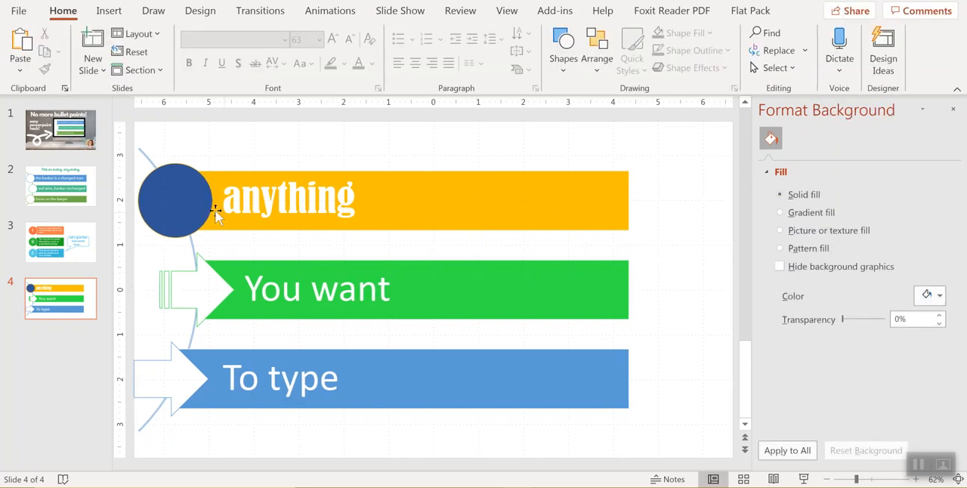
pyautogui.click(177, 200)
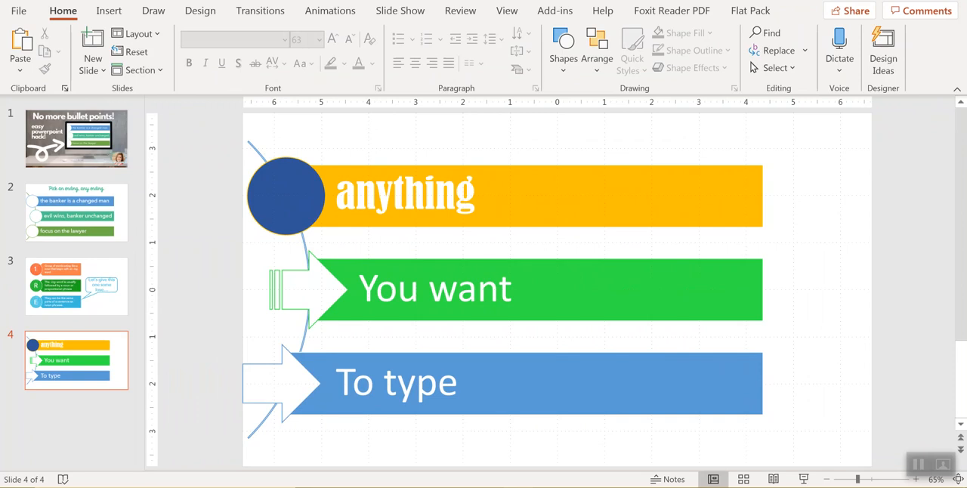
# - Put a size-36 numeral '1' in the dark blue circle, then view slide 2
pyautogui.click(109, 11)
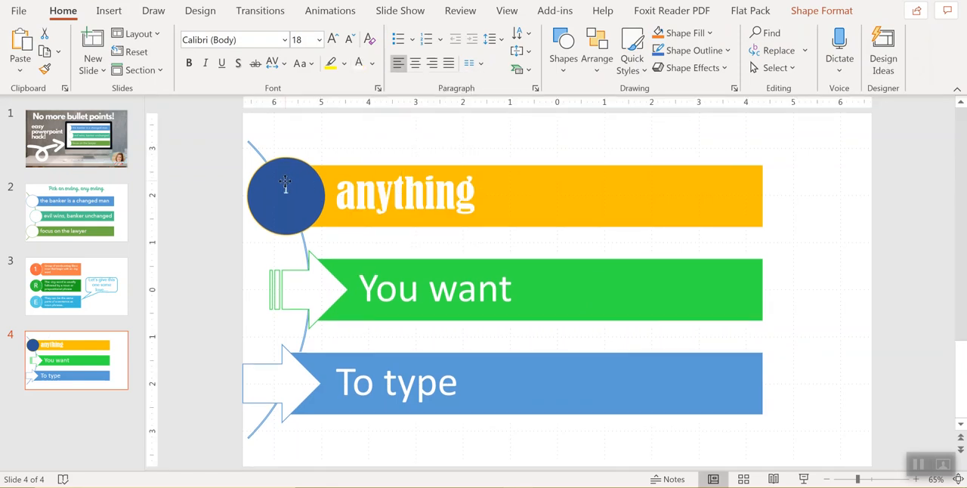
pyautogui.click(285, 195)
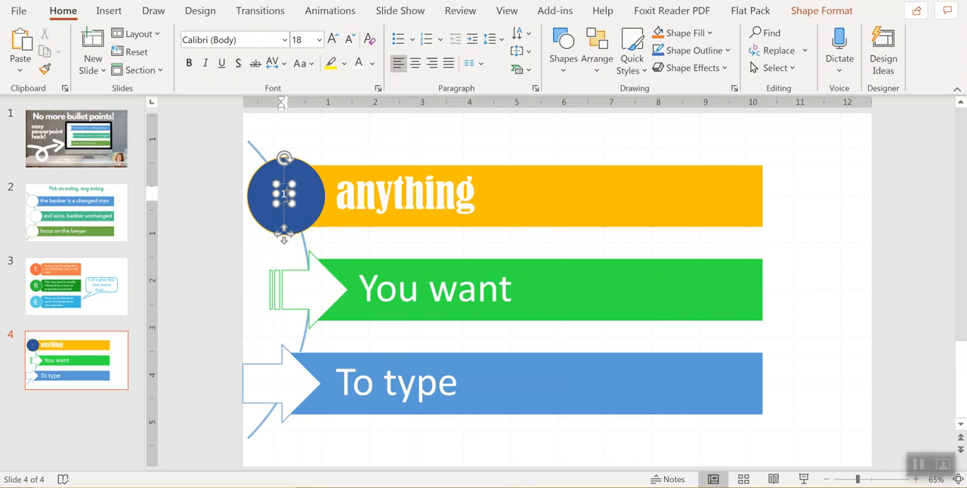
pyautogui.click(318, 40)
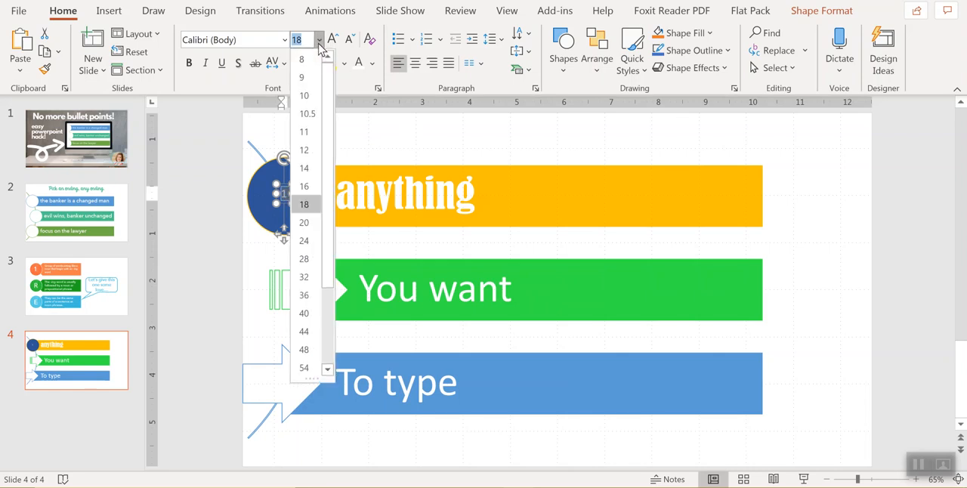
pyautogui.click(304, 294)
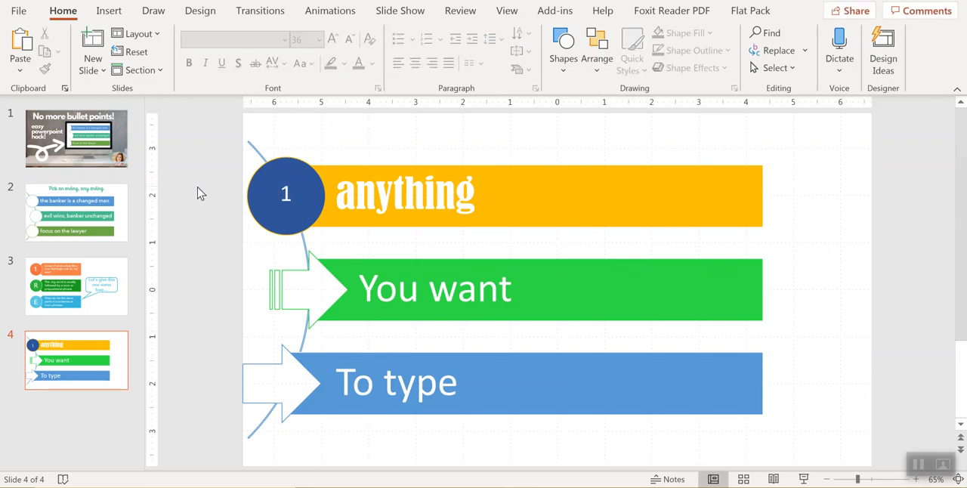
pyautogui.click(75, 213)
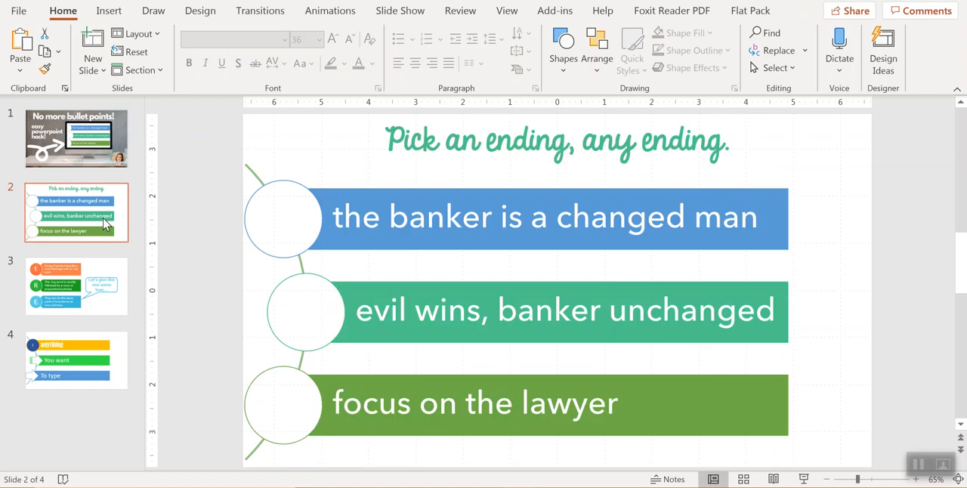
pyautogui.moveTo(286, 227)
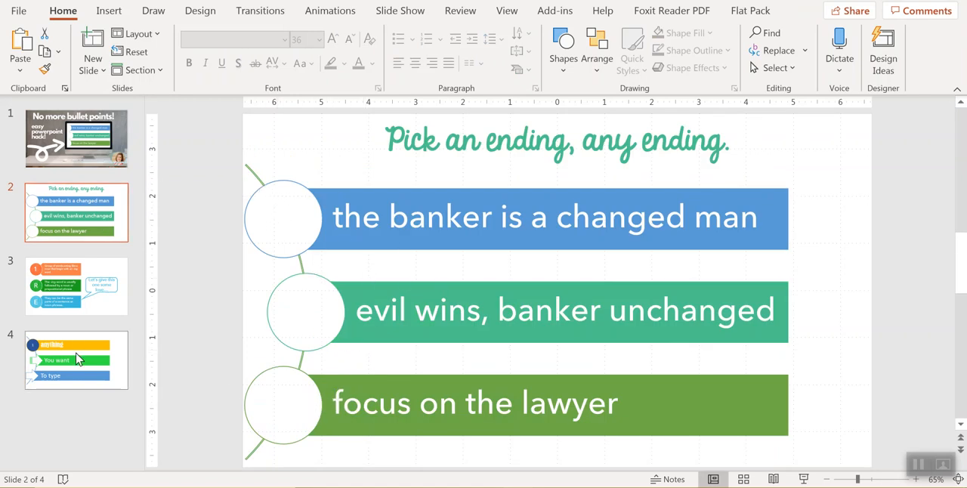
# - Add slide 5 with a text box listing First, Second, Third and Fourth choice
pyautogui.click(76, 360)
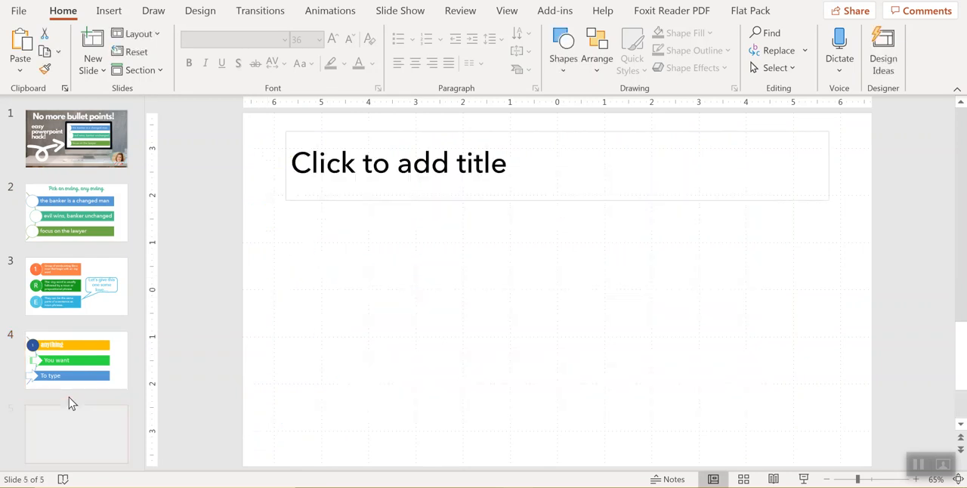
pyautogui.click(398, 163)
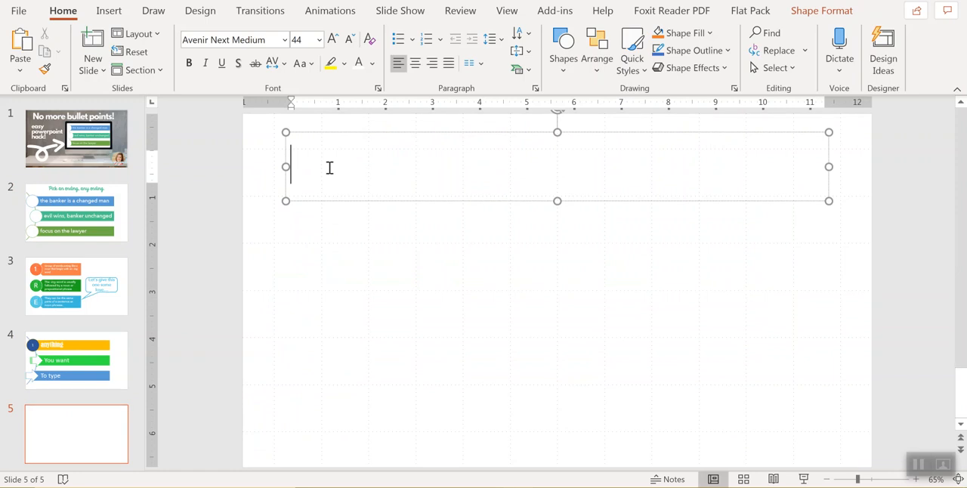
pyautogui.click(109, 11)
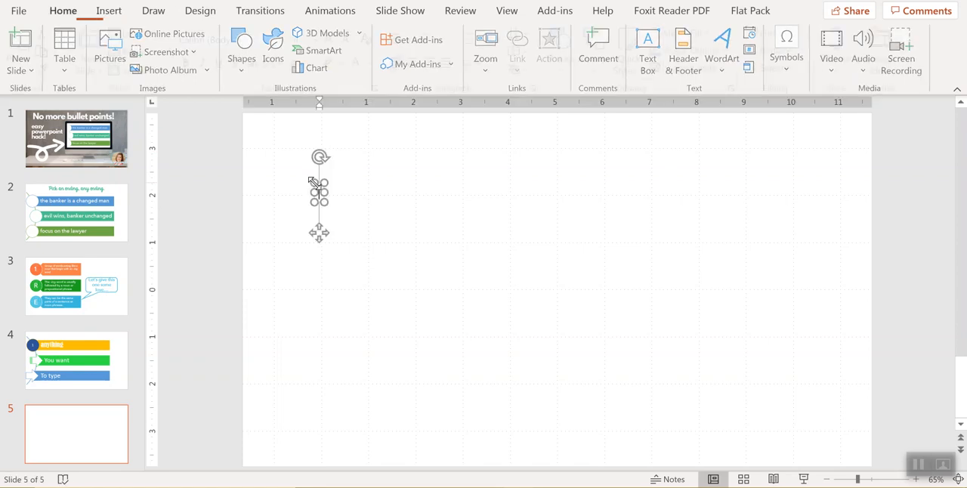
pyautogui.write('First choice')
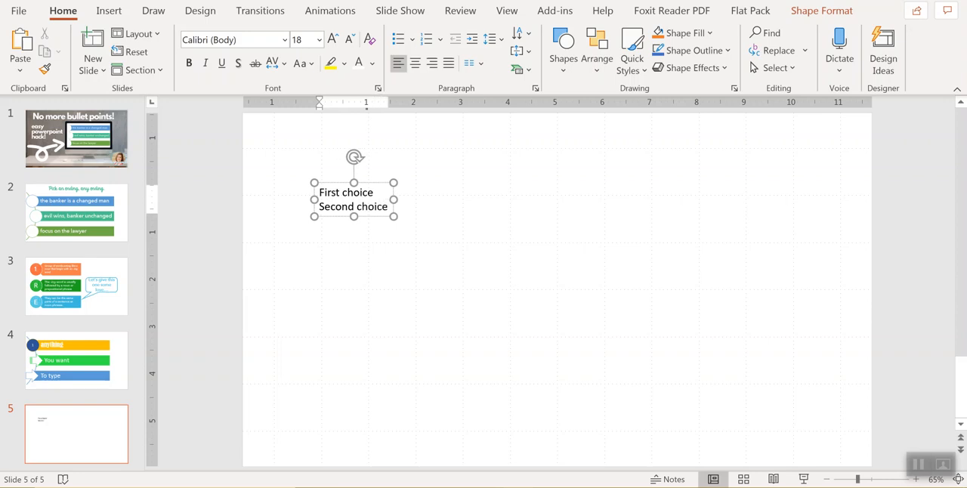
pyautogui.write('Third c')
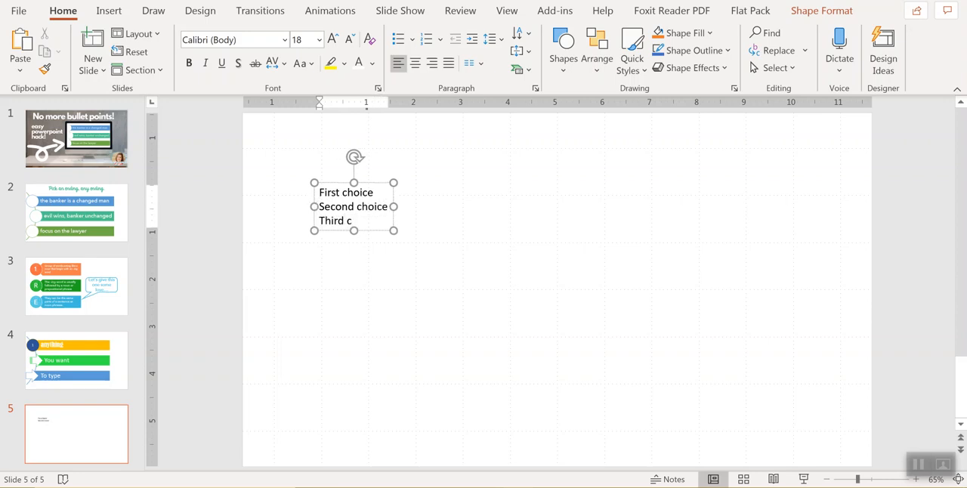
pyautogui.write('hoice')
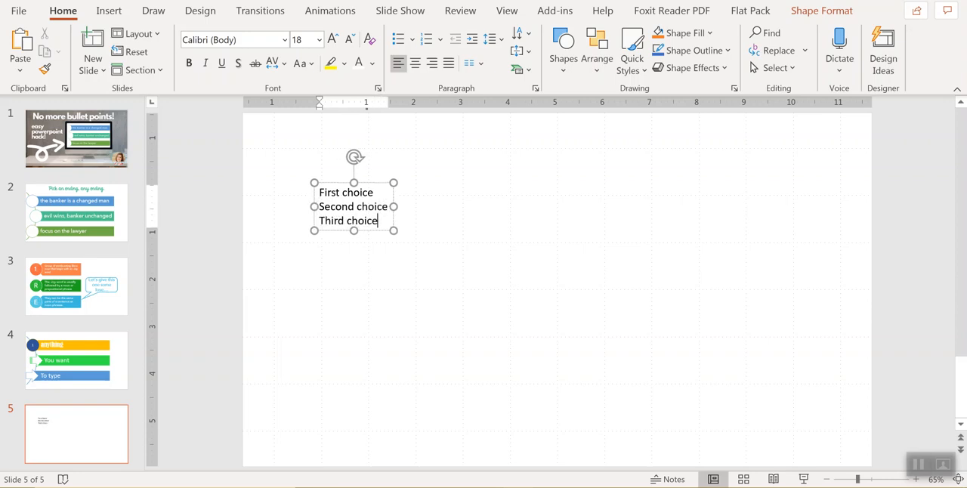
pyautogui.write('Fourth choice')
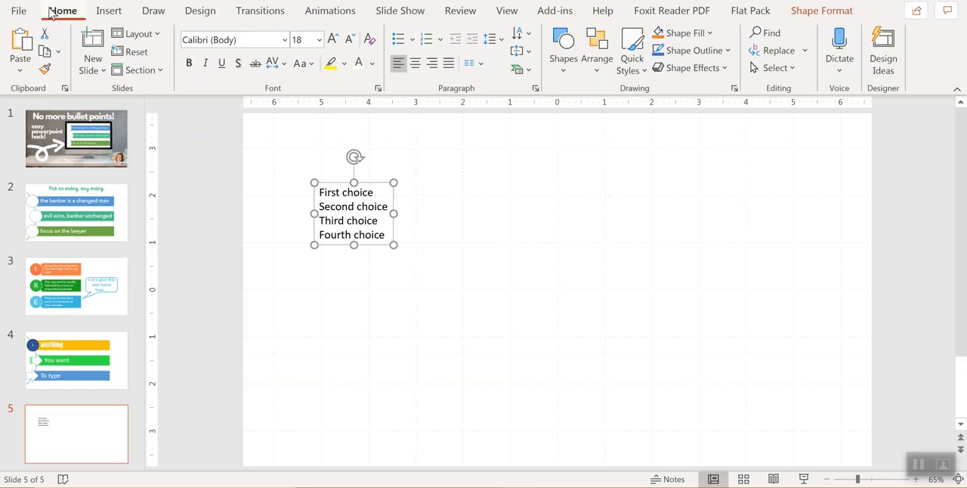
pyautogui.moveTo(518, 68)
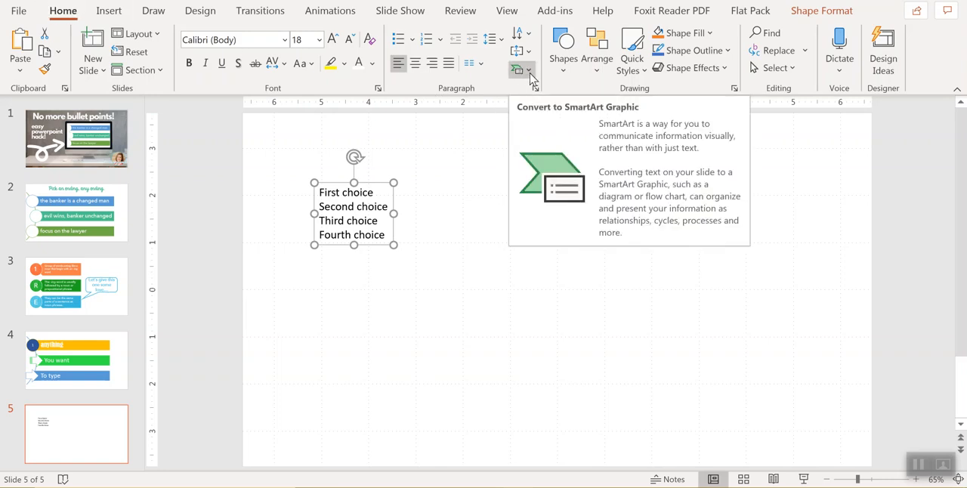
# - Convert the four choices into a Vertical Circle List SmartArt on slide 6
pyautogui.click(518, 69)
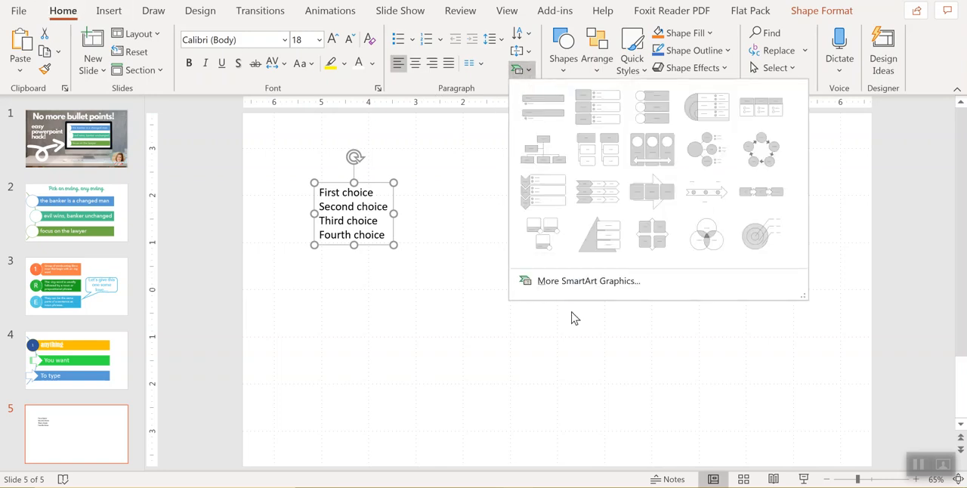
pyautogui.click(588, 280)
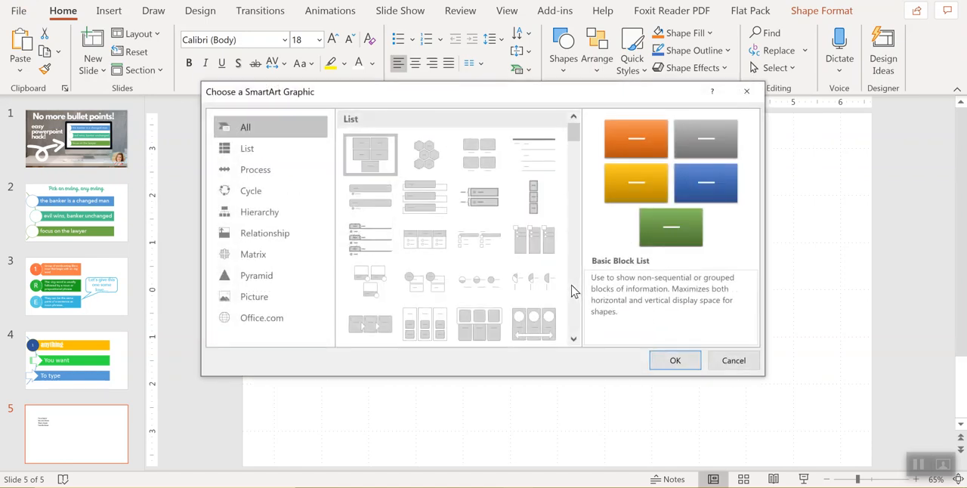
pyautogui.click(247, 148)
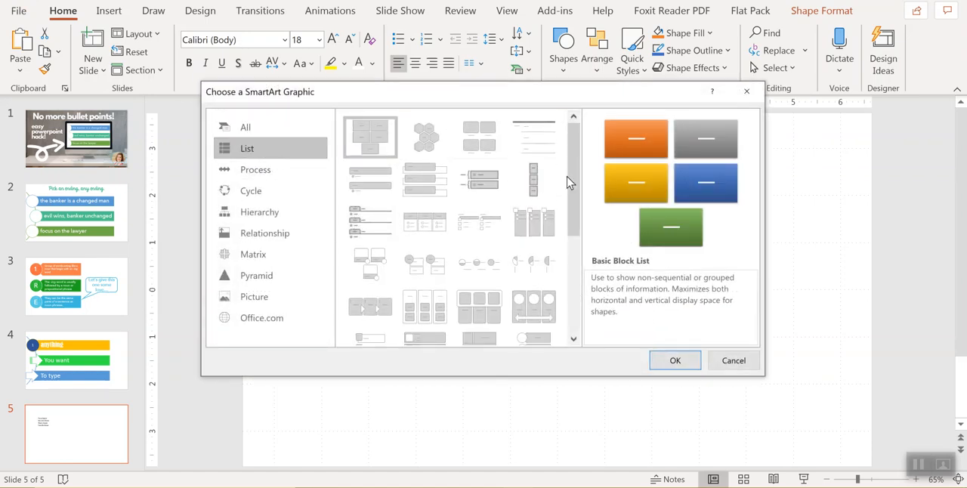
pyautogui.scroll(-3)
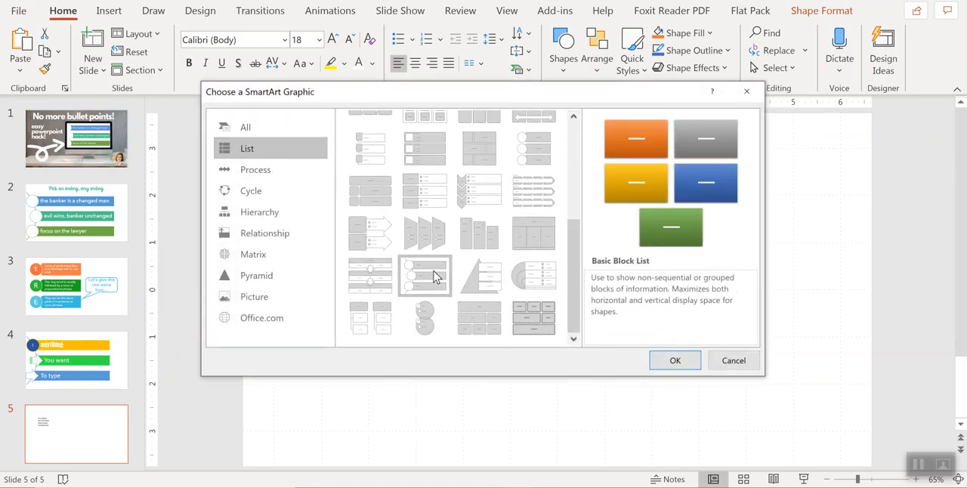
pyautogui.click(674, 360)
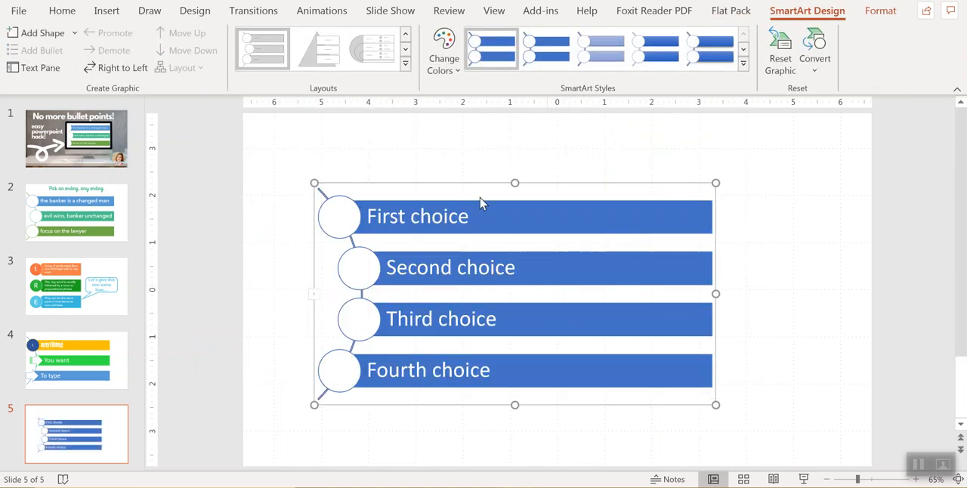
pyautogui.click(443, 51)
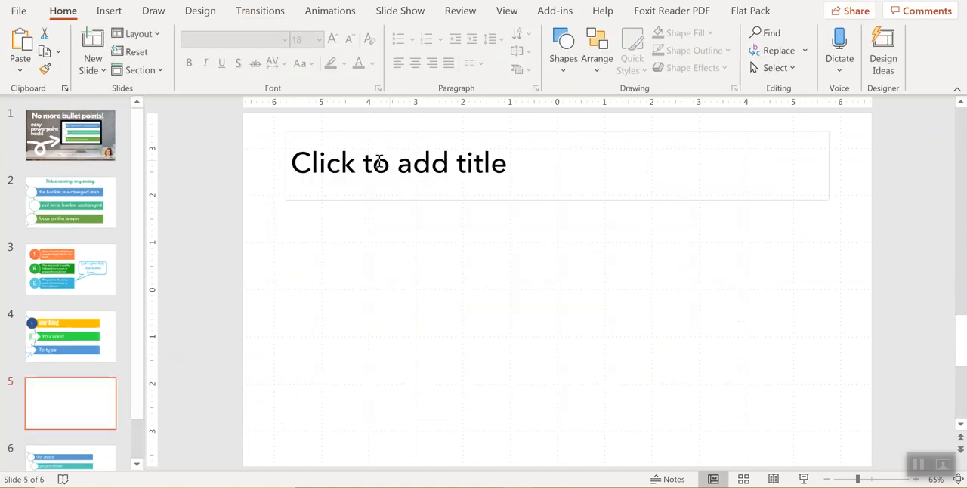
# - Insert a text box on slide 5 with the lines First, Second, Third, fourth
pyautogui.click(109, 11)
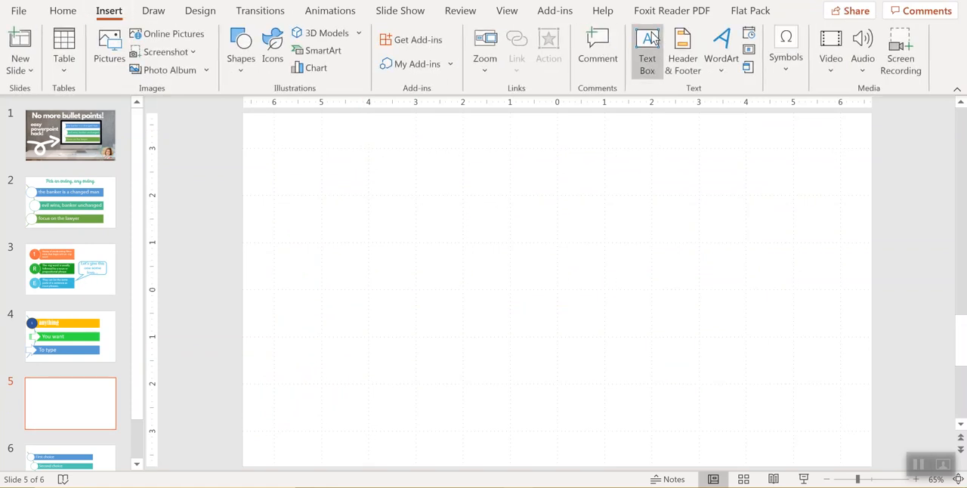
pyautogui.click(647, 53)
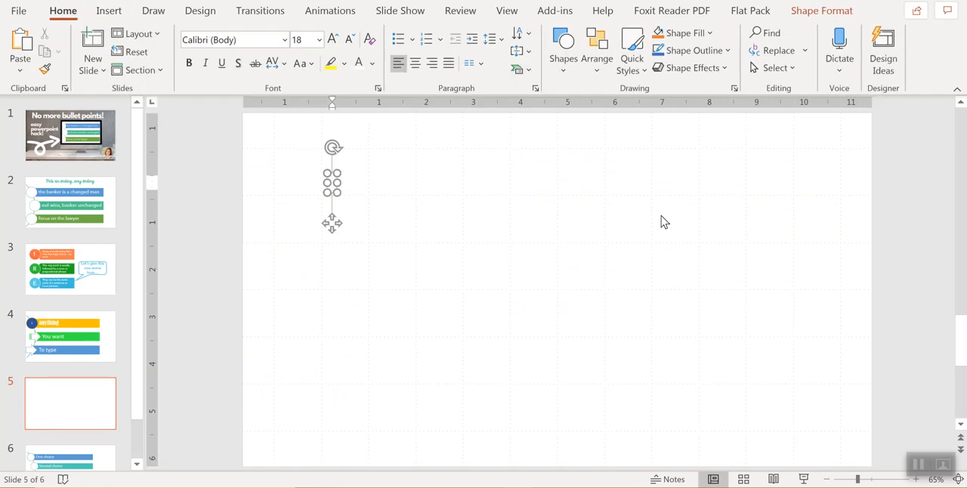
pyautogui.write('first')
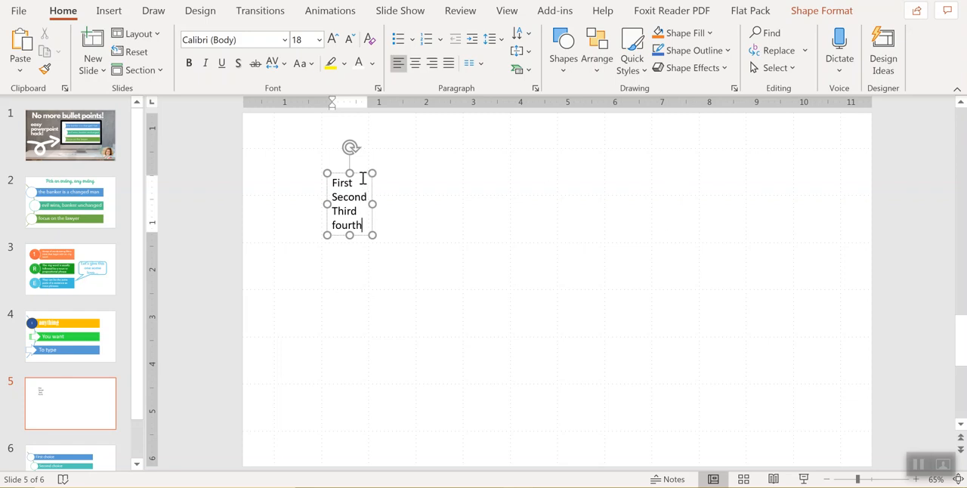
pyautogui.click(517, 69)
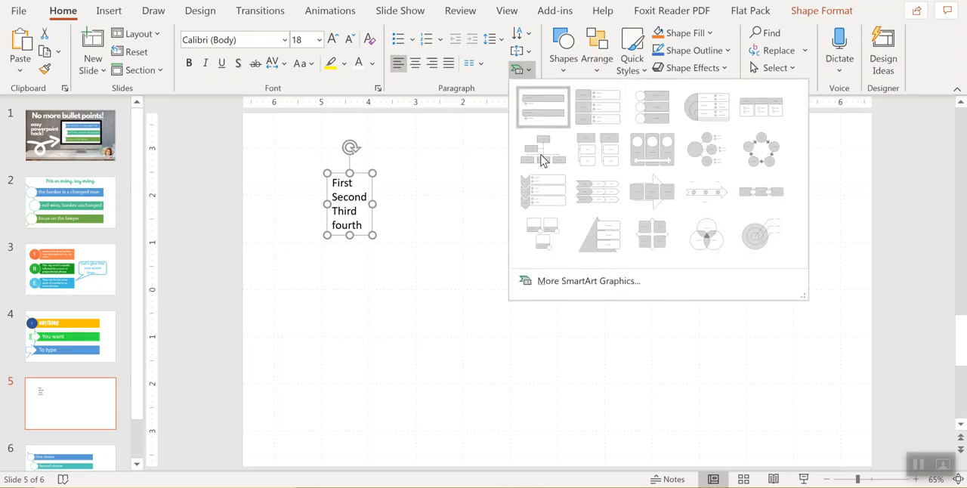
# - Convert the text into a Vertical Box List SmartArt with Colorful colours
pyautogui.click(588, 280)
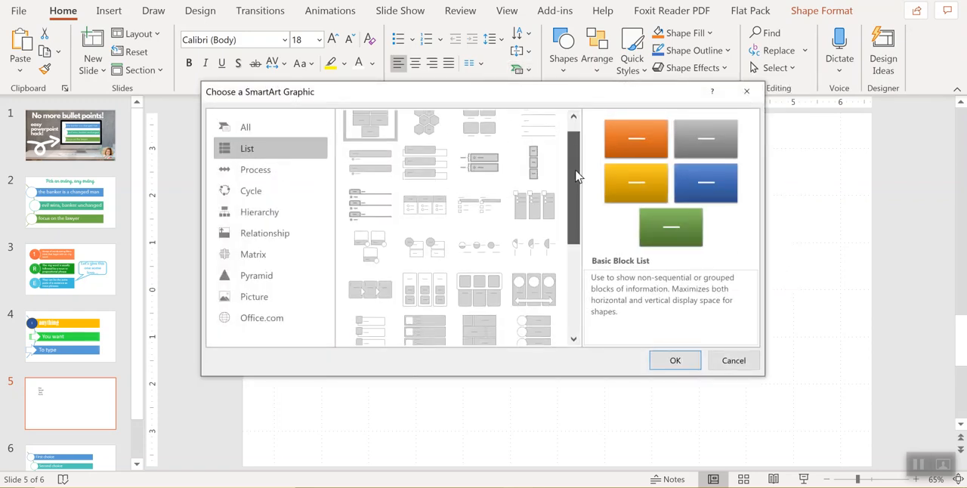
pyautogui.click(424, 162)
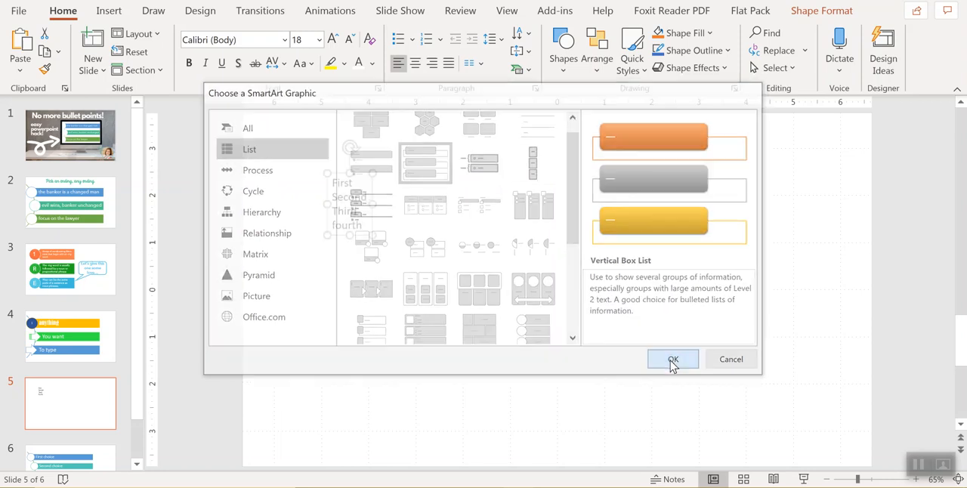
pyautogui.click(672, 359)
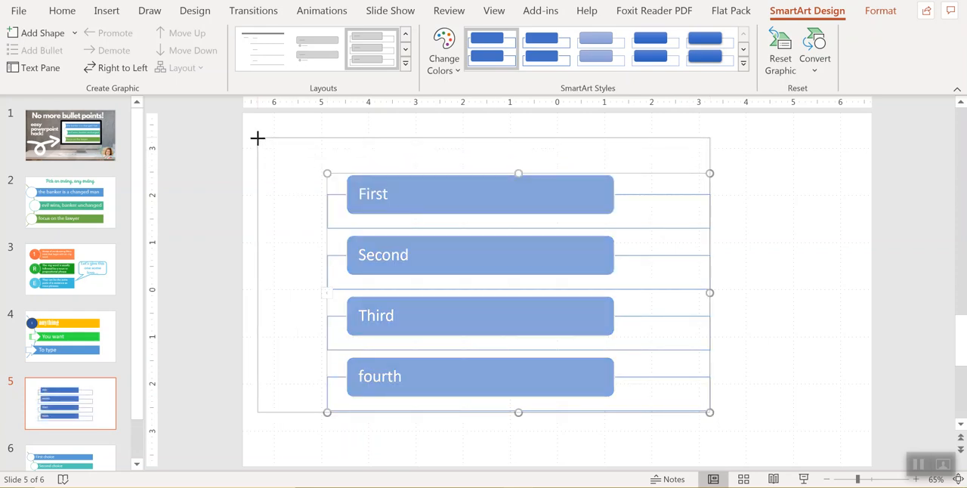
pyautogui.click(443, 49)
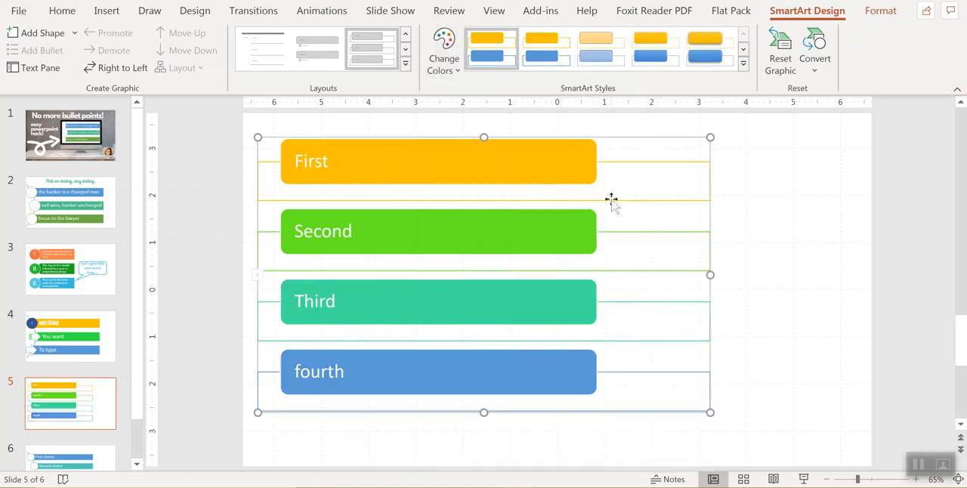
pyautogui.moveTo(718, 417)
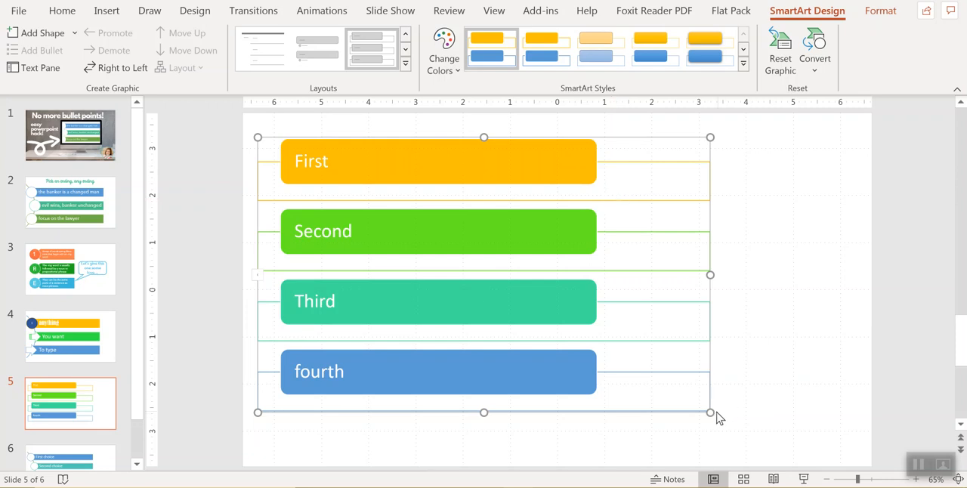
# - Enlarge the box list and add a new blank slide 7
pyautogui.moveTo(709, 412); pyautogui.dragTo(775, 441)
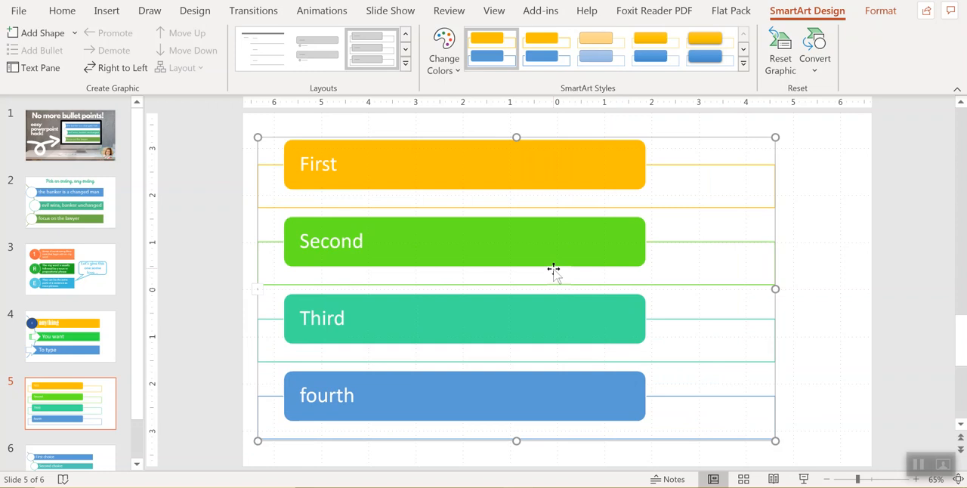
pyautogui.moveTo(324, 169)
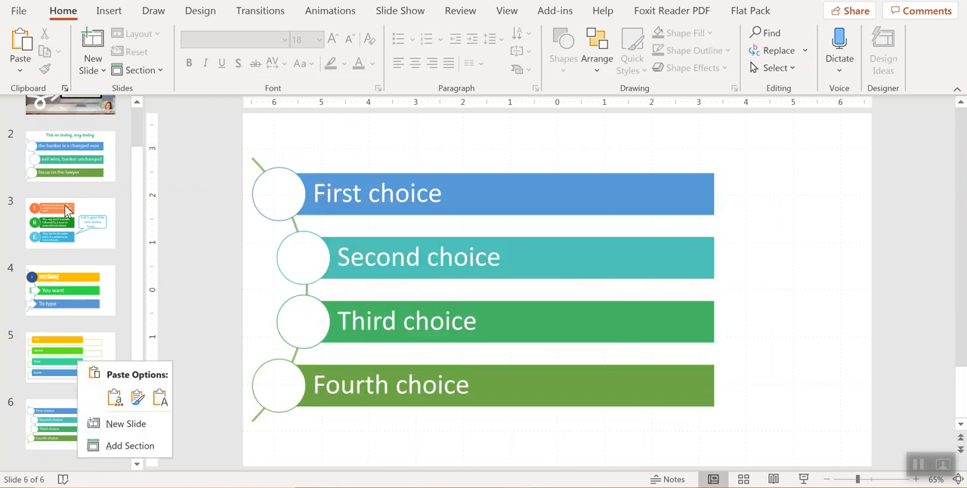
pyautogui.click(69, 223)
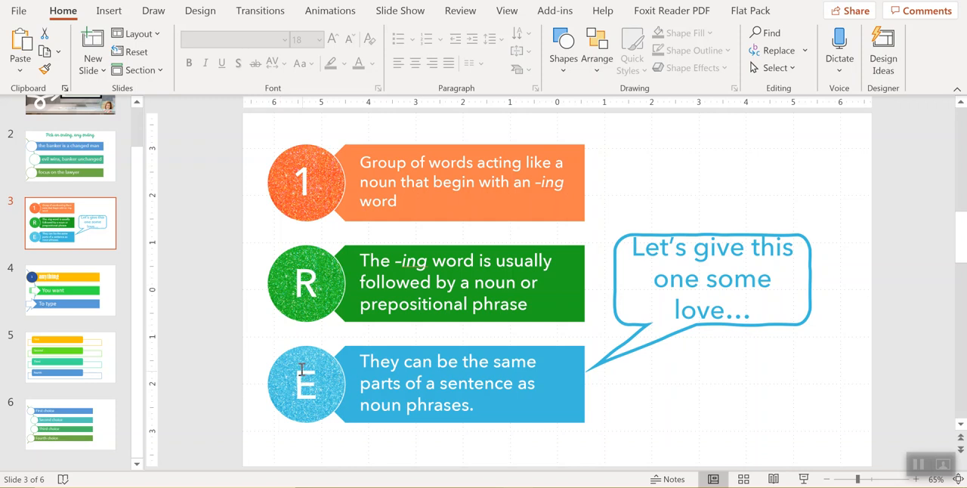
pyautogui.click(306, 384)
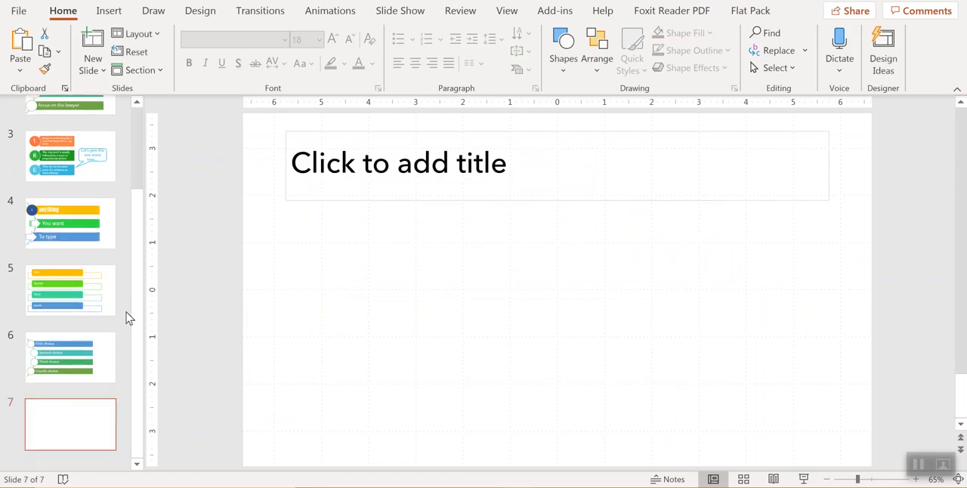
pyautogui.moveTo(347, 132)
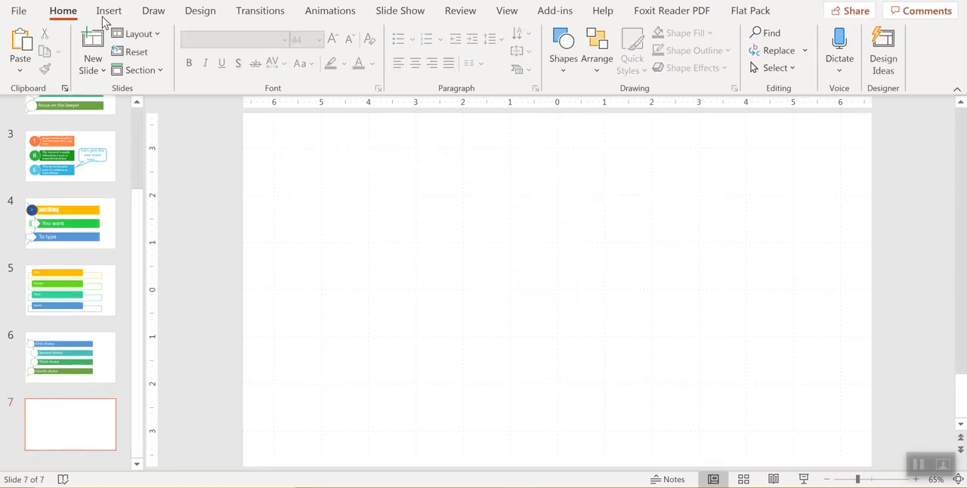
# - Insert a Vertical Picture Accent List SmartArt from the List category onto slide 7
pyautogui.click(109, 10)
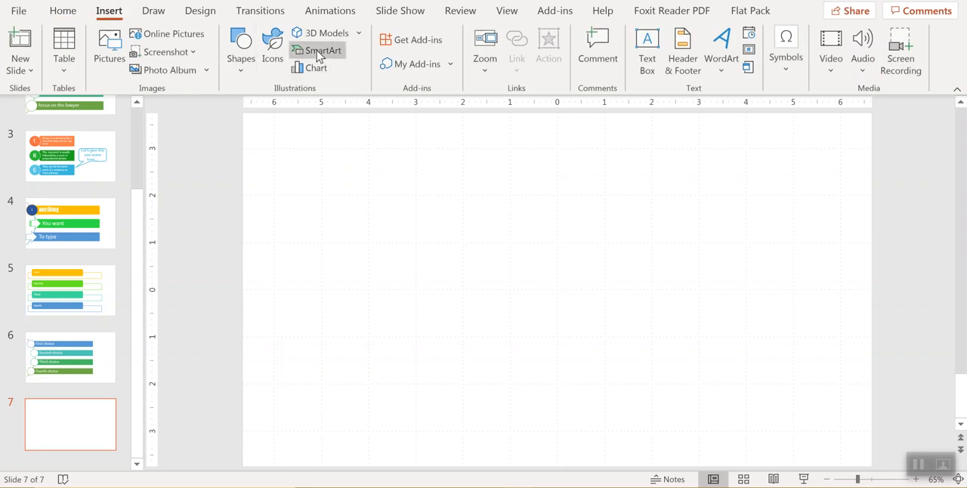
pyautogui.click(322, 50)
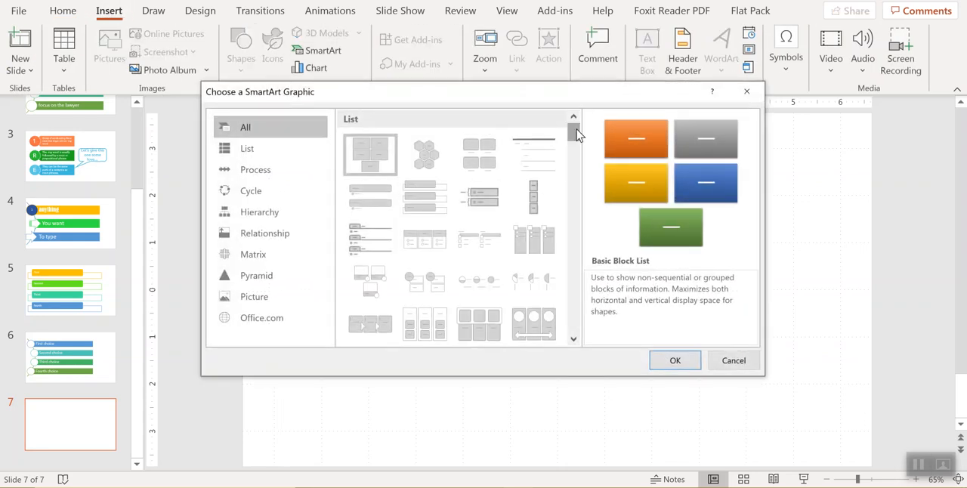
pyautogui.scroll(-3)
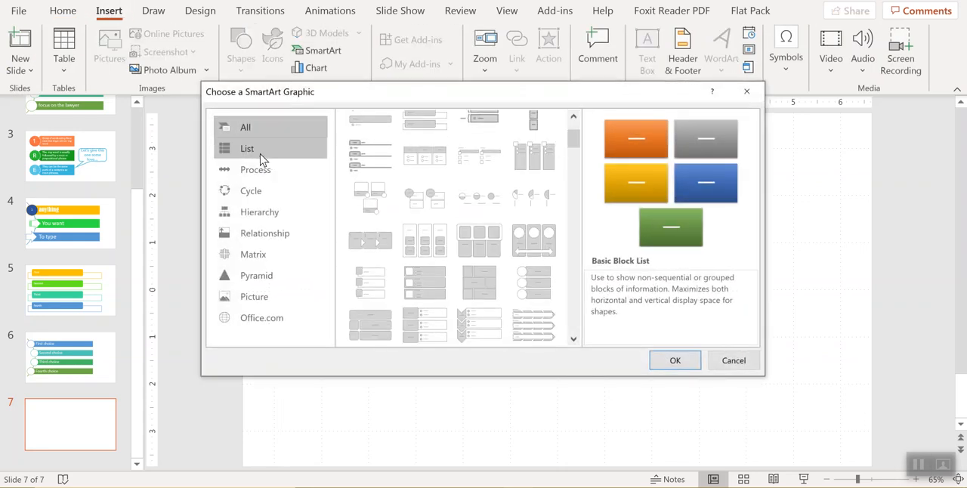
pyautogui.click(247, 148)
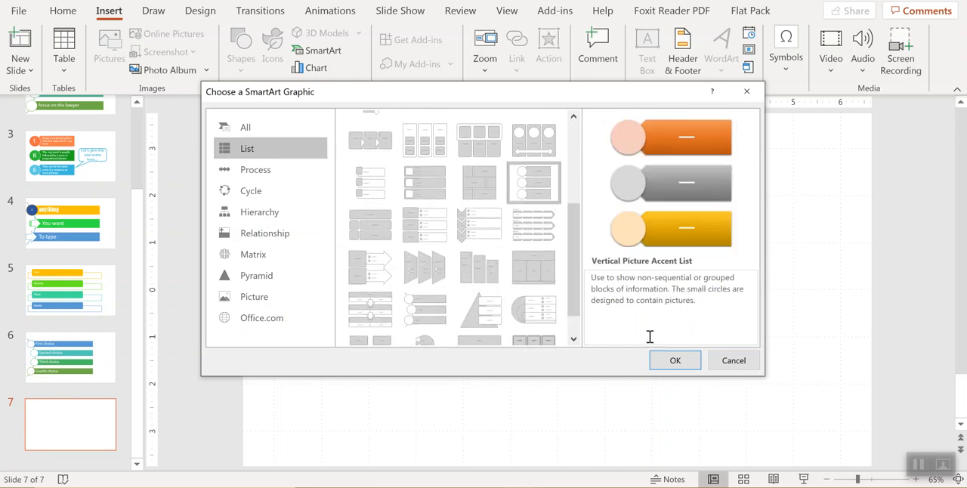
pyautogui.click(674, 361)
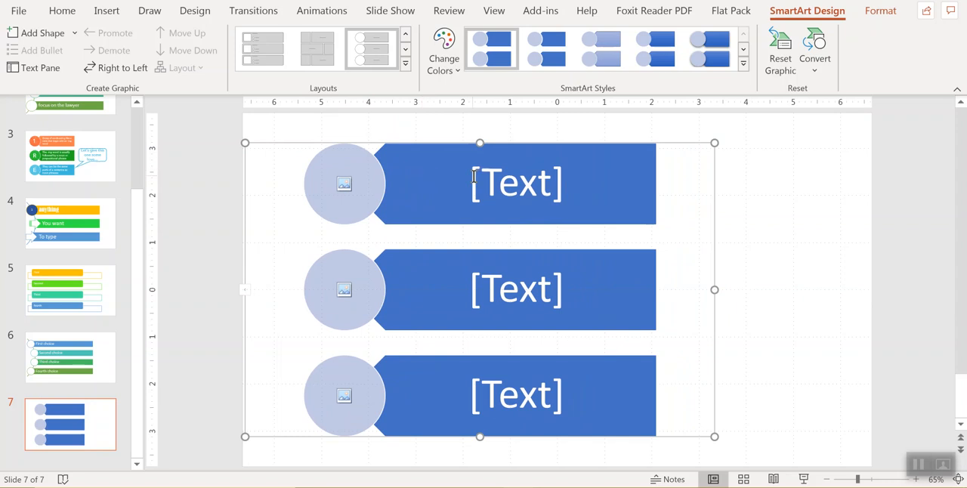
# - Apply a yellow, green and blue colour scheme and turn the top circle into a callout
pyautogui.click(443, 49)
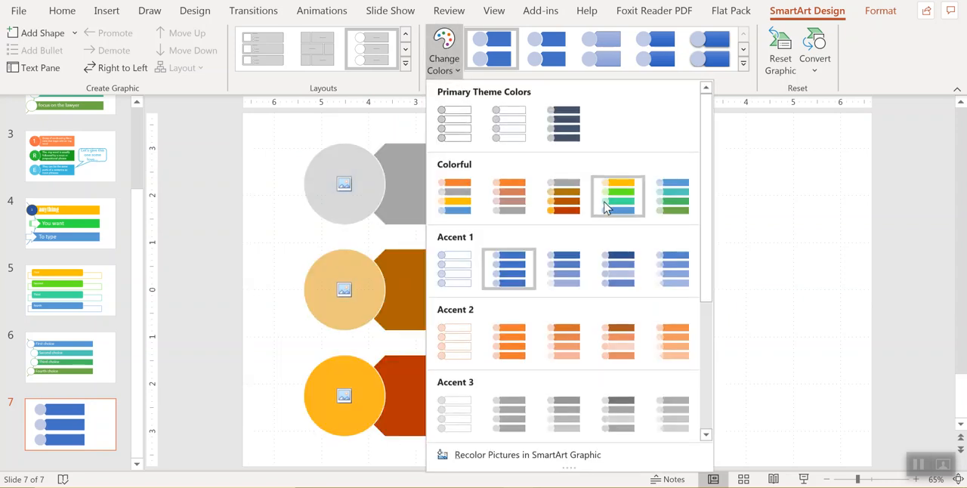
pyautogui.click(617, 195)
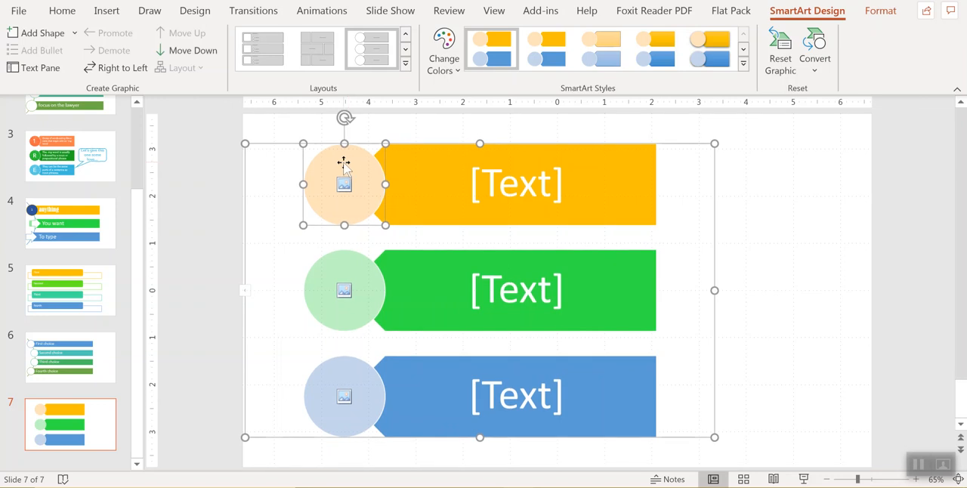
pyautogui.rightClick(344, 185)
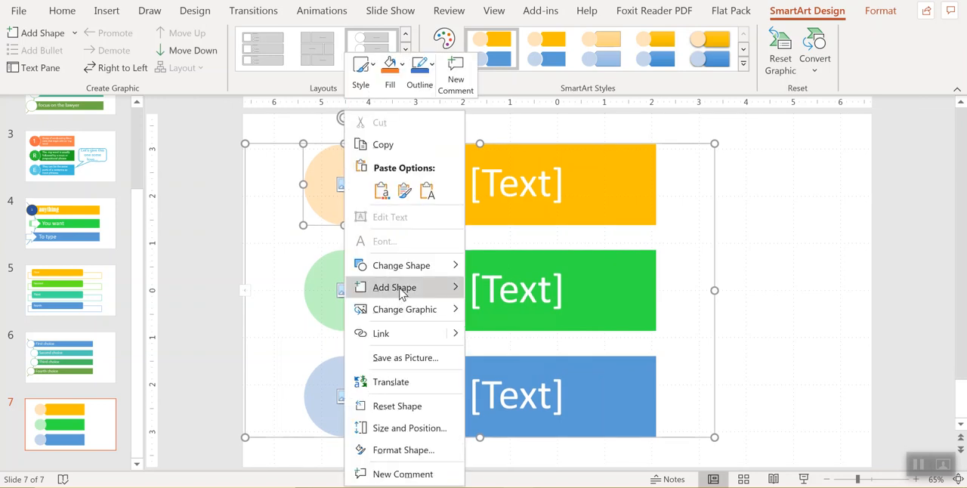
pyautogui.click(403, 265)
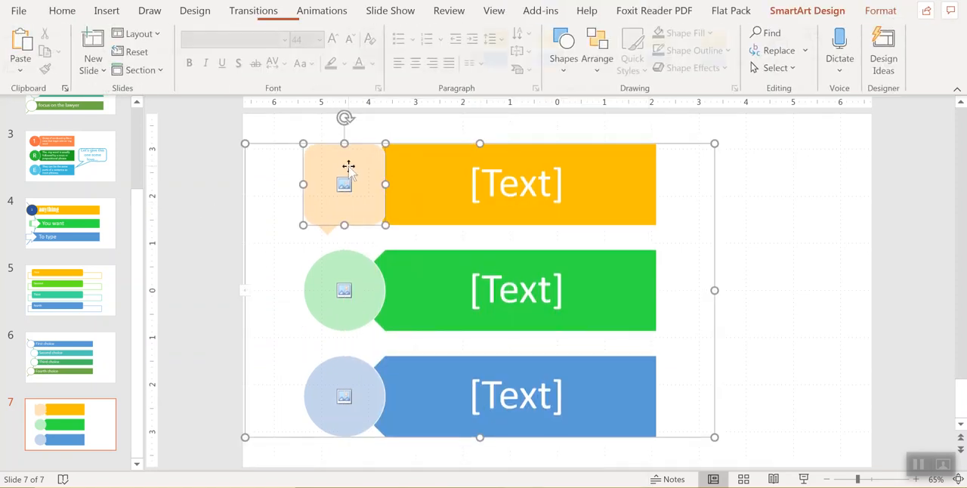
pyautogui.click(807, 11)
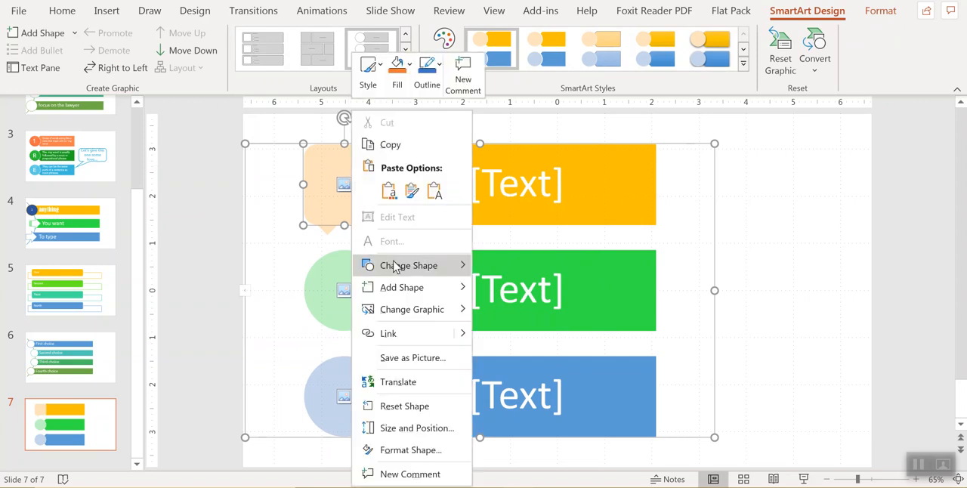
pyautogui.moveTo(410, 449)
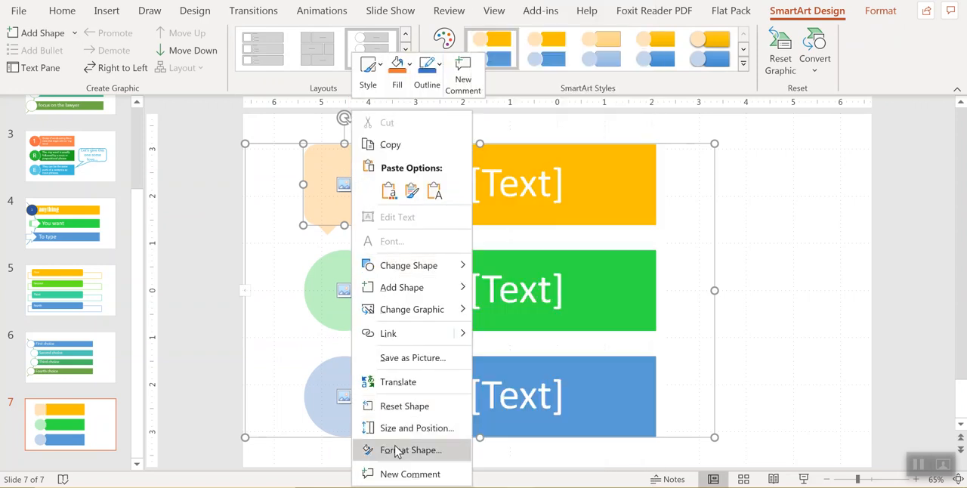
pyautogui.moveTo(338, 241)
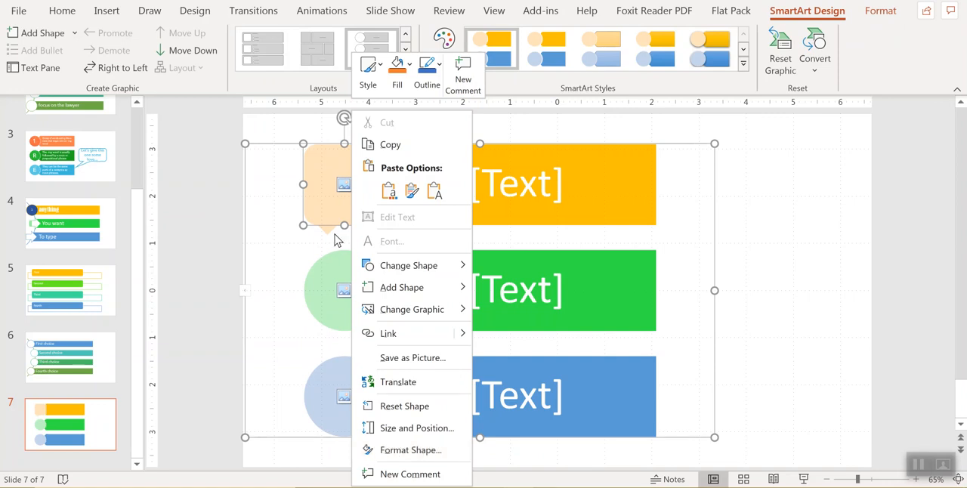
# - Set the top callout to picture or texture fill in Format Shape and choose Insert picture
pyautogui.click(410, 450)
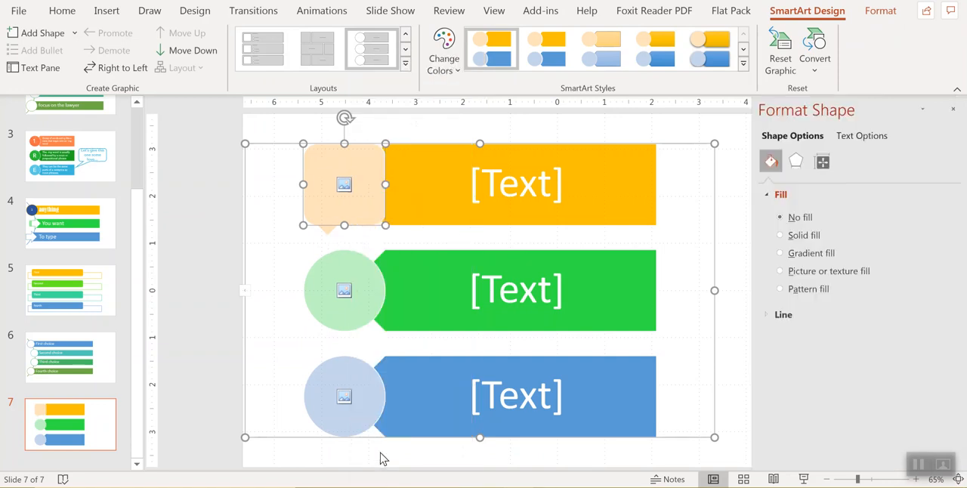
pyautogui.click(804, 212)
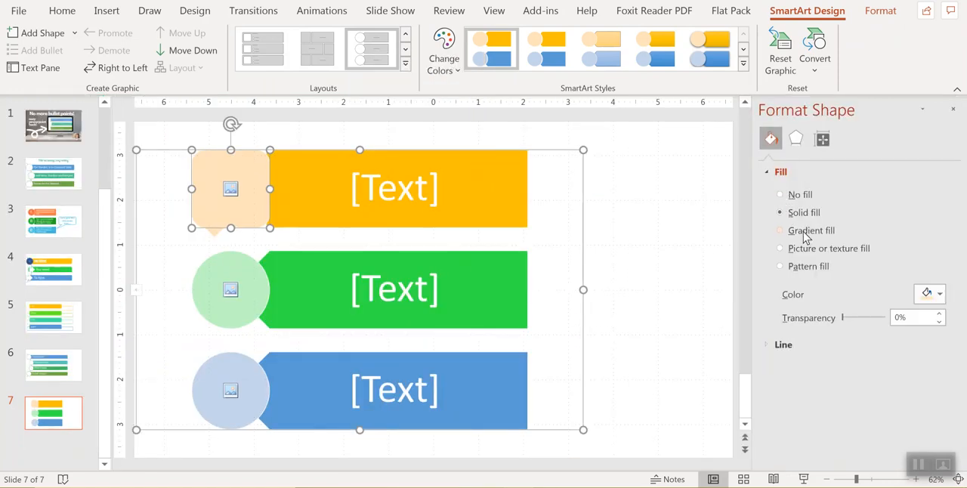
pyautogui.click(780, 247)
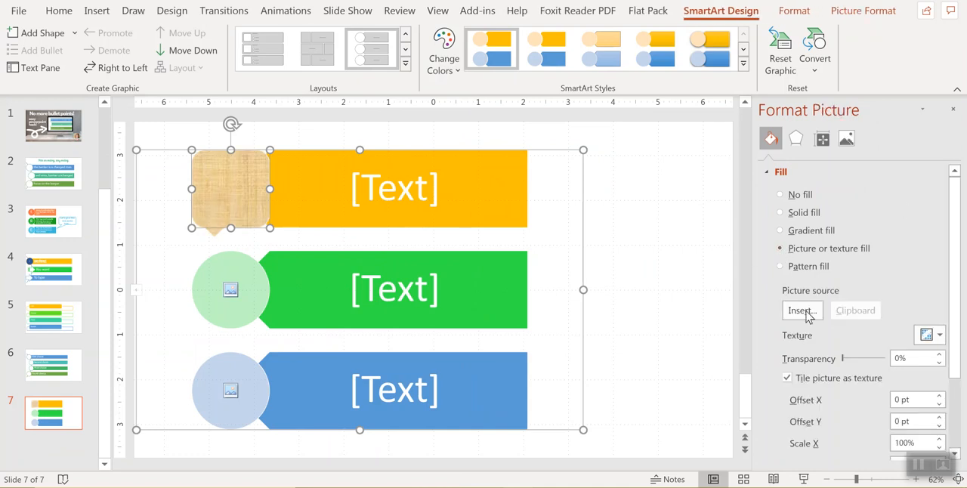
pyautogui.moveTo(848, 293)
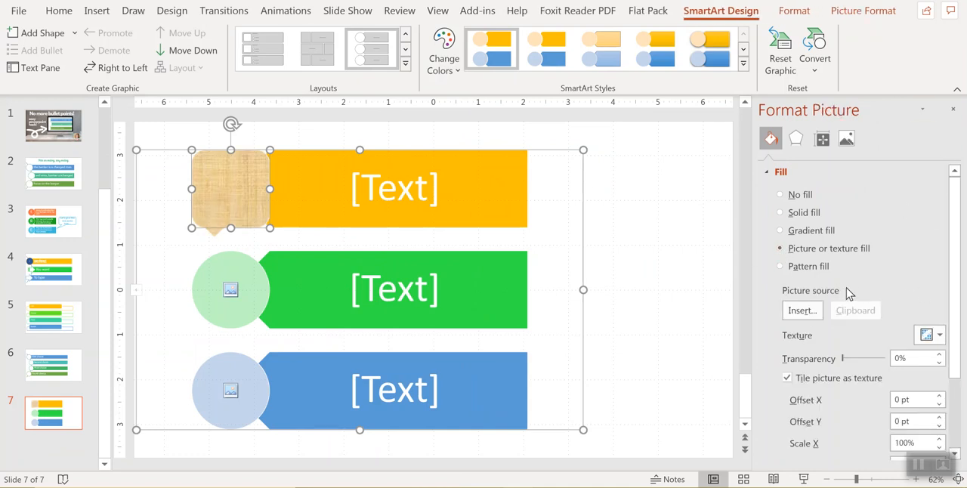
pyautogui.click(802, 310)
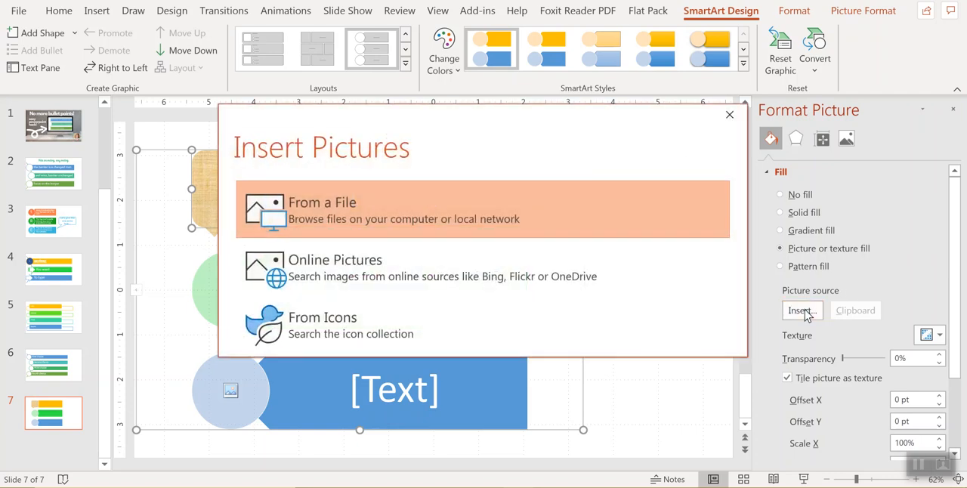
# - Fill the top callout with the orange 'Glitter by Avenie Digital_2' image from Backgrounds
pyautogui.click(323, 209)
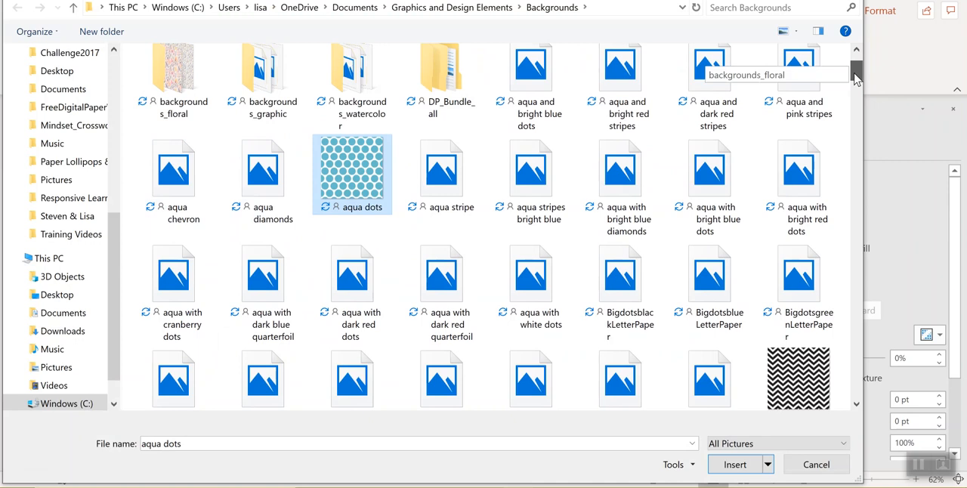
pyautogui.scroll(-3)
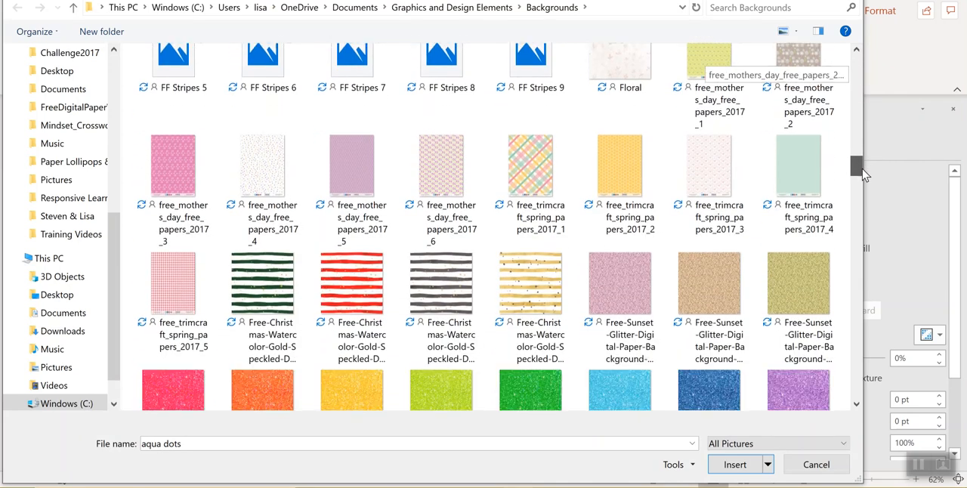
pyautogui.scroll(-3)
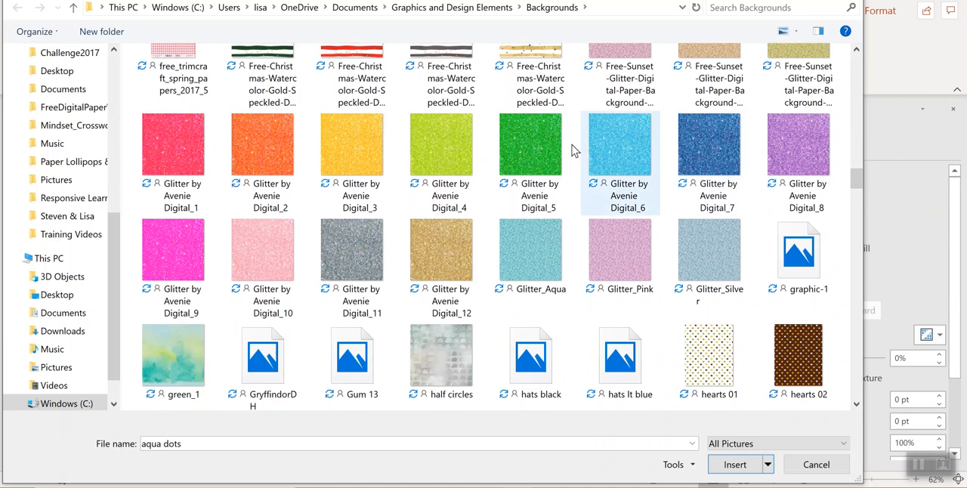
pyautogui.click(262, 144)
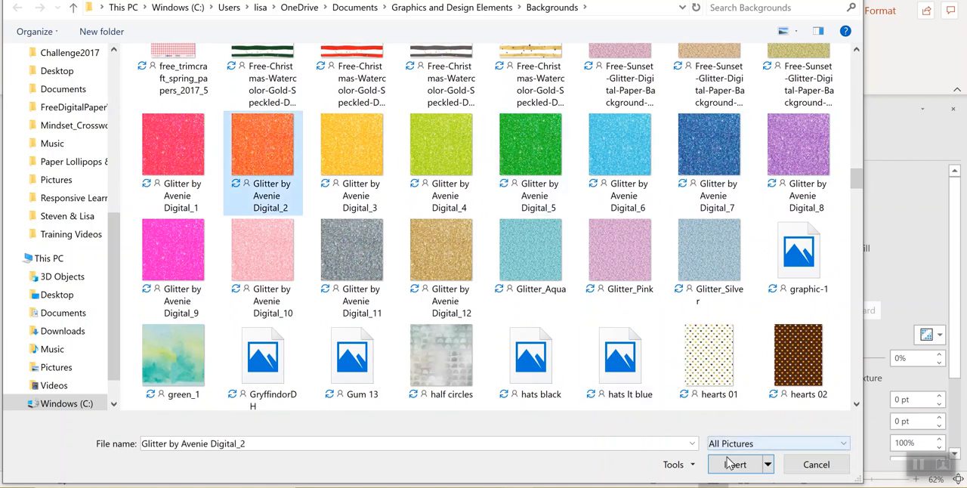
pyautogui.click(734, 464)
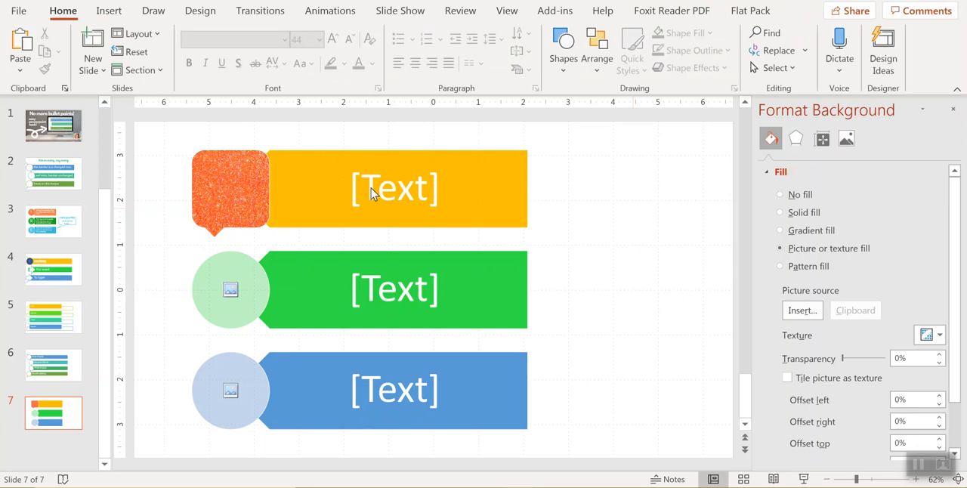
# - Change the top yellow bar's solid fill colour to orange
pyautogui.click(317, 182)
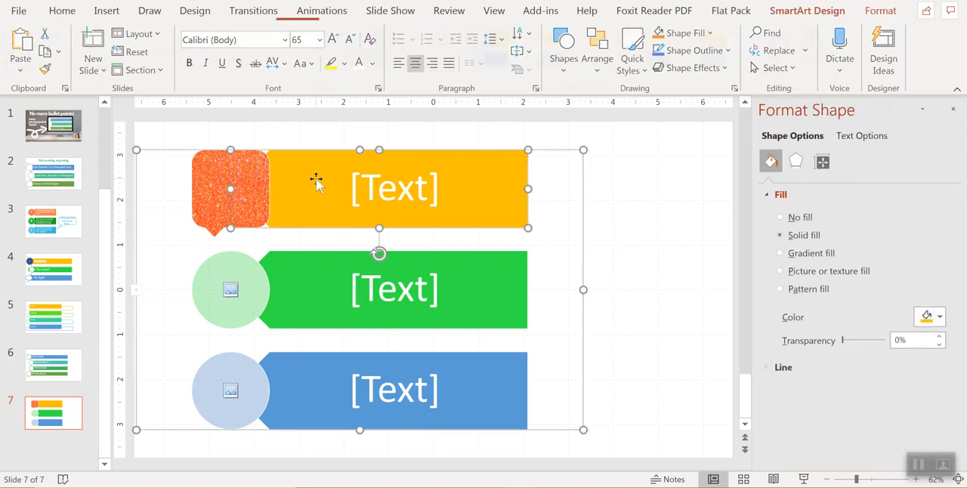
pyautogui.click(807, 10)
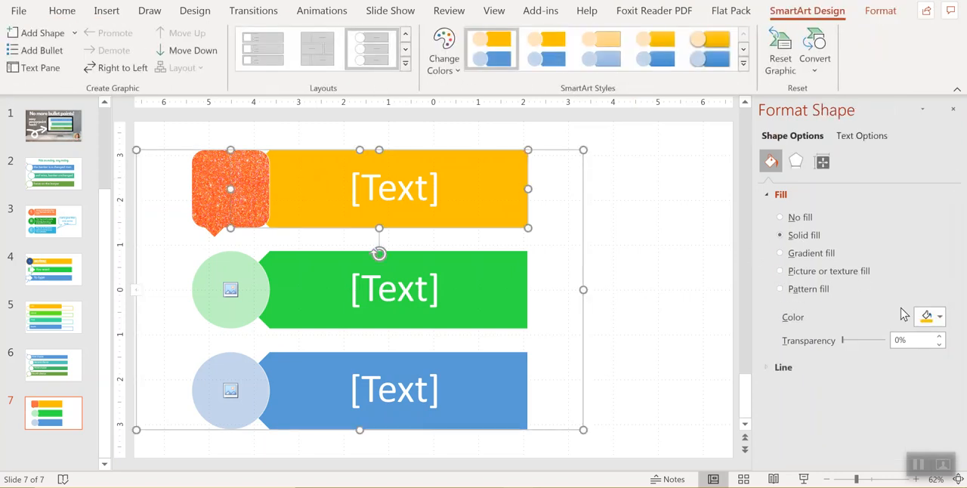
pyautogui.click(939, 316)
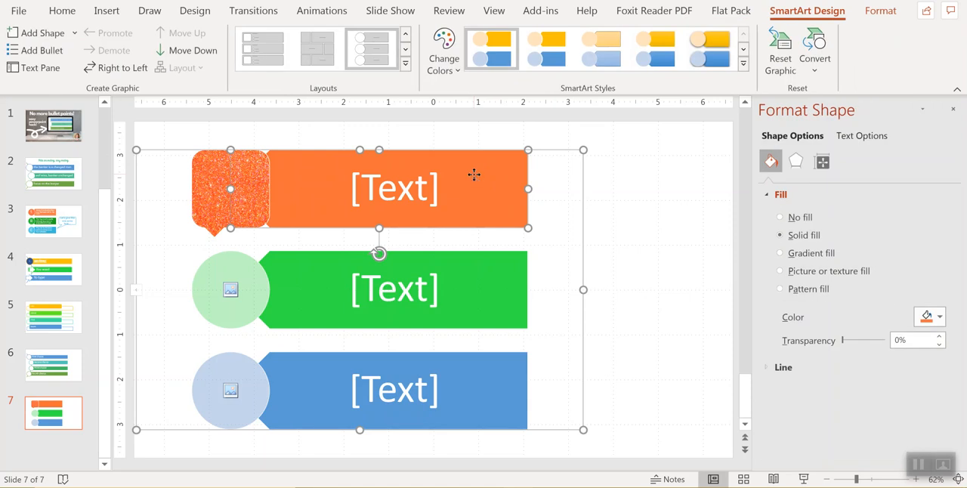
pyautogui.moveTo(456, 175)
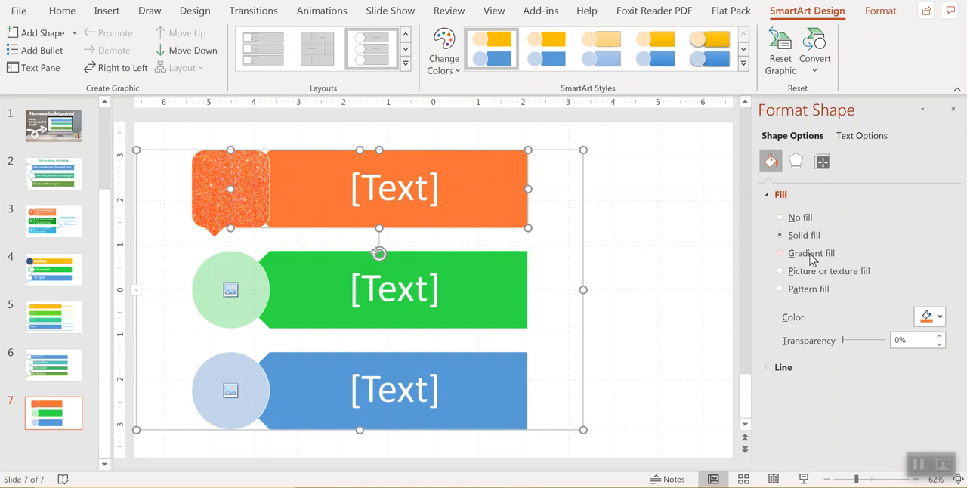
pyautogui.moveTo(792, 260)
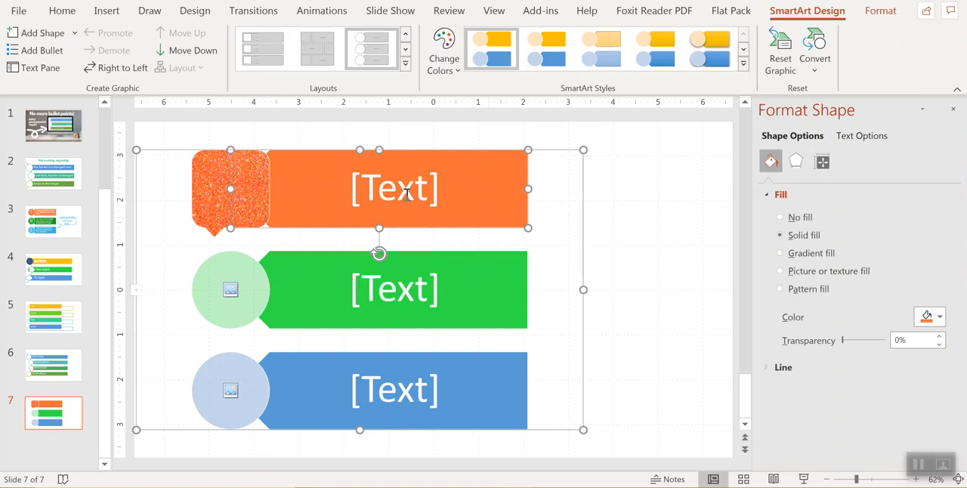
pyautogui.moveTo(744, 157)
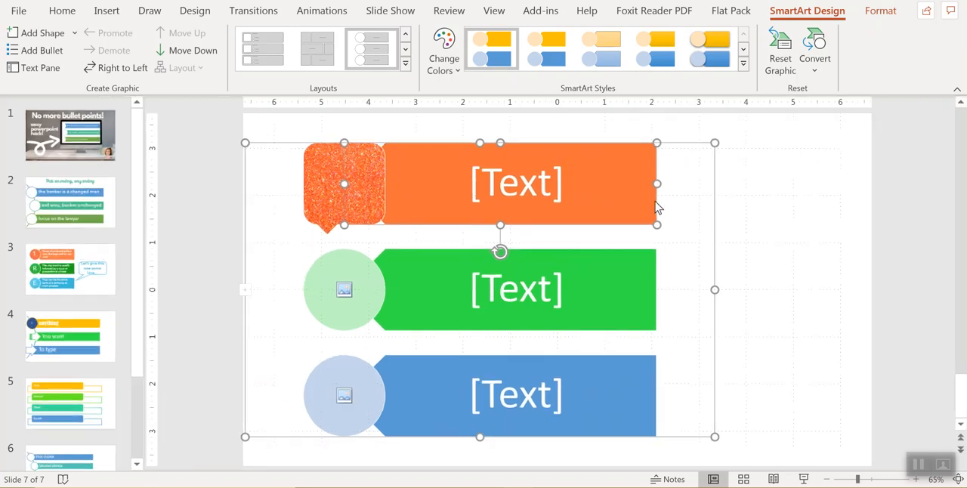
# - Open the Format Shape fill settings for the orange top bar
pyautogui.scroll(-3)
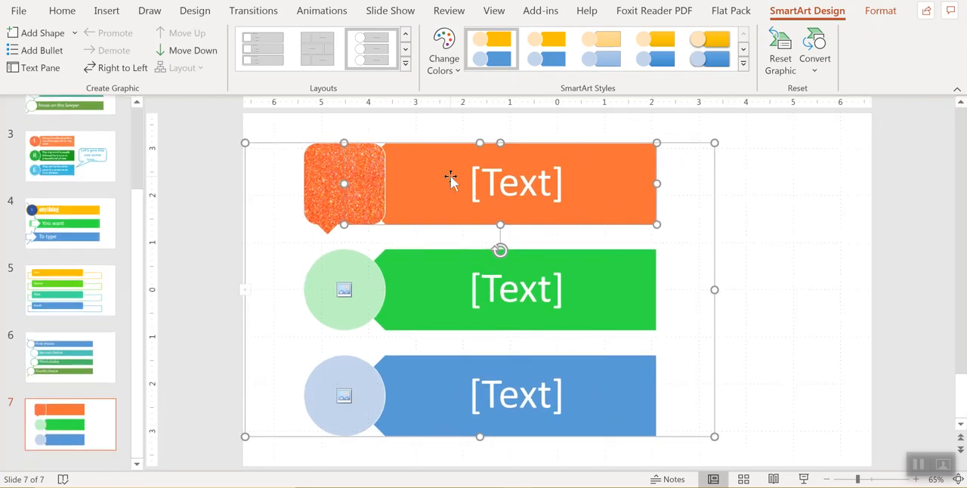
pyautogui.rightClick(451, 181)
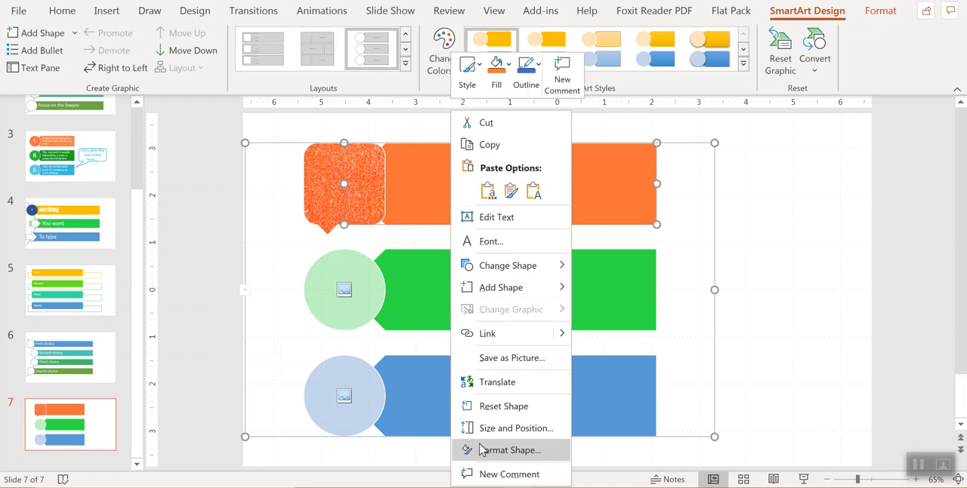
pyautogui.click(509, 450)
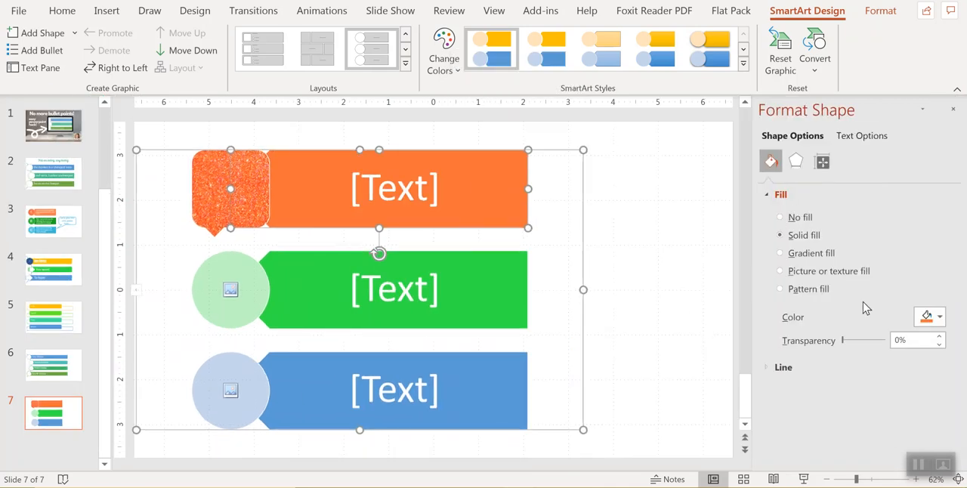
pyautogui.click(940, 316)
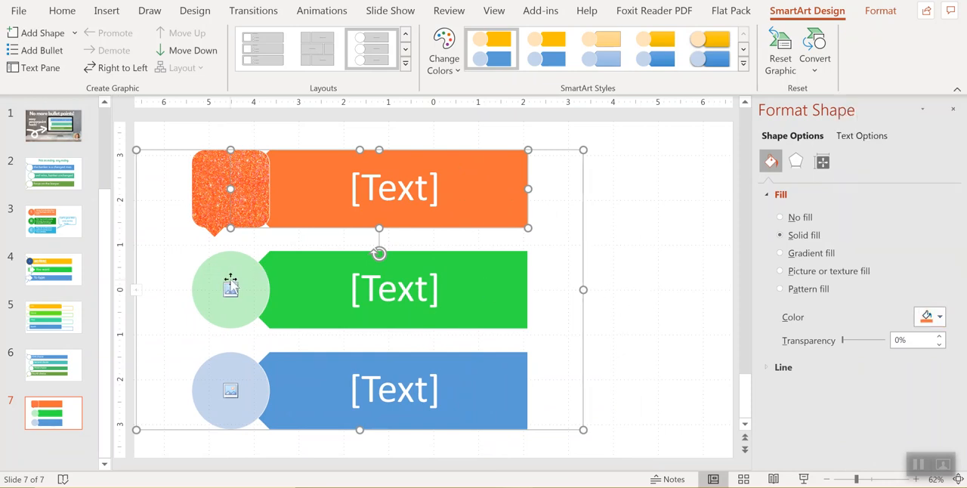
# - Switch the middle green circle to a picture fill and browse Backgrounds for a glitter image
pyautogui.click(231, 289)
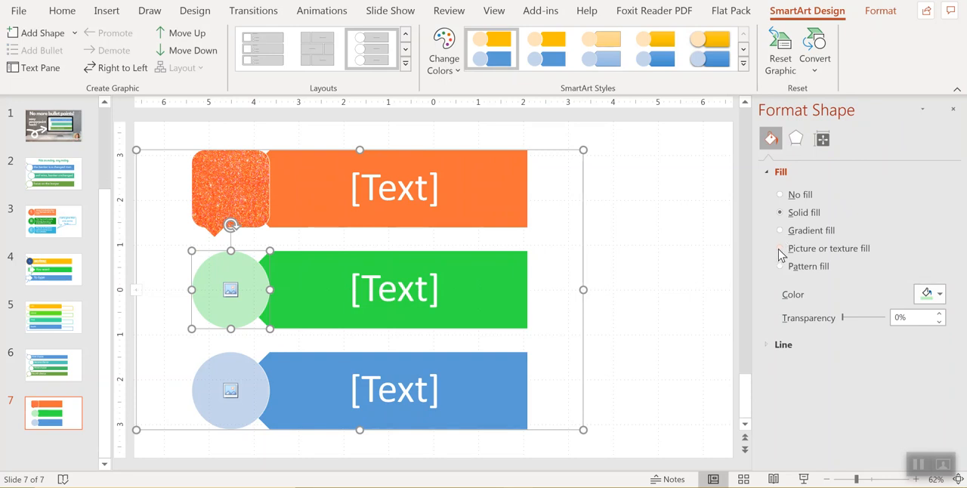
pyautogui.click(780, 248)
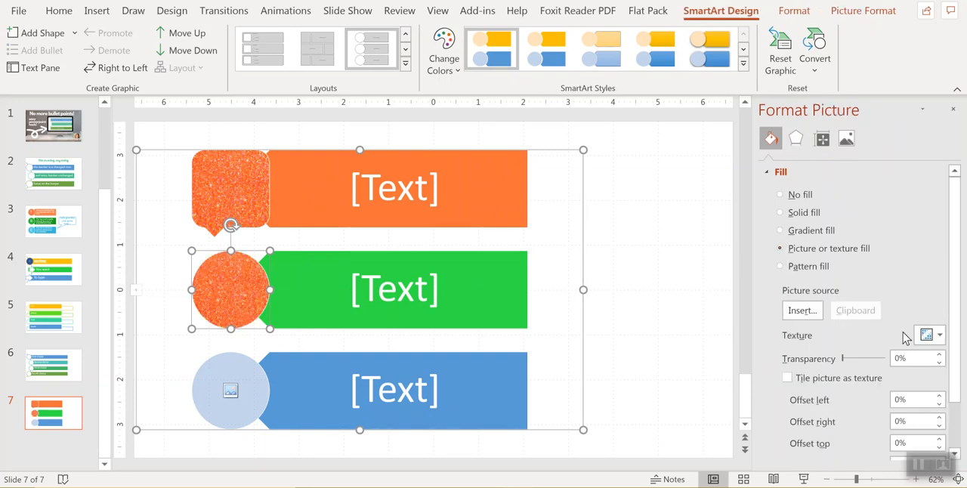
pyautogui.click(802, 310)
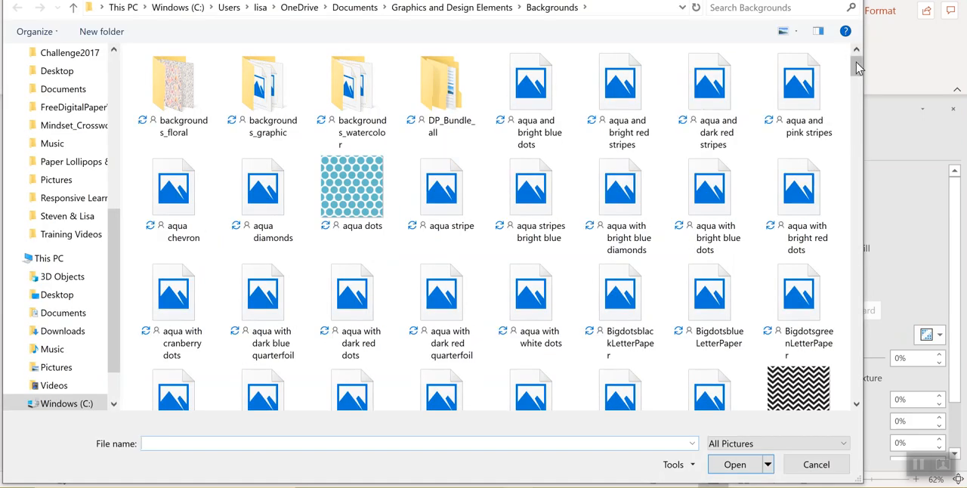
pyautogui.scroll(-3)
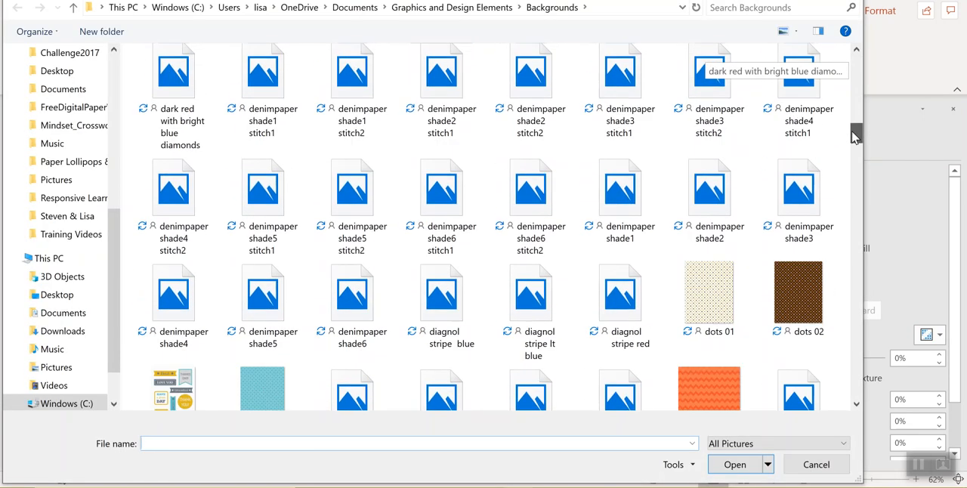
pyautogui.scroll(-3)
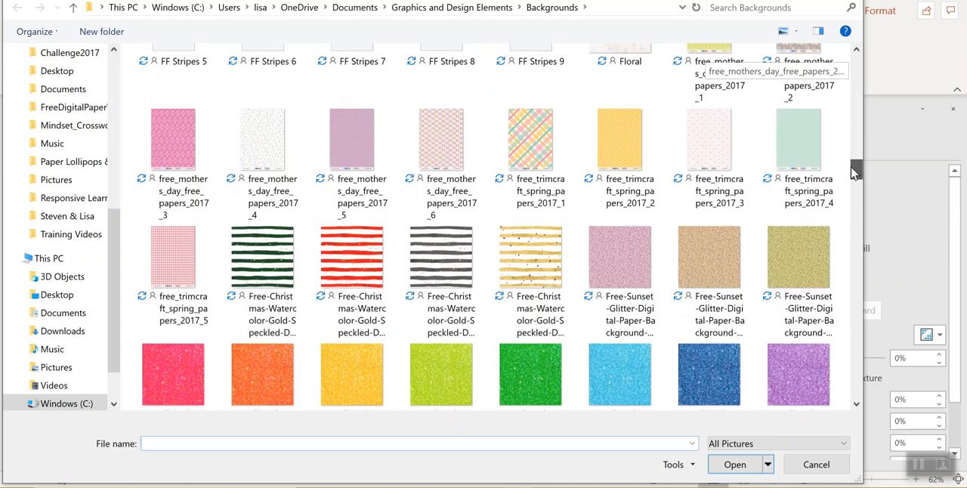
pyautogui.scroll(-3)
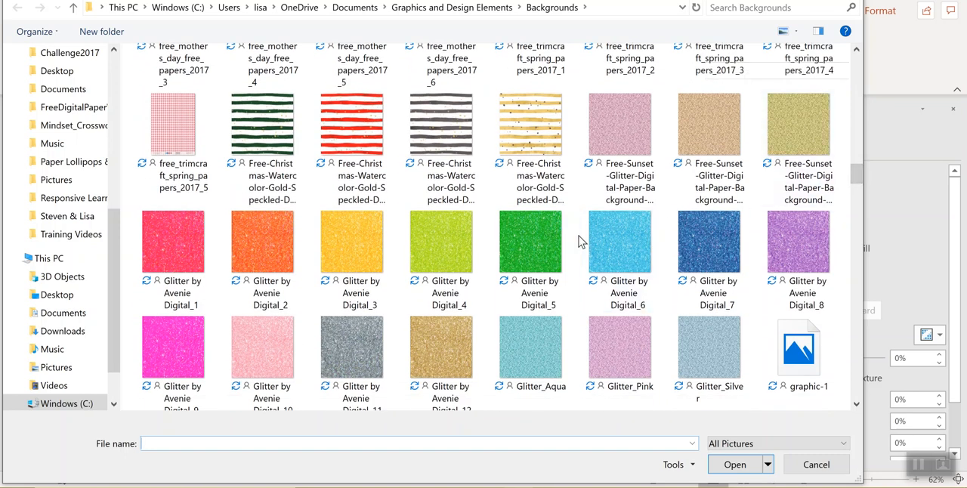
pyautogui.click(530, 242)
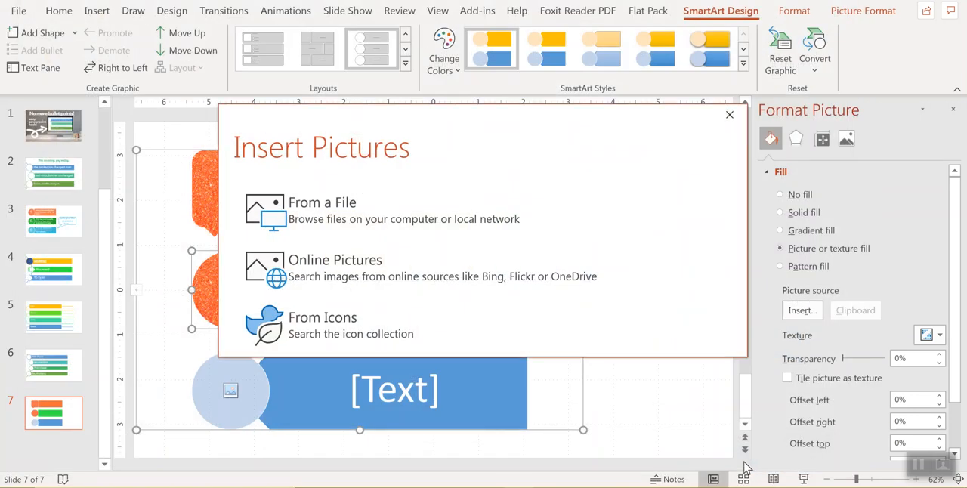
# - Show the Teachers Pay Teachers page for Avenie Digital's Colorful Glitter Digital Paper
pyautogui.click(729, 114)
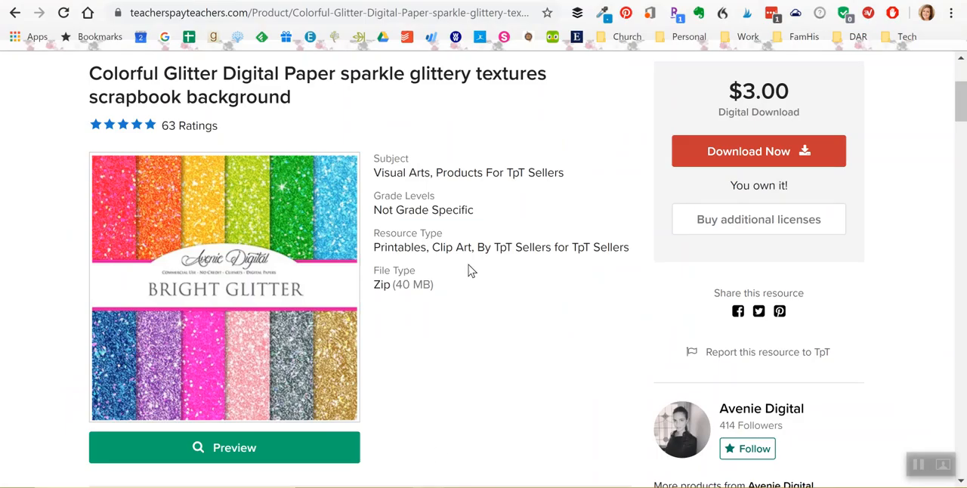
pyautogui.moveTo(401, 151)
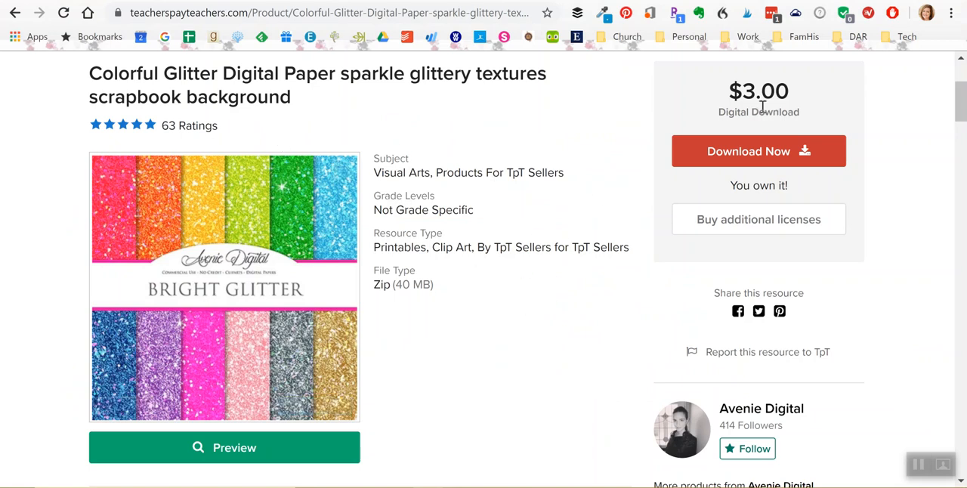
pyautogui.moveTo(250, 251)
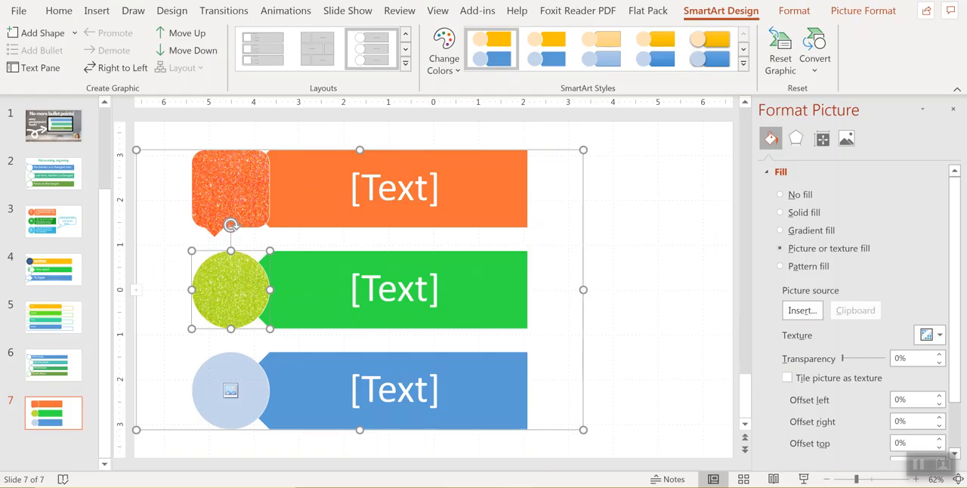
# - Colour the middle bar lime to match its glitter circle, checking the example slide
pyautogui.click(394, 288)
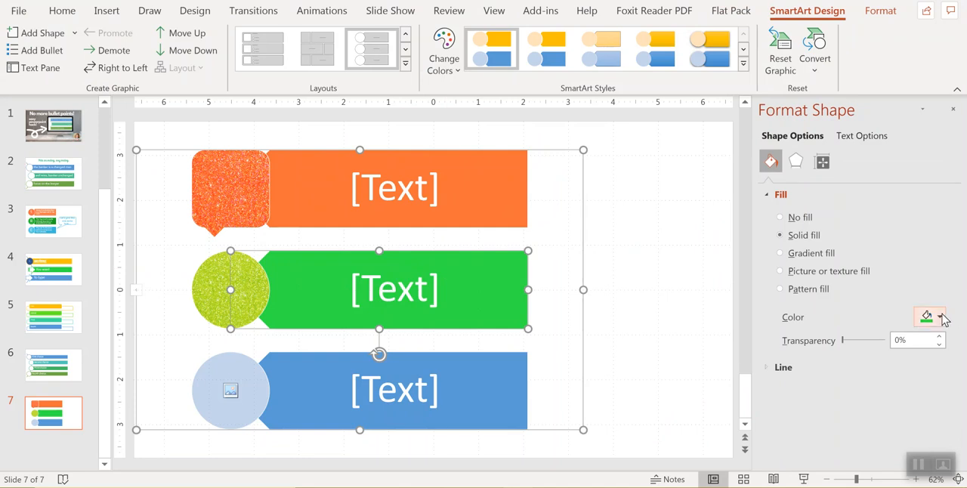
pyautogui.click(928, 316)
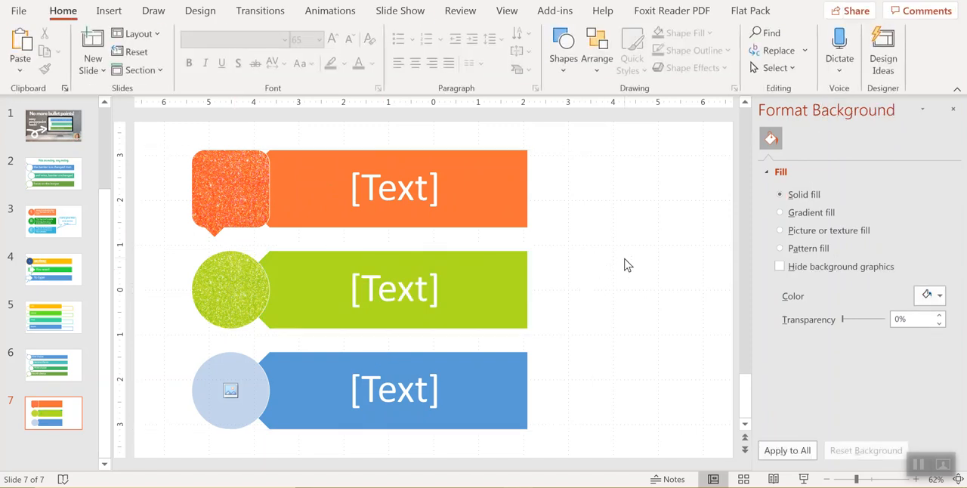
pyautogui.moveTo(348, 204)
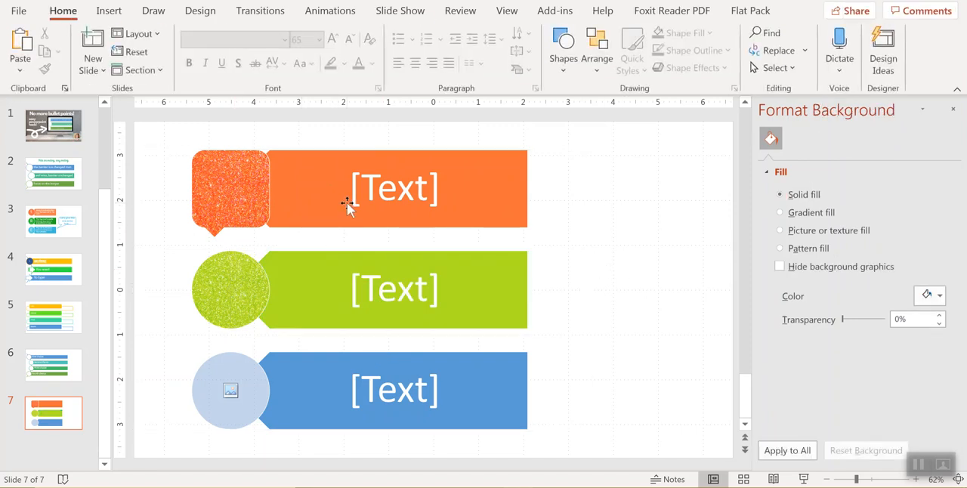
pyautogui.click(52, 220)
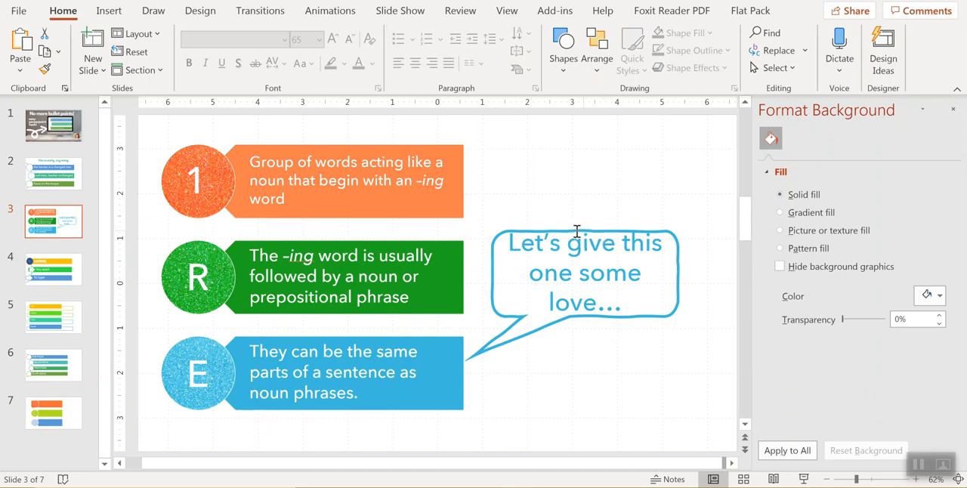
pyautogui.click(53, 413)
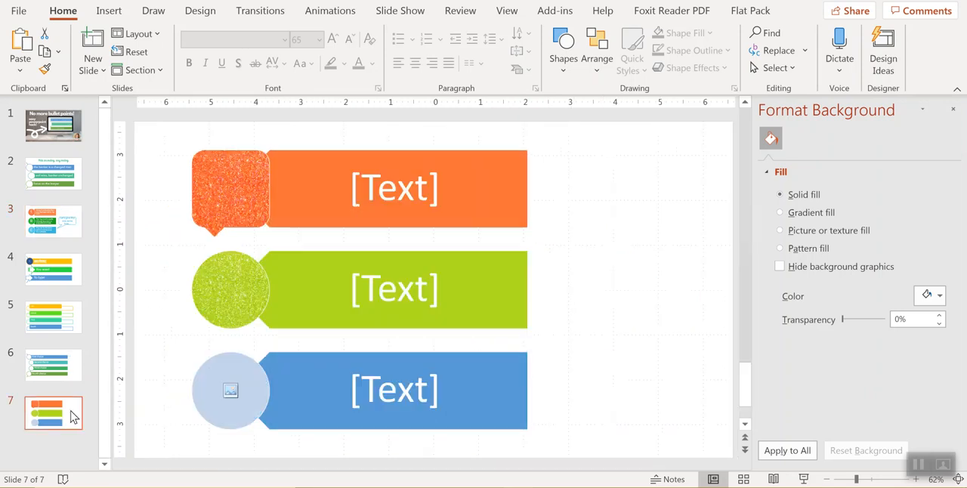
# - Draw a rounded-rectangle speech bubble right of the three bars, tail pointing down-left
pyautogui.click(109, 10)
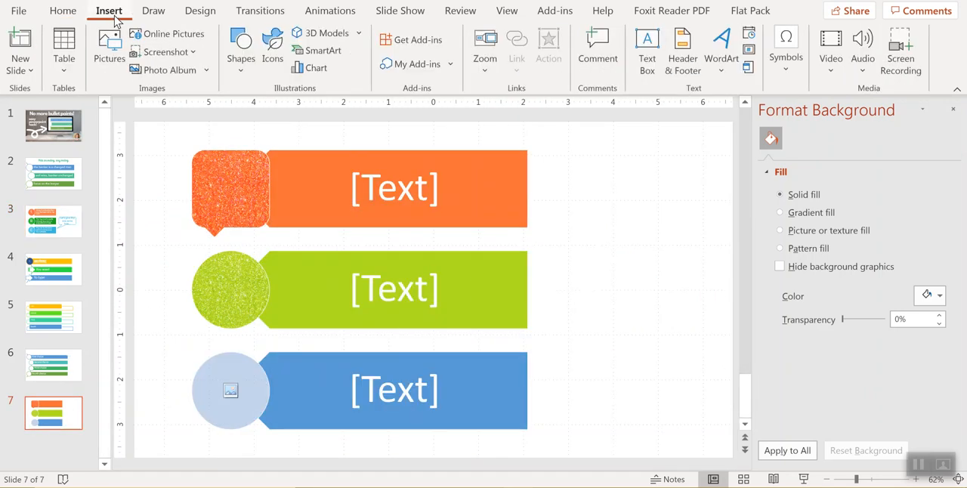
pyautogui.click(240, 45)
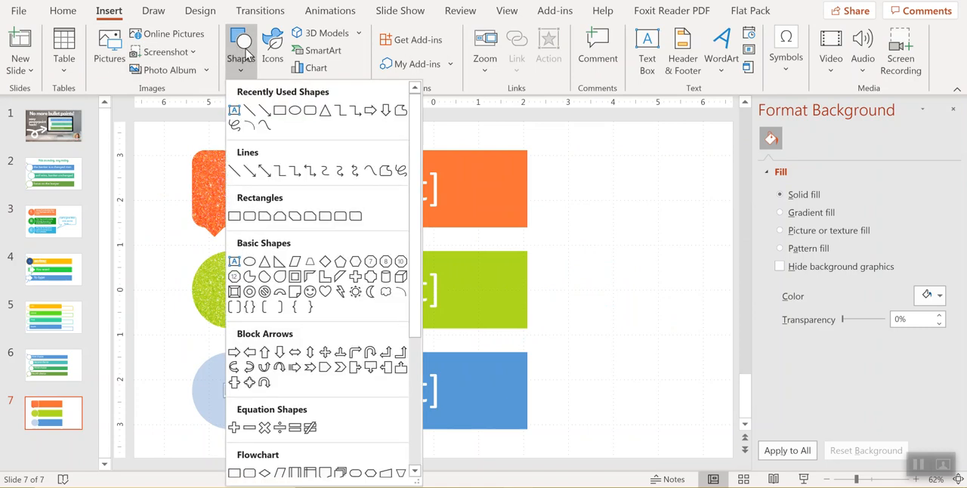
pyautogui.moveTo(355, 367)
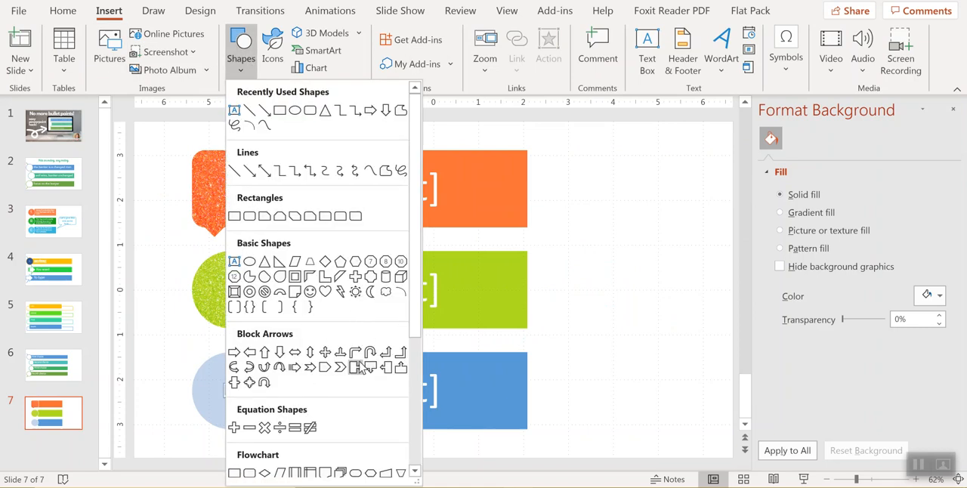
pyautogui.scroll(-3)
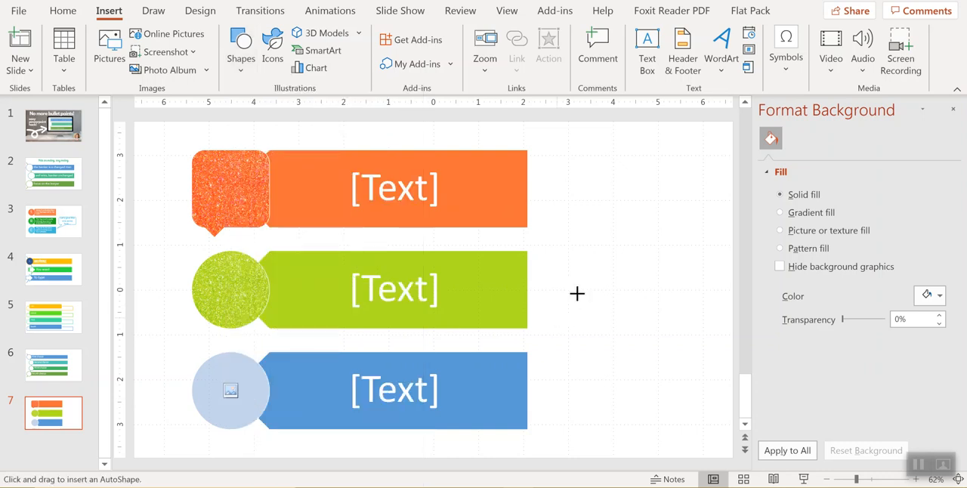
pyautogui.moveTo(557, 202); pyautogui.dragTo(708, 317)
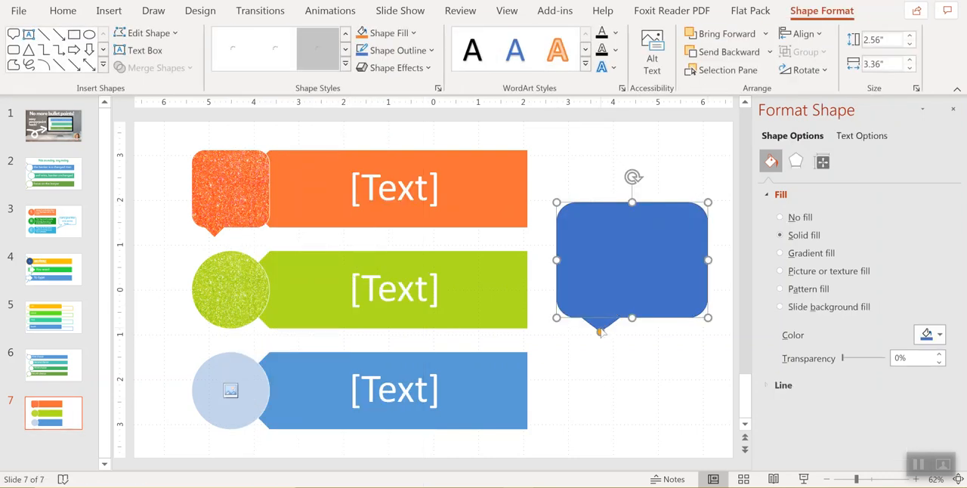
pyautogui.click(318, 48)
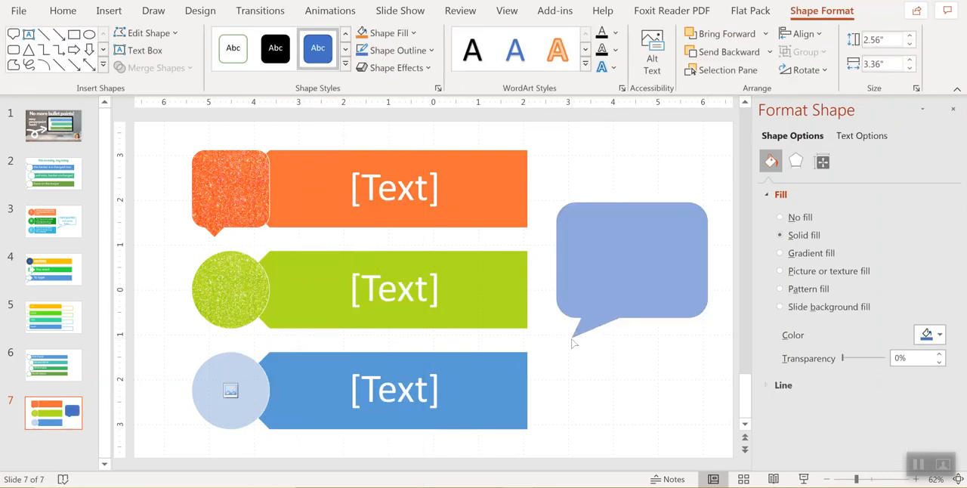
pyautogui.click(631, 262)
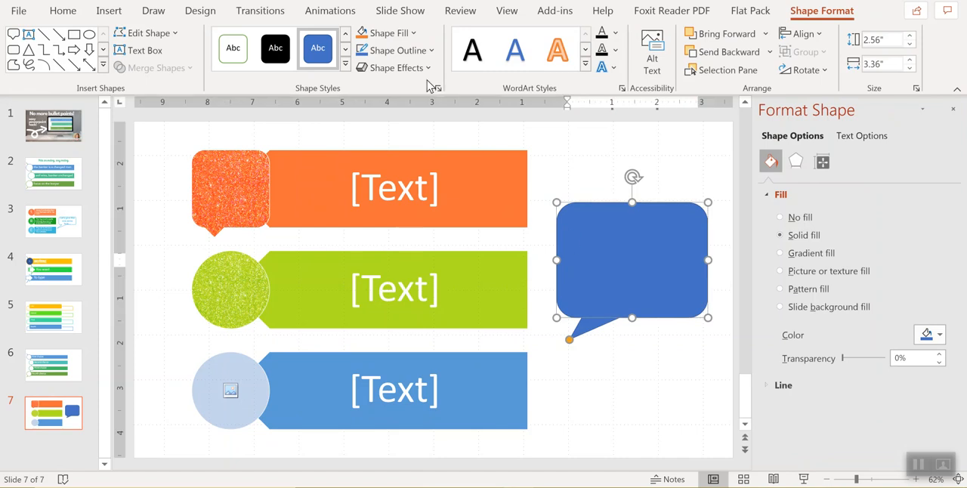
# - Give the speech bubble a dark blue sketched outline and set its fill to No Fill
pyautogui.click(392, 50)
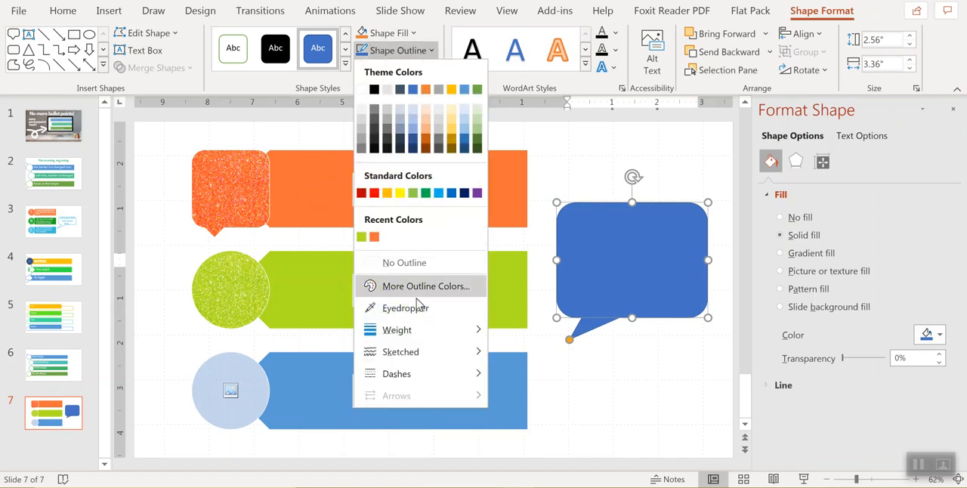
pyautogui.moveTo(398, 352)
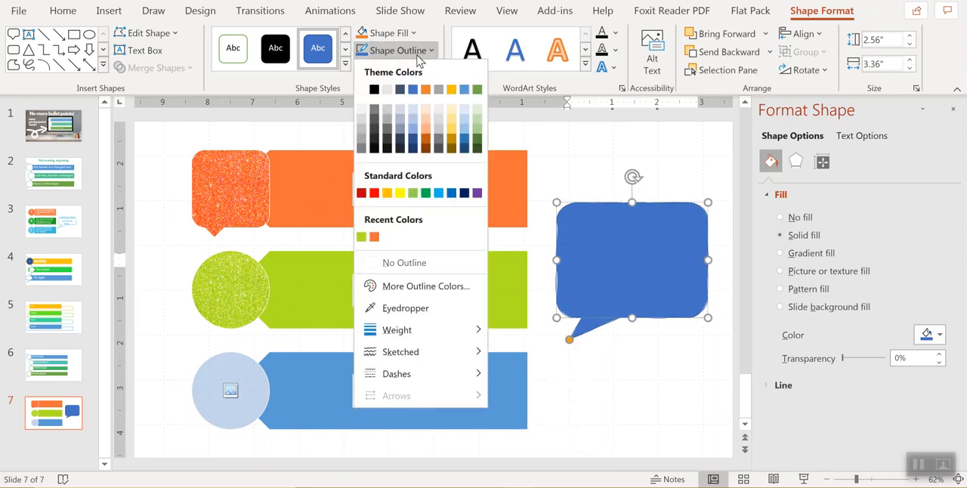
pyautogui.moveTo(397, 330)
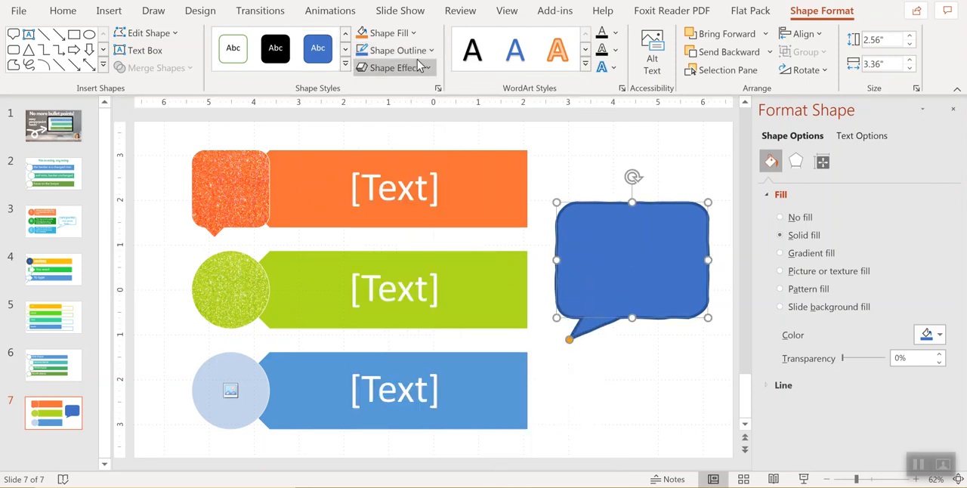
pyautogui.click(391, 50)
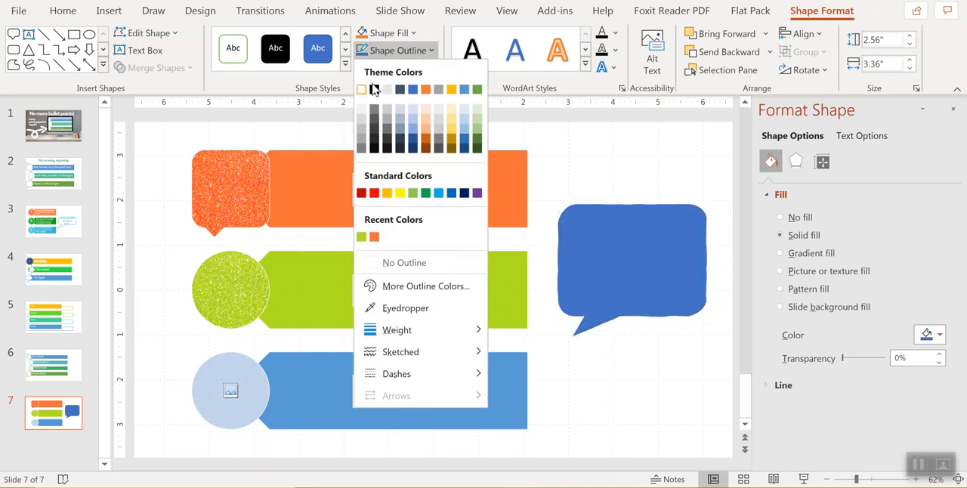
pyautogui.click(385, 32)
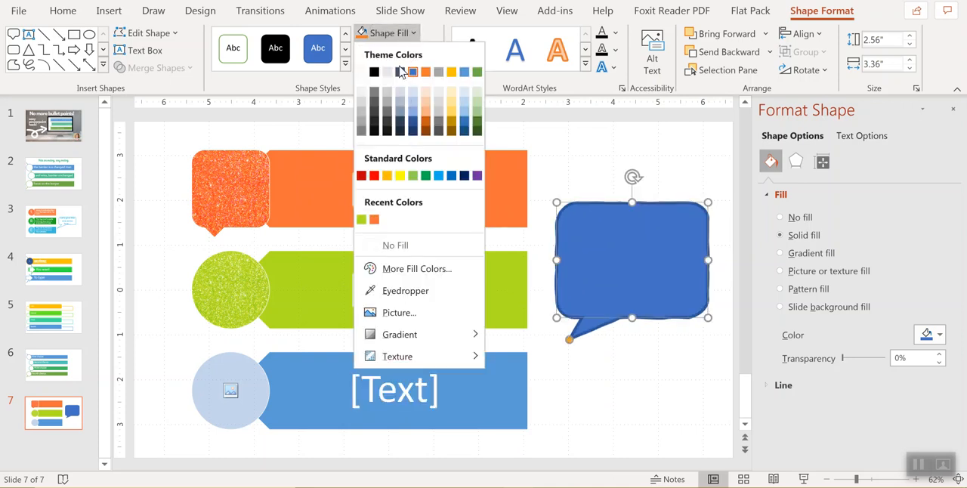
pyautogui.click(395, 245)
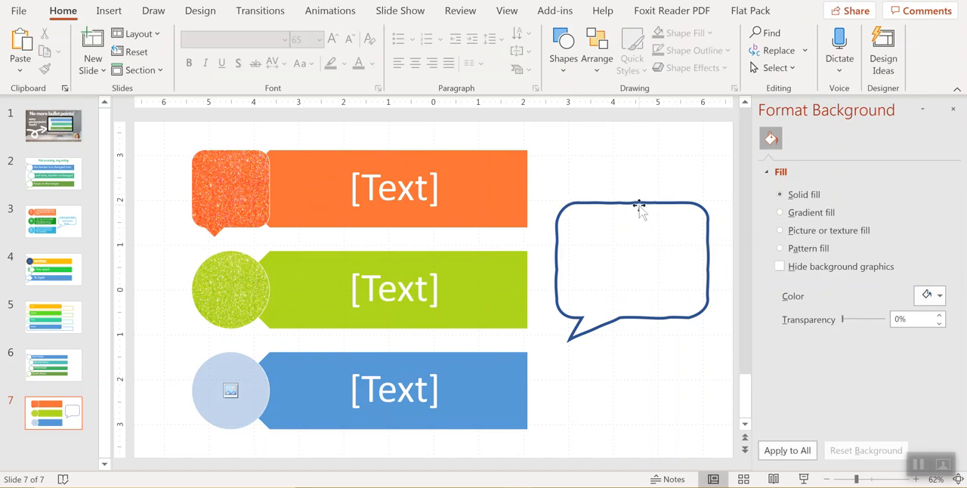
pyautogui.click(392, 50)
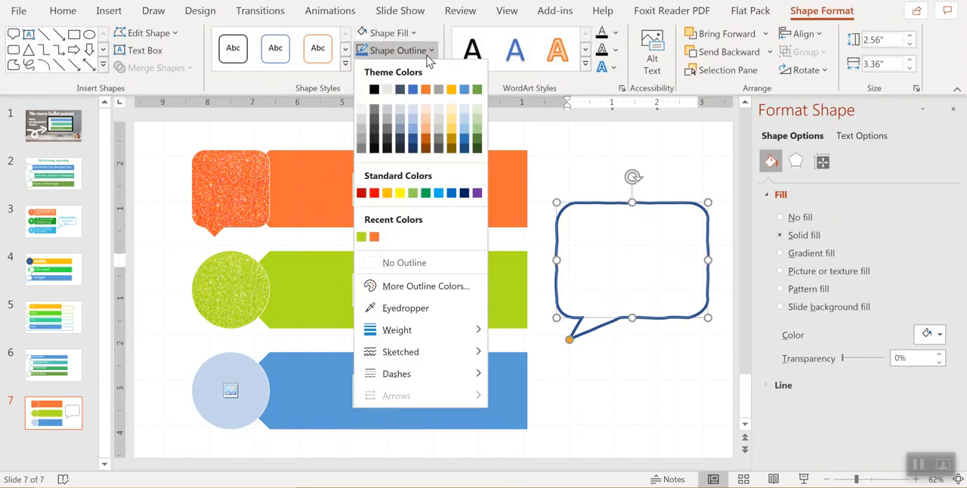
pyautogui.click(401, 352)
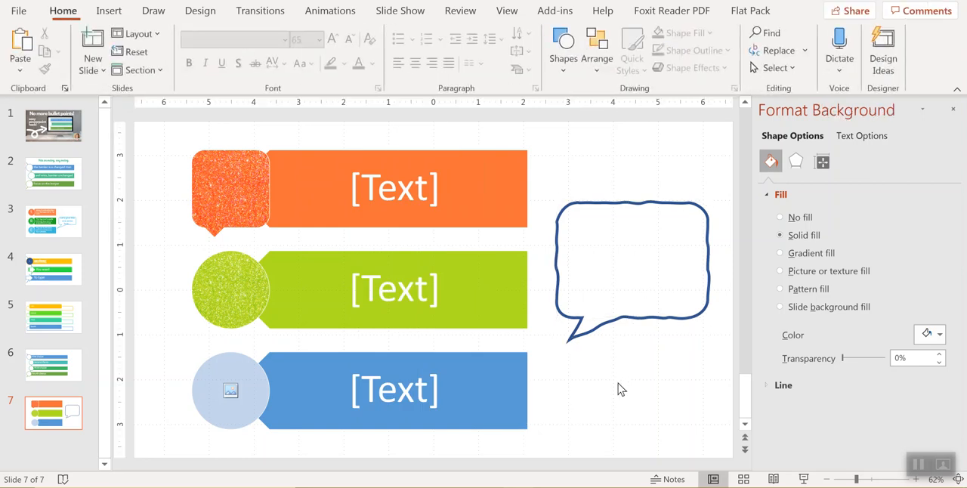
pyautogui.click(632, 260)
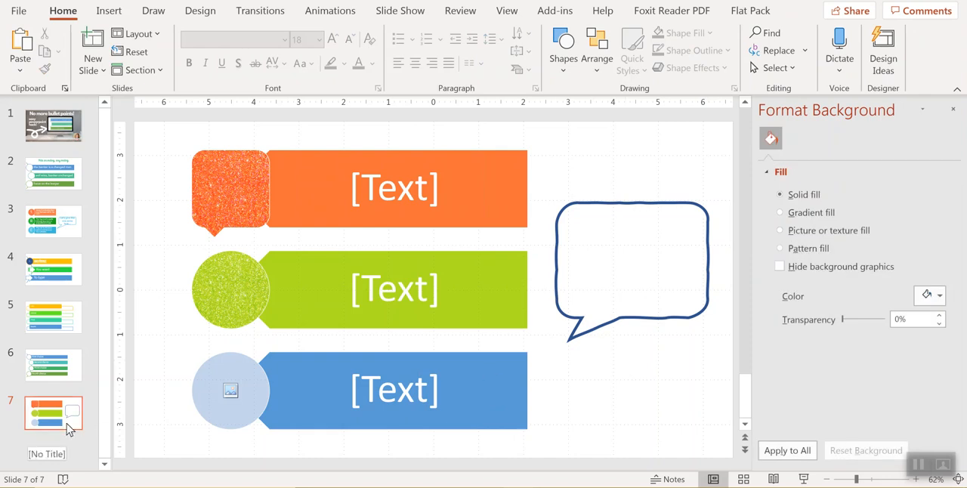
pyautogui.click(53, 126)
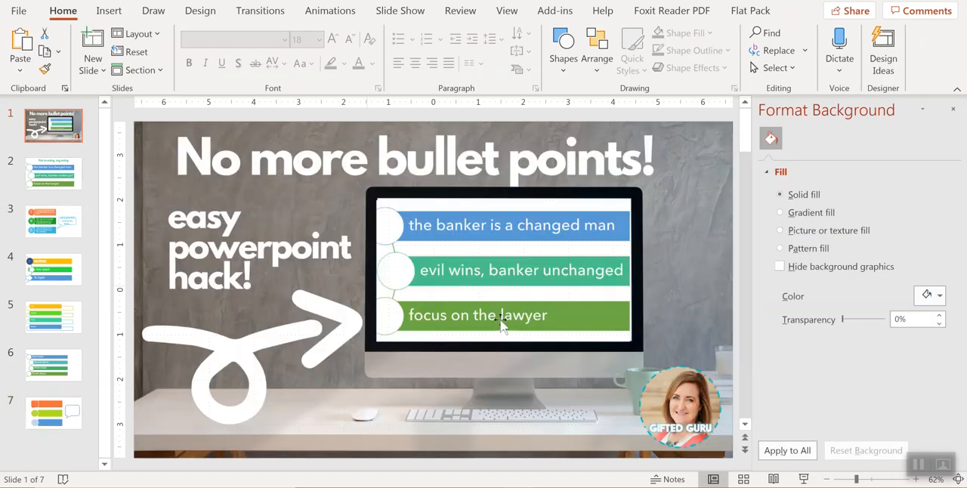
pyautogui.click(53, 173)
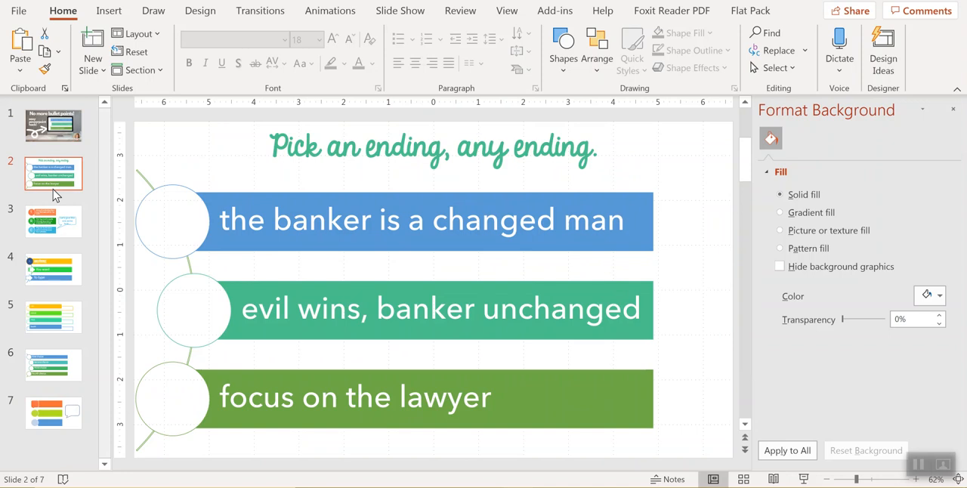
pyautogui.click(53, 413)
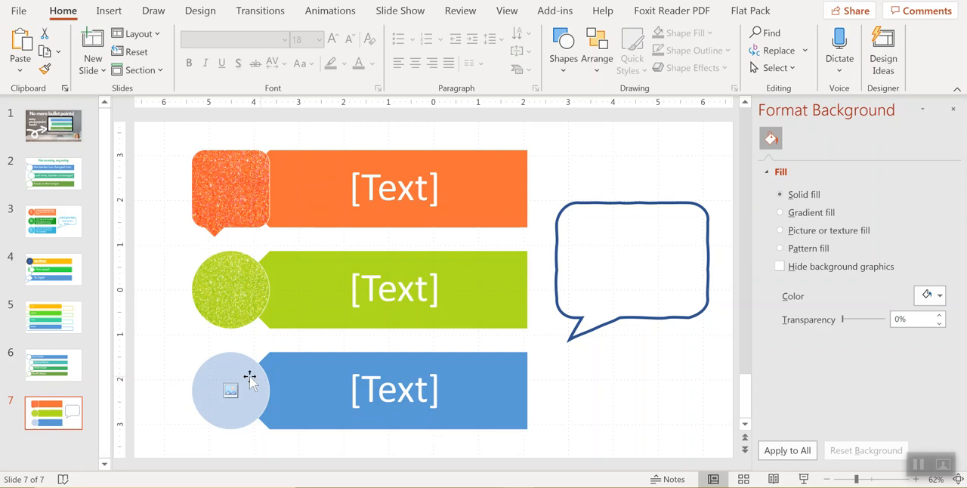
pyautogui.click(230, 390)
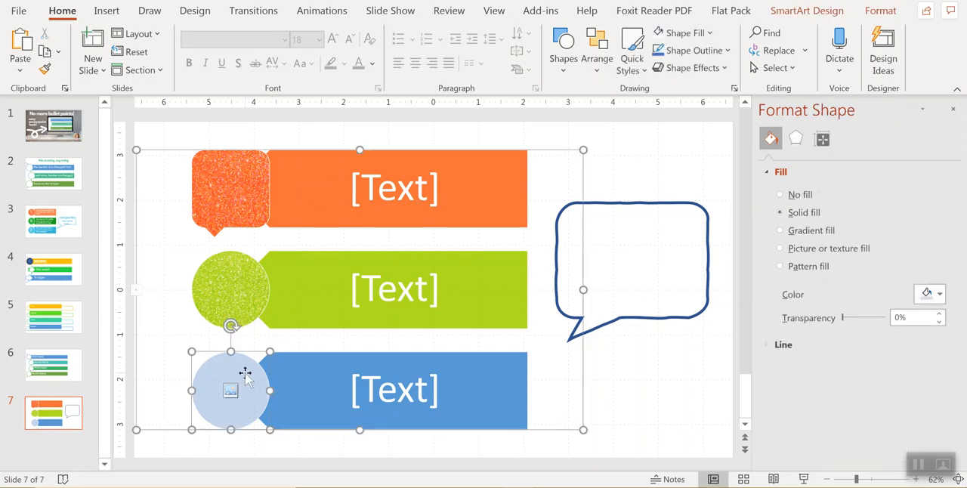